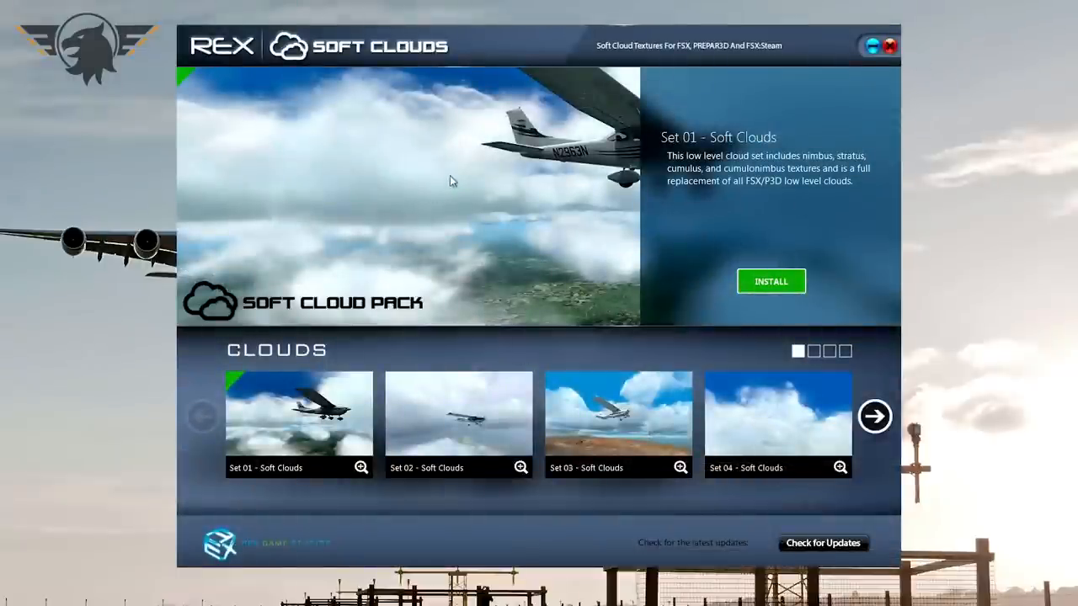
pyautogui.moveTo(921, 412)
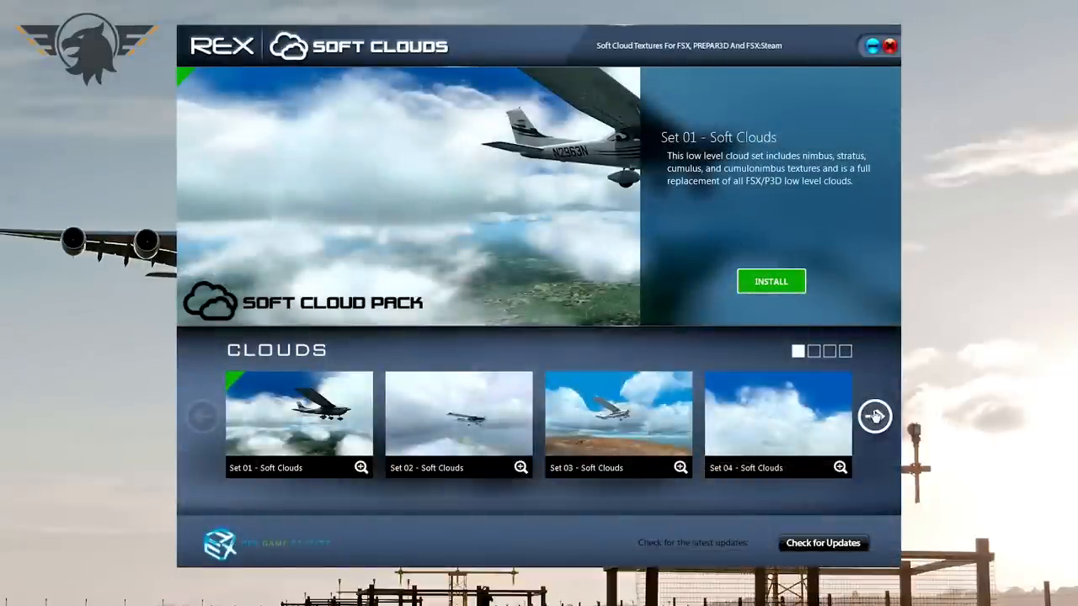
# Step: Page through the cloud sets and preview Set 11 - Soft Clouds after glancing at Set 10
pyautogui.click(874, 416)
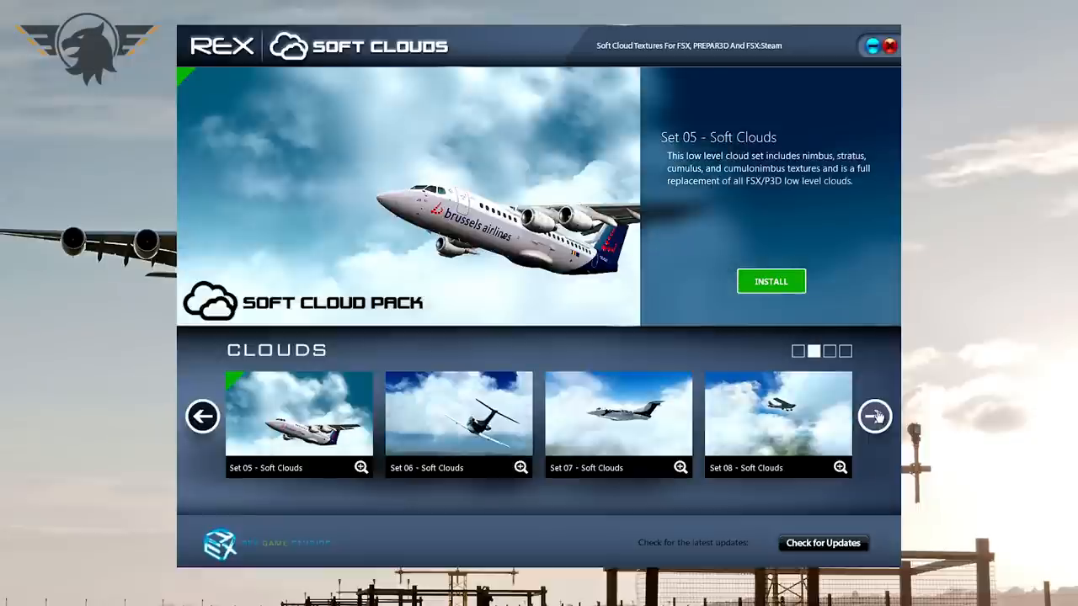
pyautogui.click(875, 416)
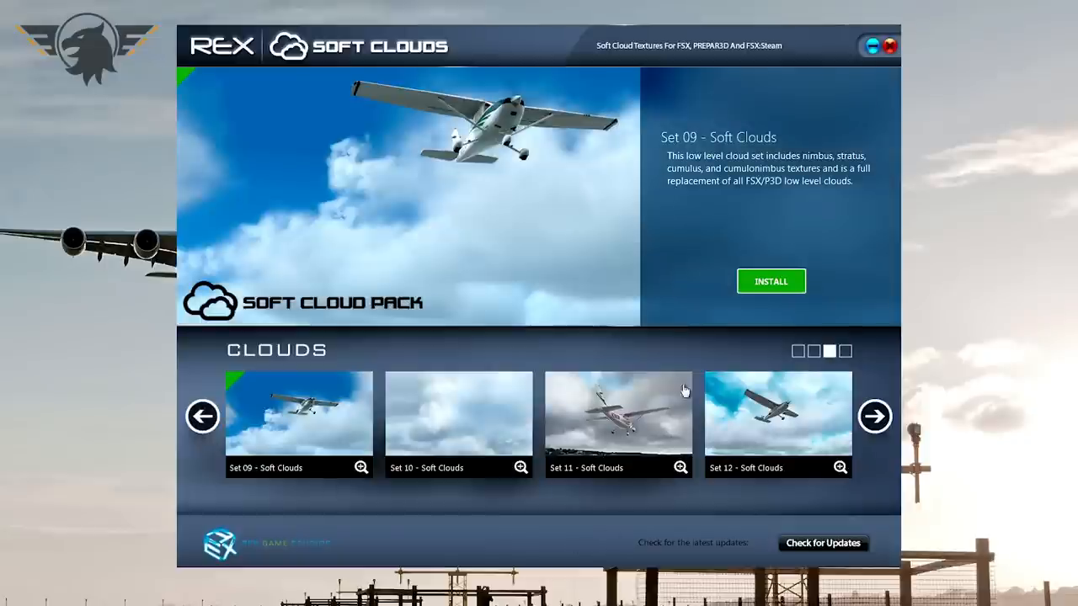
pyautogui.moveTo(634, 419)
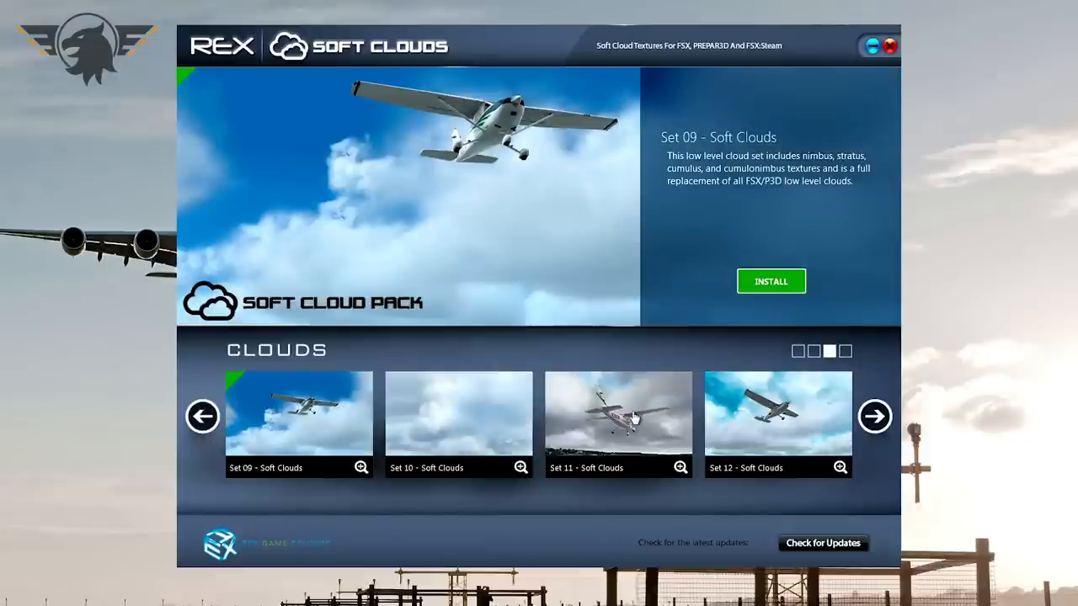
pyautogui.moveTo(608, 244)
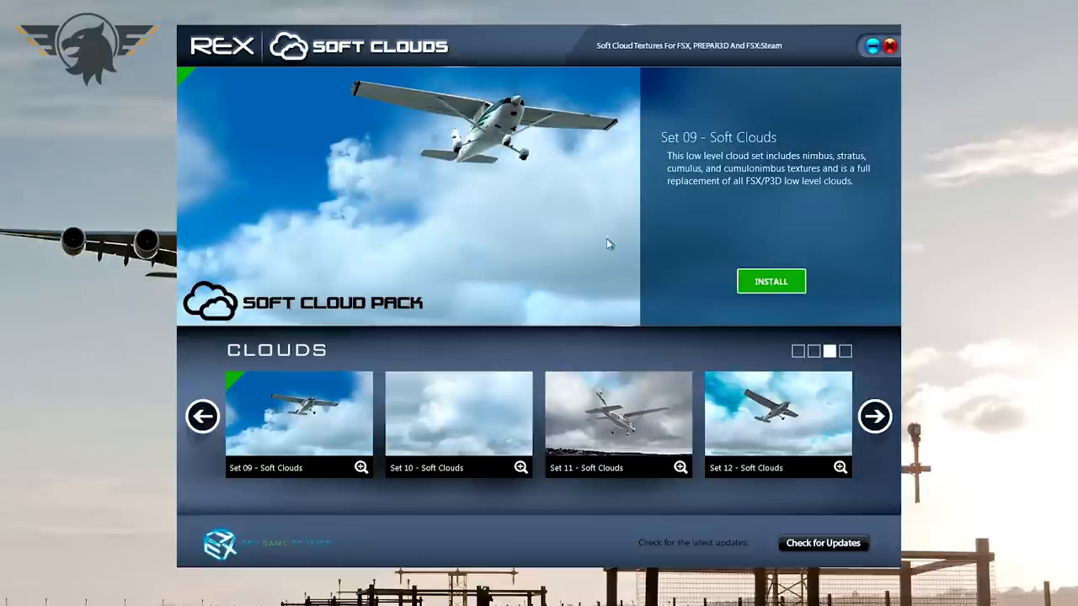
pyautogui.moveTo(620, 411)
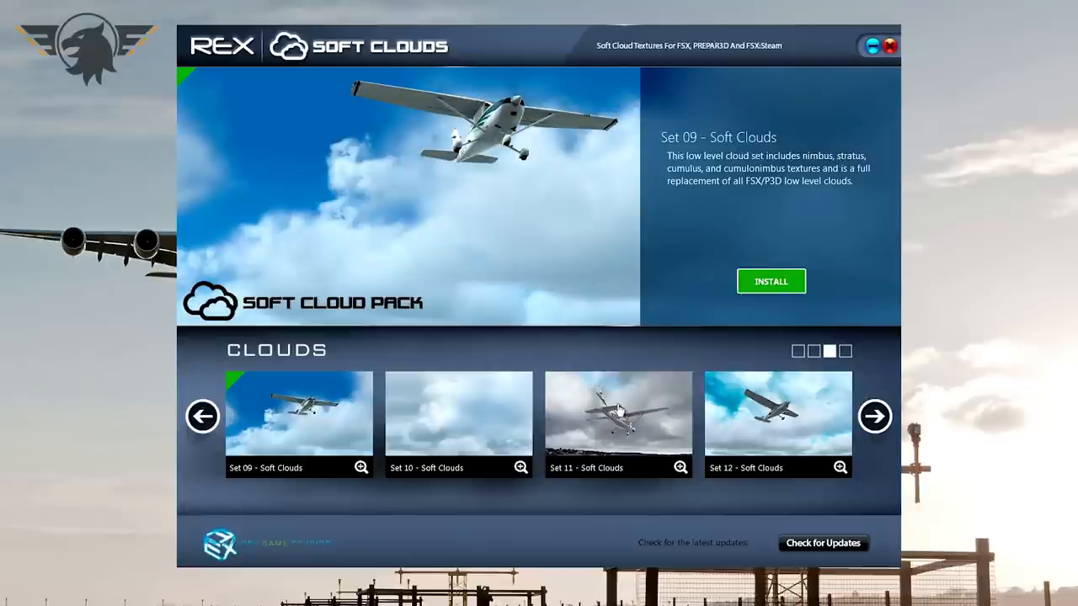
pyautogui.click(618, 413)
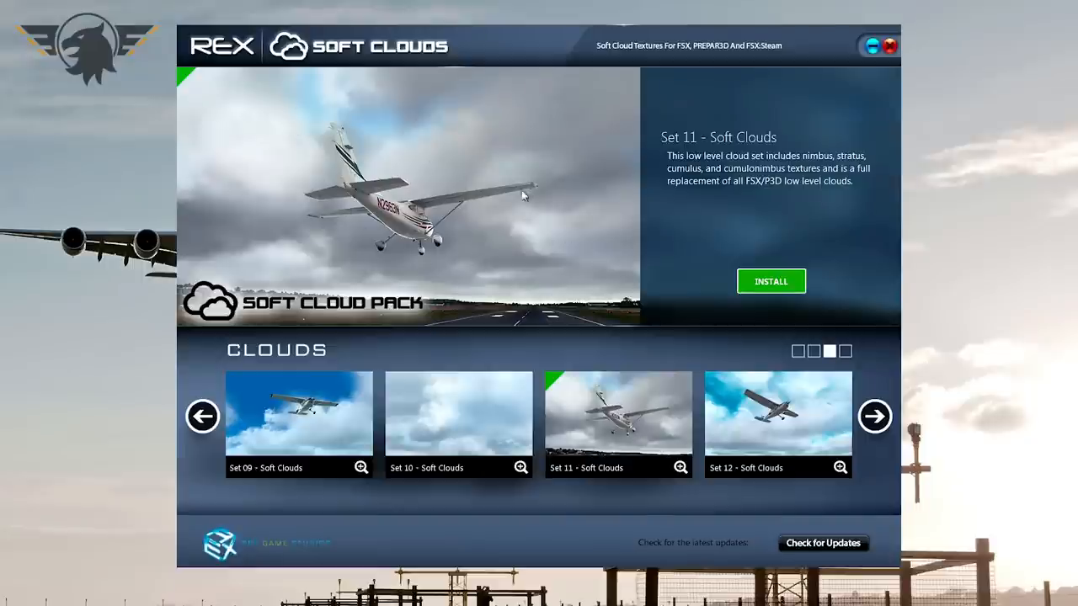
pyautogui.moveTo(535, 289)
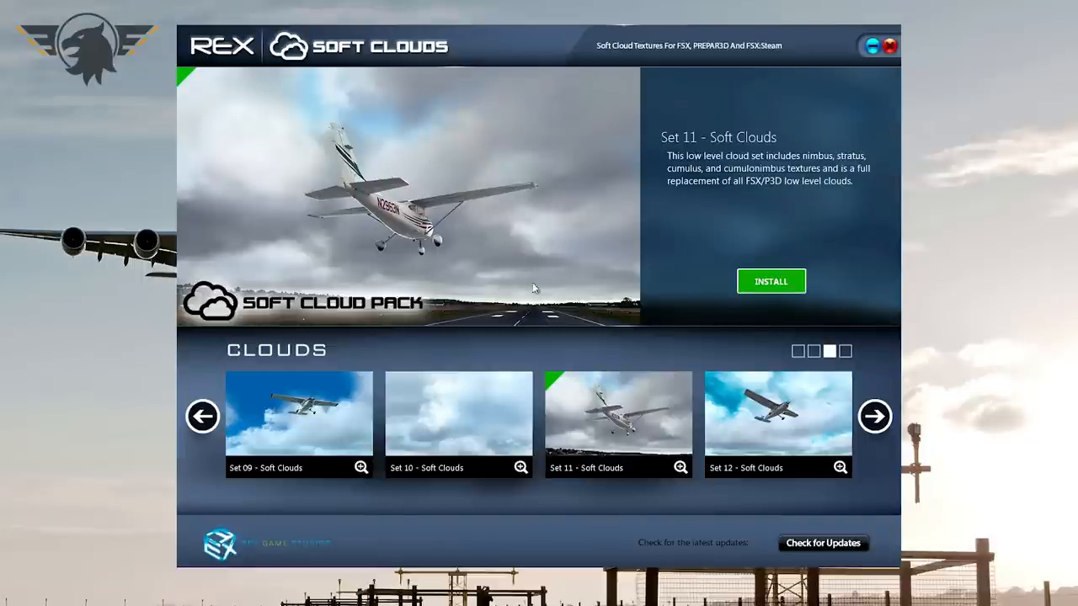
pyautogui.moveTo(485, 236)
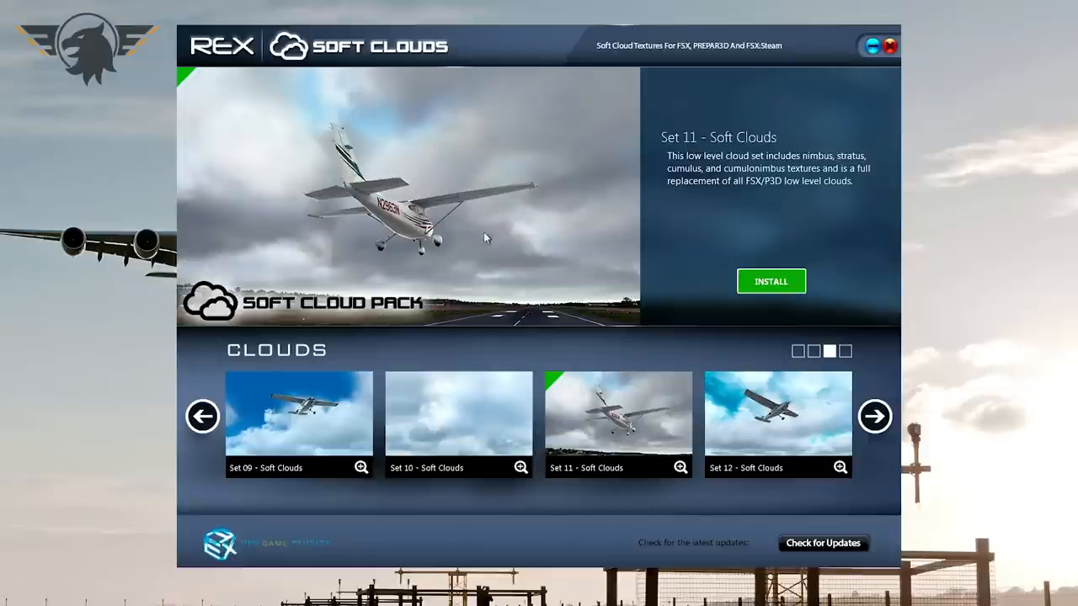
pyautogui.moveTo(480, 191)
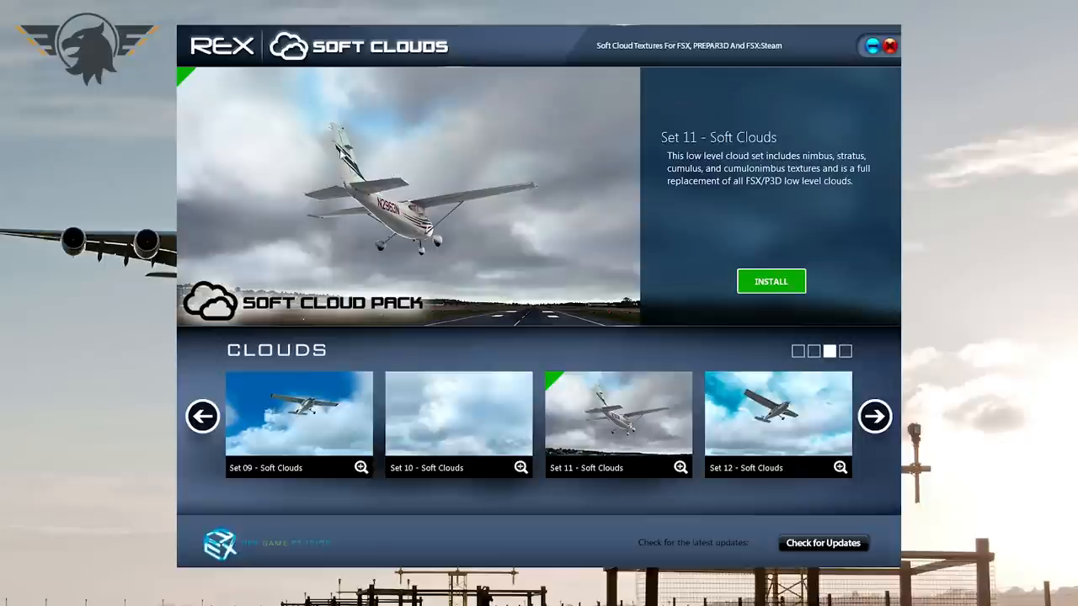
pyautogui.moveTo(544, 225)
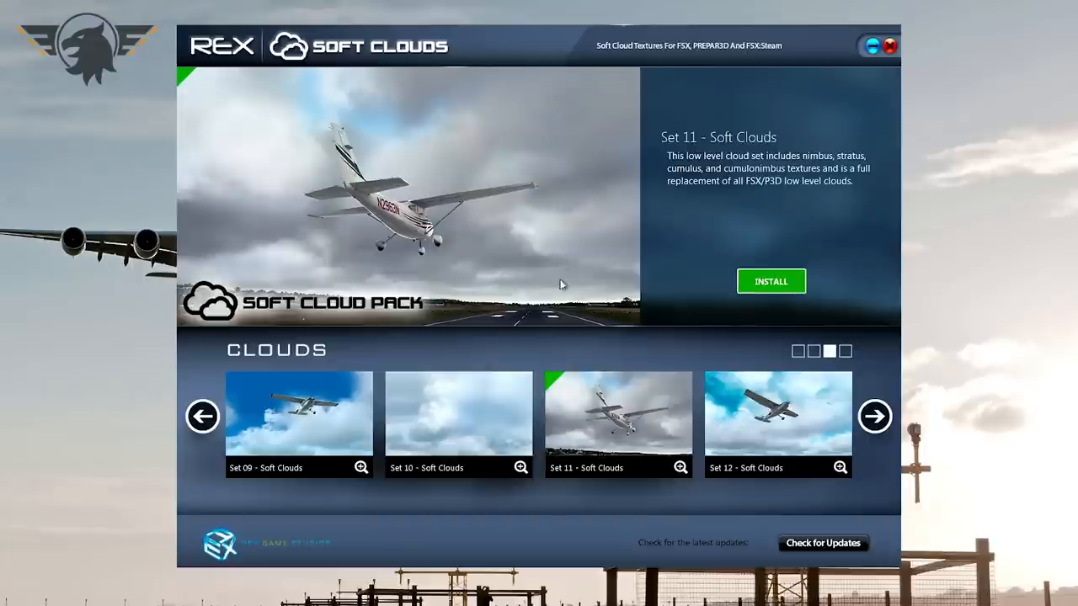
pyautogui.moveTo(875, 416)
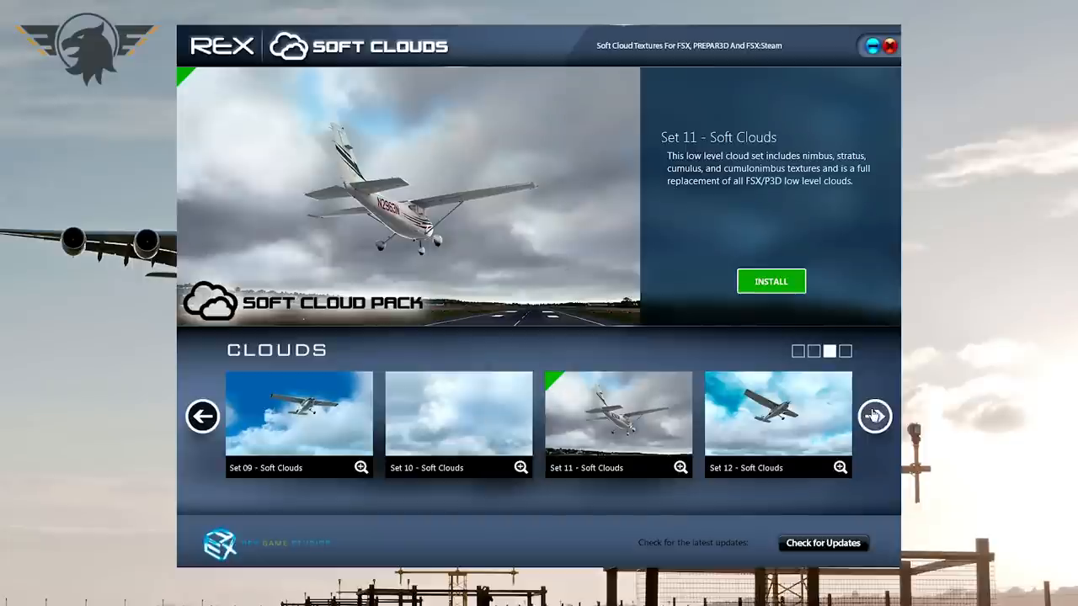
pyautogui.click(462, 417)
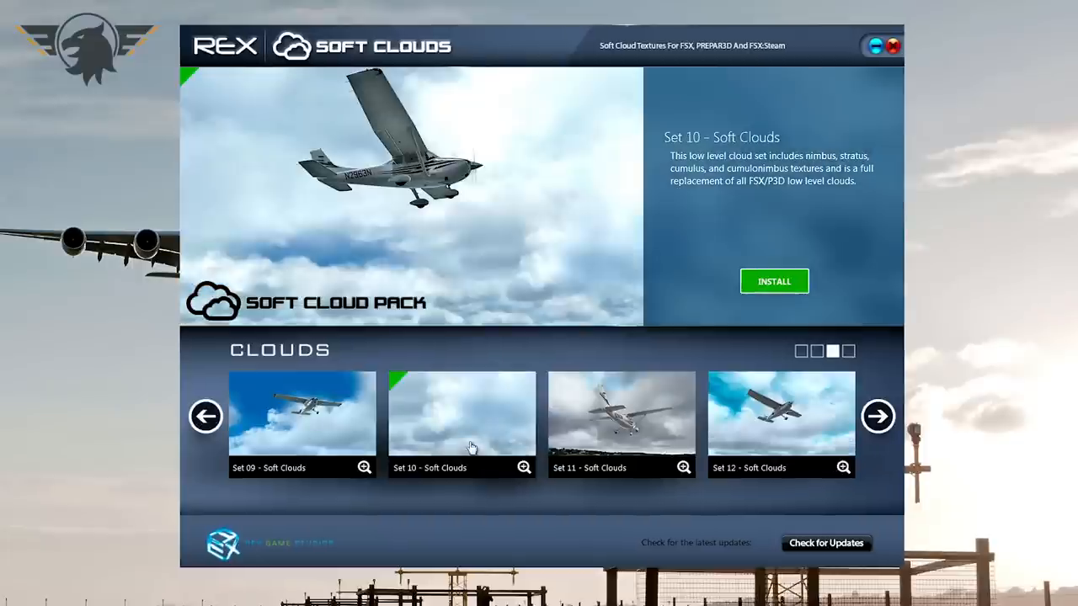
pyautogui.click(621, 416)
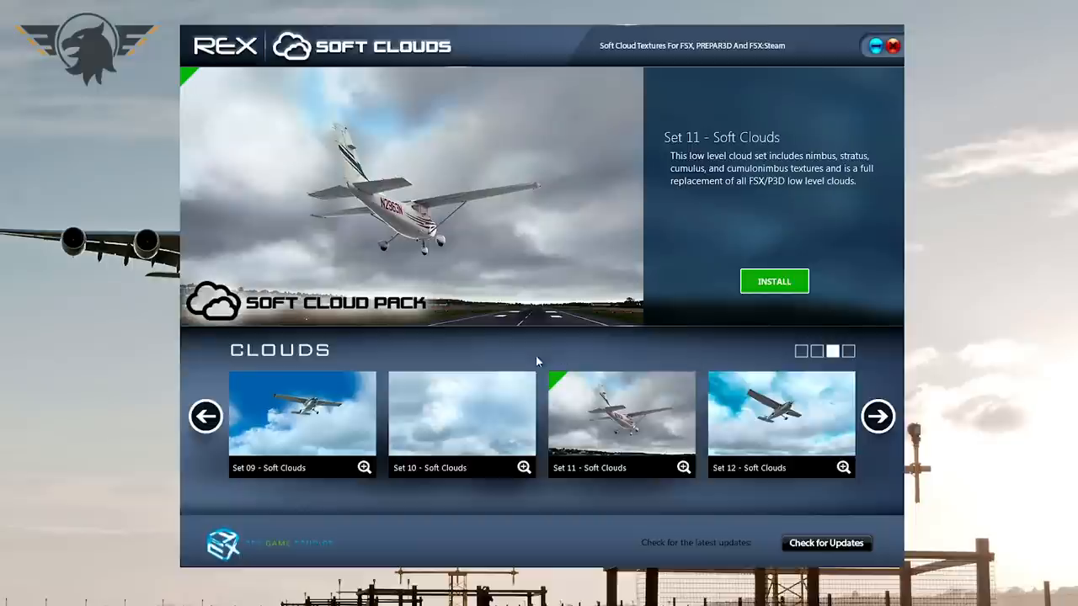
pyautogui.moveTo(619, 375)
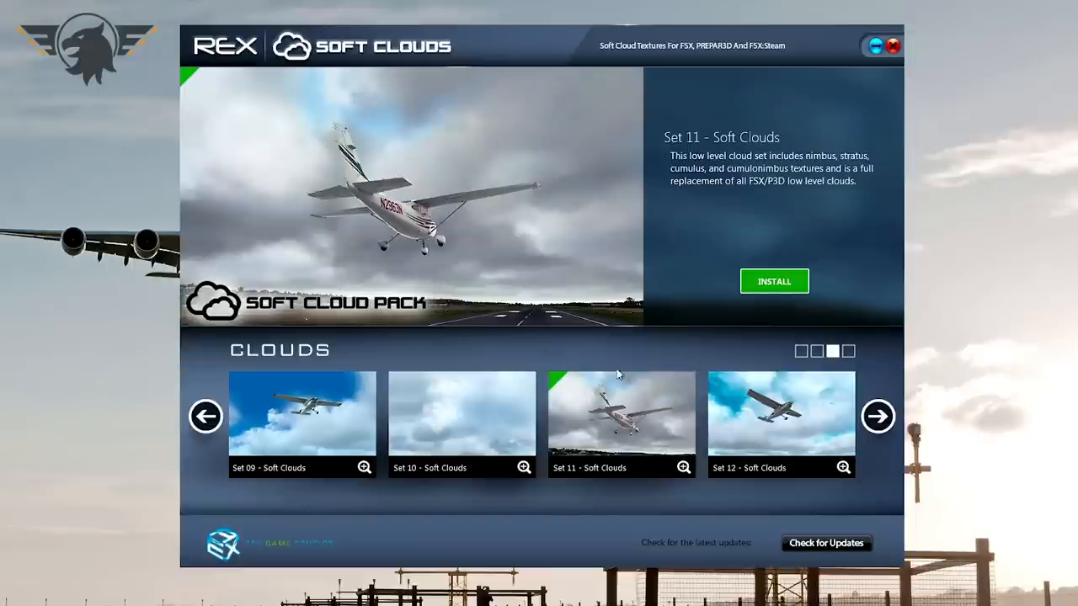
# Step: Install Set 11 textures into FSX with HDR rendering off and DXT5 kept on
pyautogui.click(773, 282)
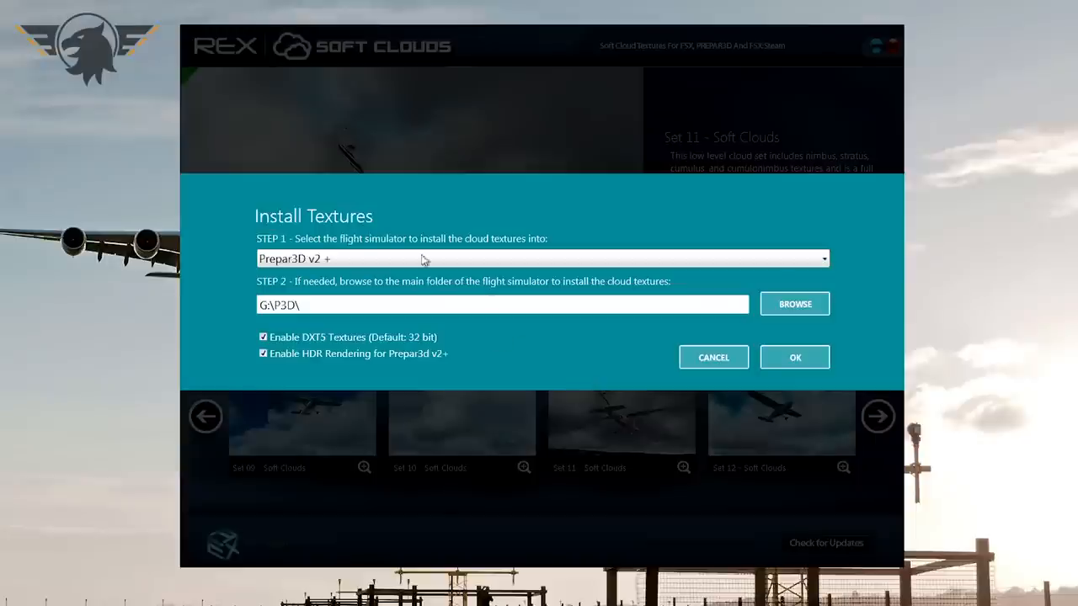
pyautogui.click(542, 258)
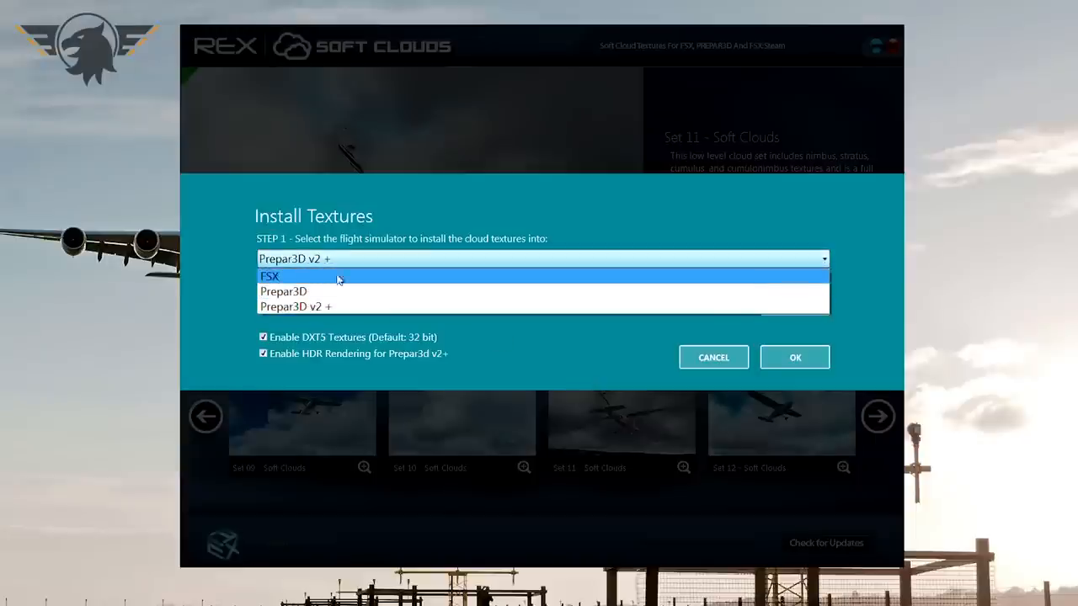
pyautogui.click(295, 306)
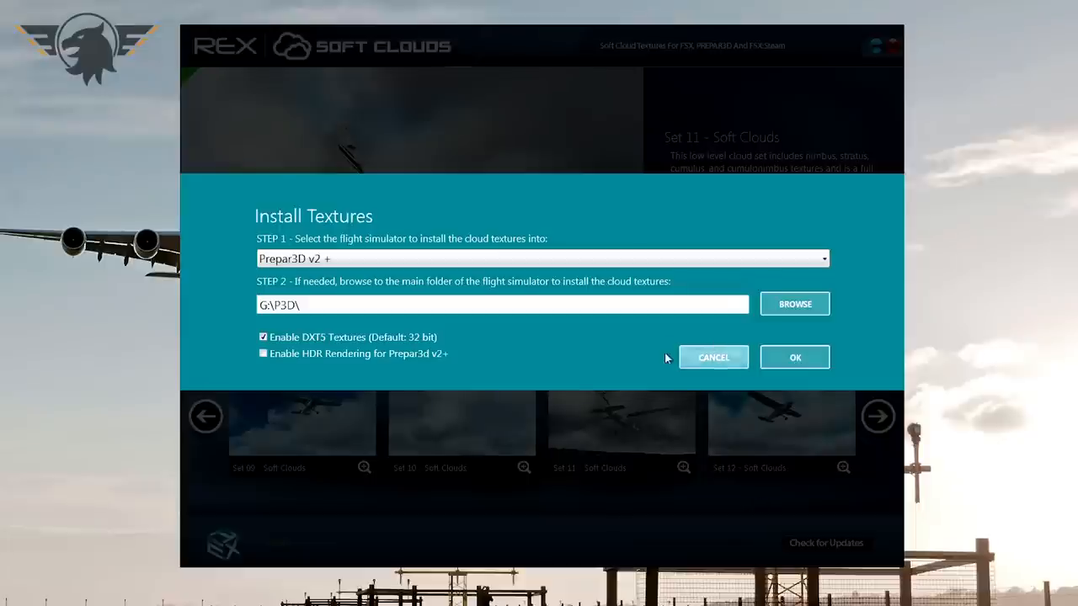
pyautogui.moveTo(421, 271)
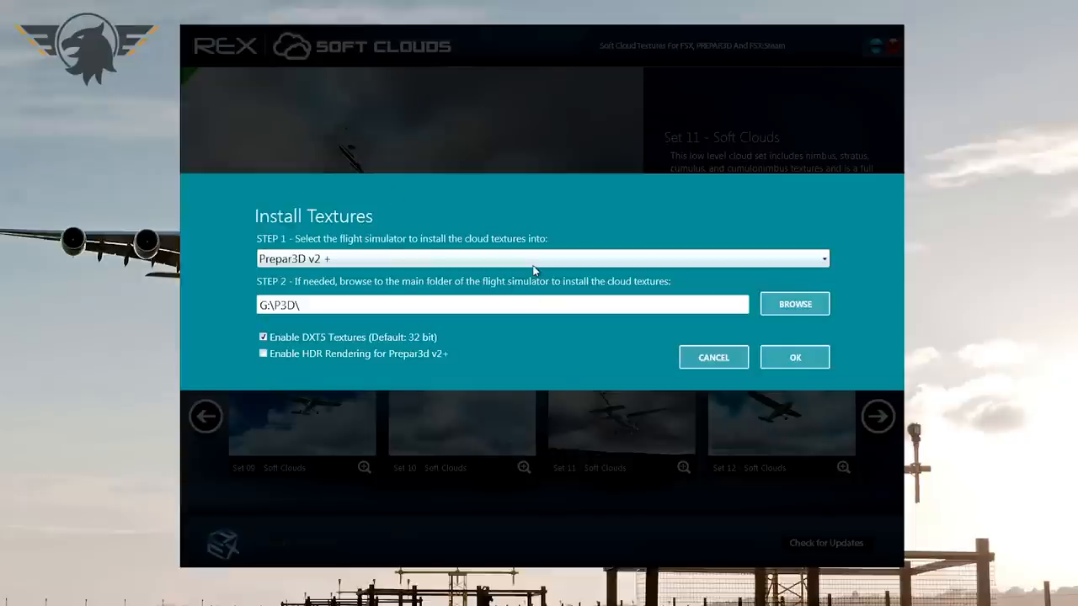
pyautogui.moveTo(532, 268)
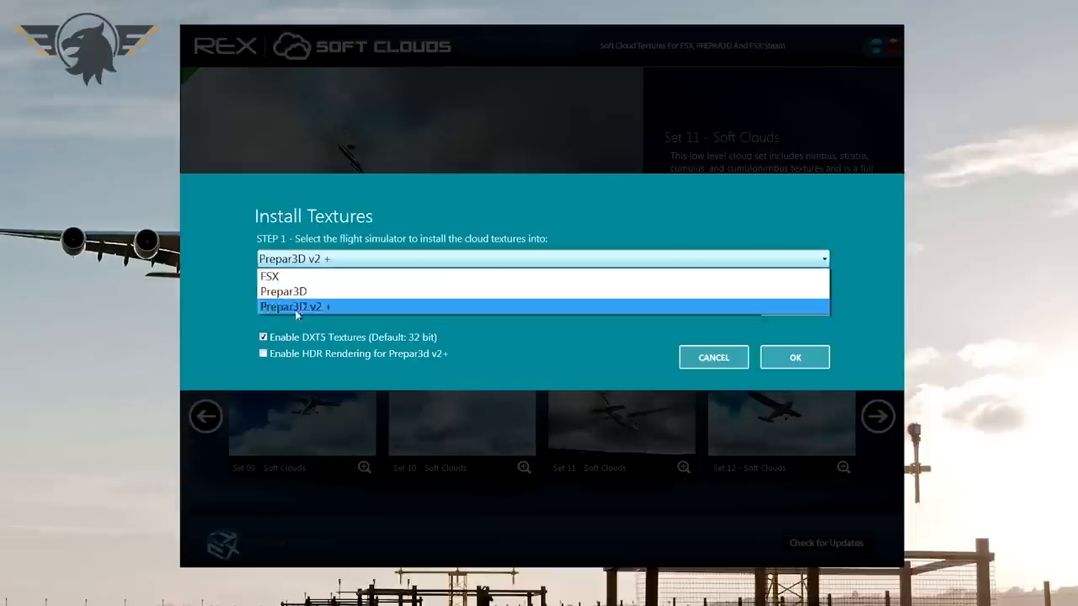
pyautogui.click(269, 276)
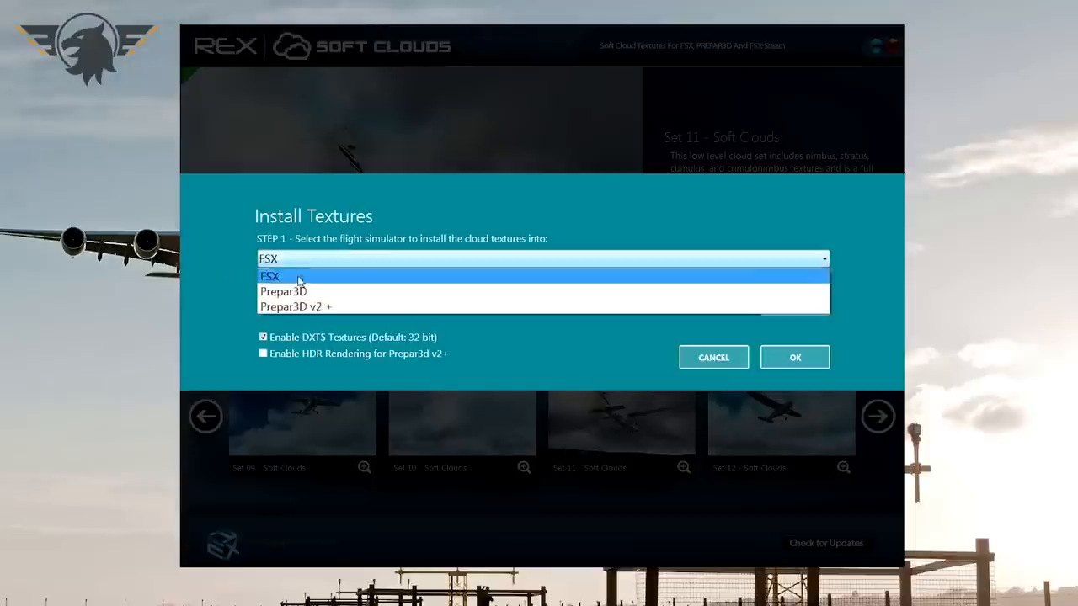
pyautogui.moveTo(283, 292)
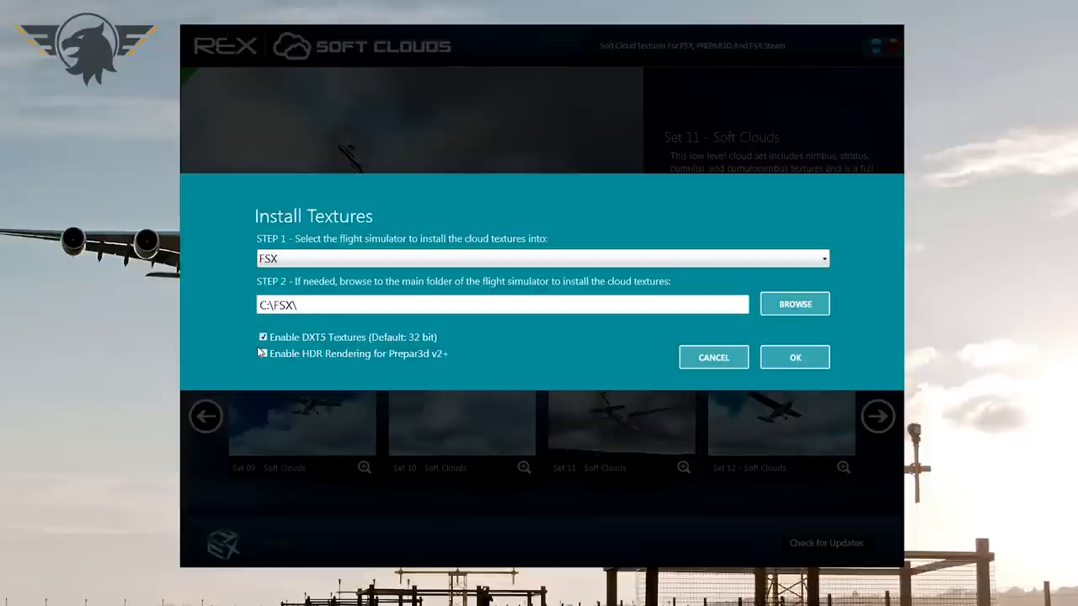
pyautogui.click(263, 353)
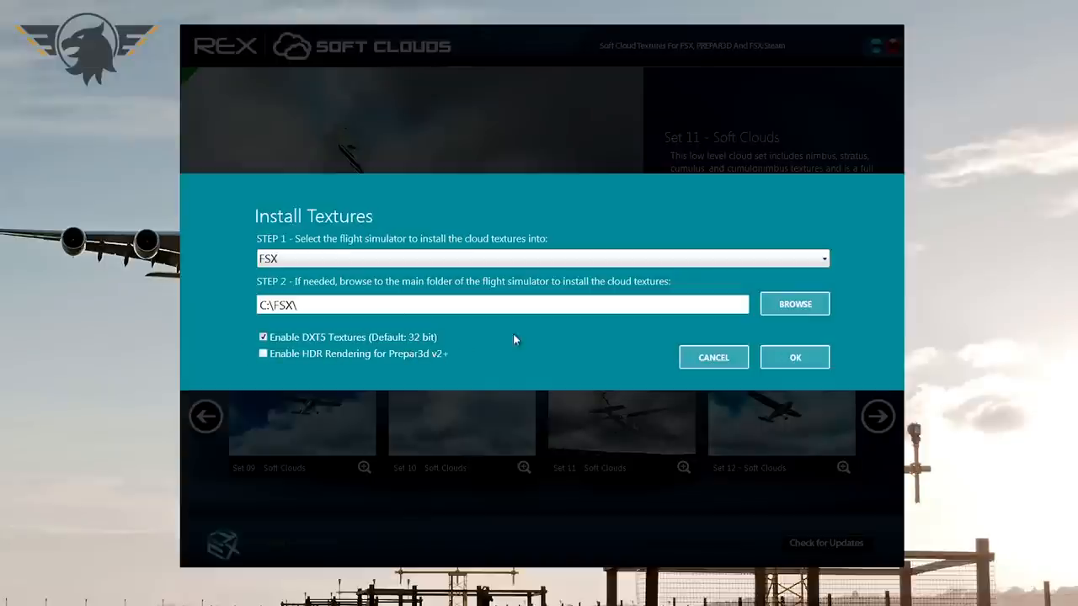
pyautogui.click(794, 357)
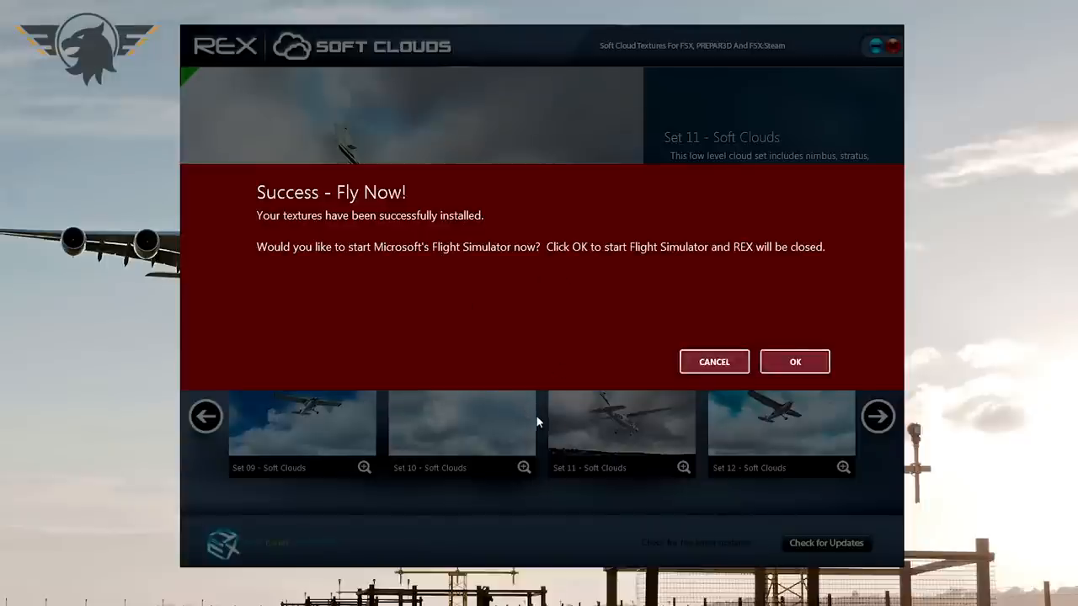
# Step: Decline launching the simulator, view sets 13–16, then return to sets 09–12
pyautogui.click(713, 362)
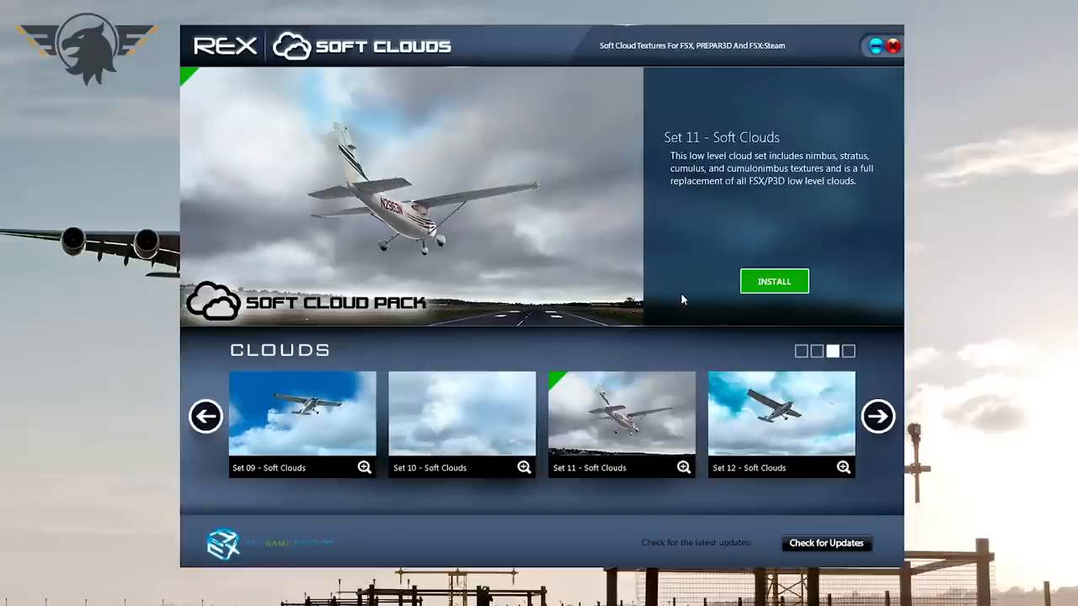
pyautogui.click(9, 598)
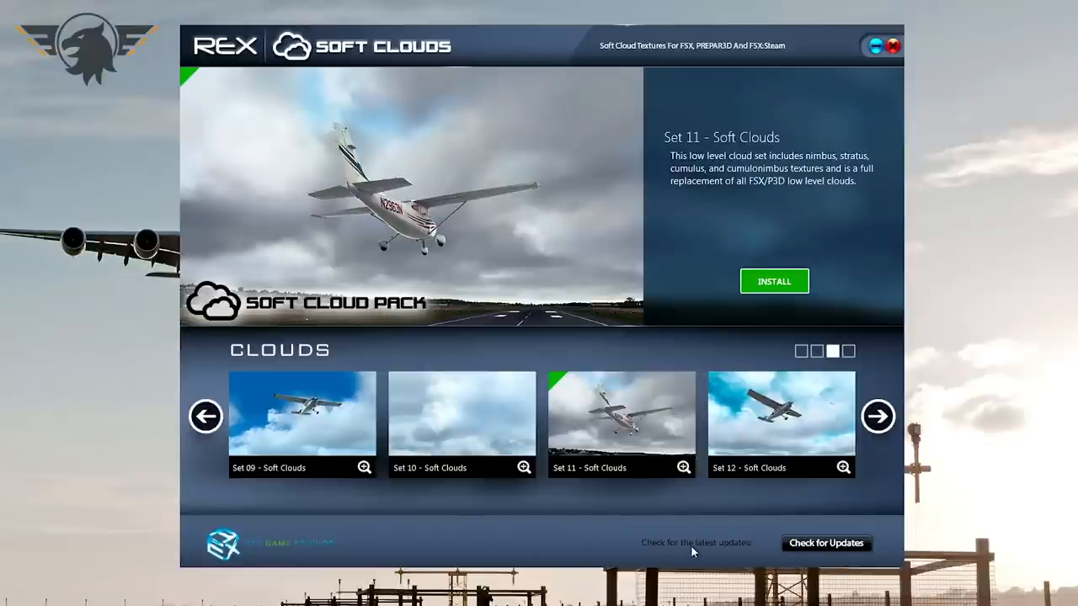
pyautogui.moveTo(879, 417)
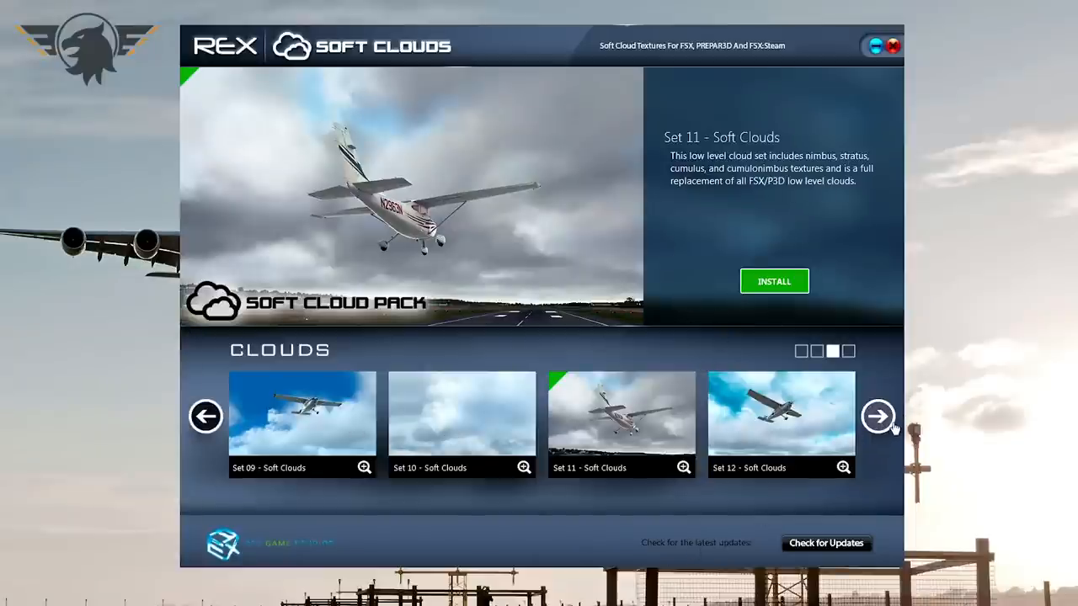
pyautogui.click(878, 416)
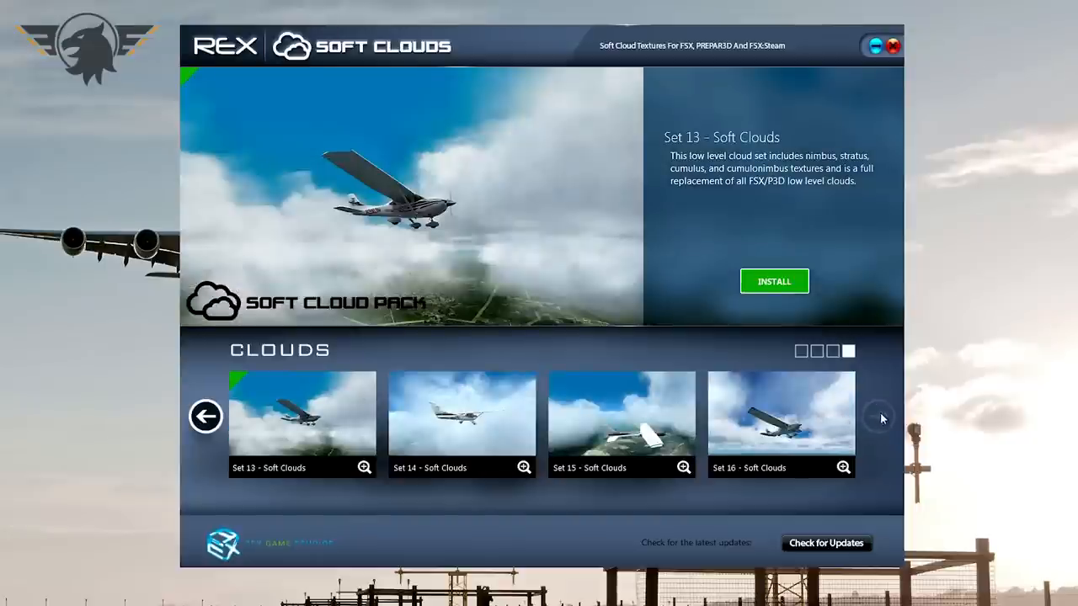
pyautogui.click(206, 416)
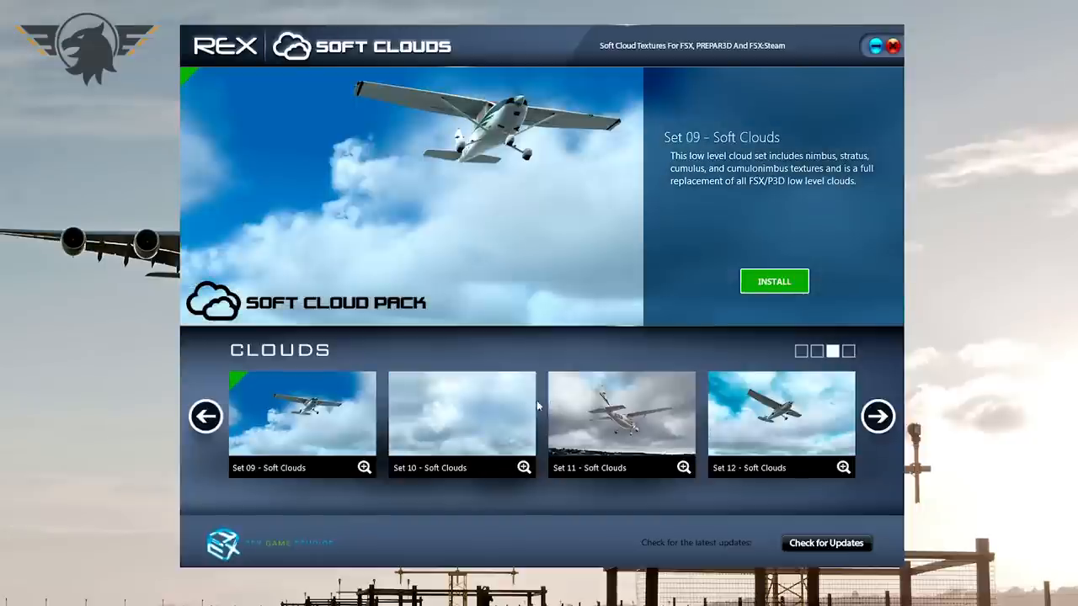
pyautogui.moveTo(388, 307)
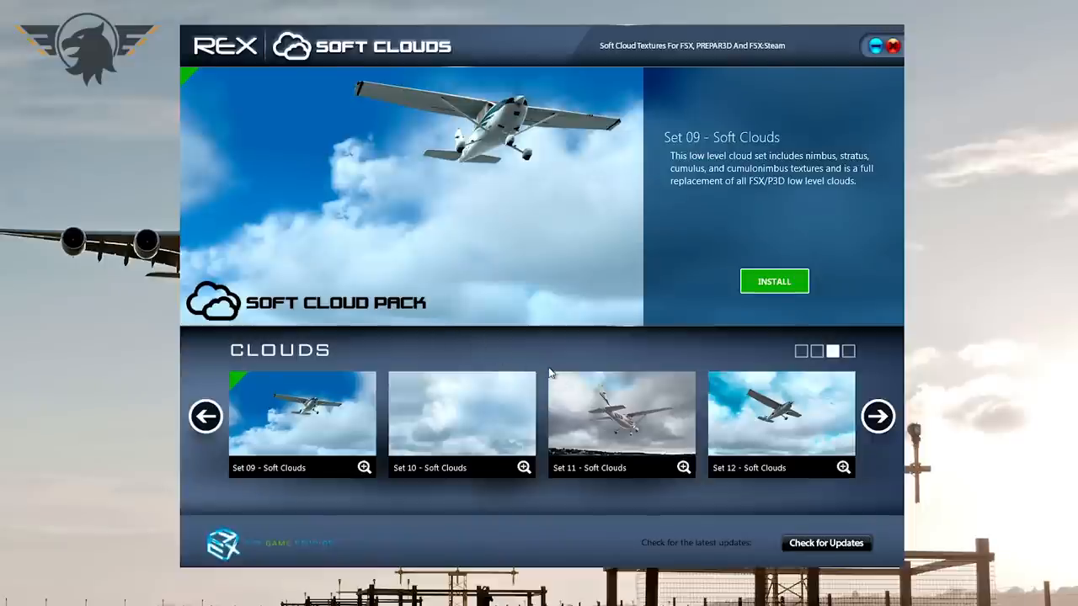
pyautogui.moveTo(523, 207)
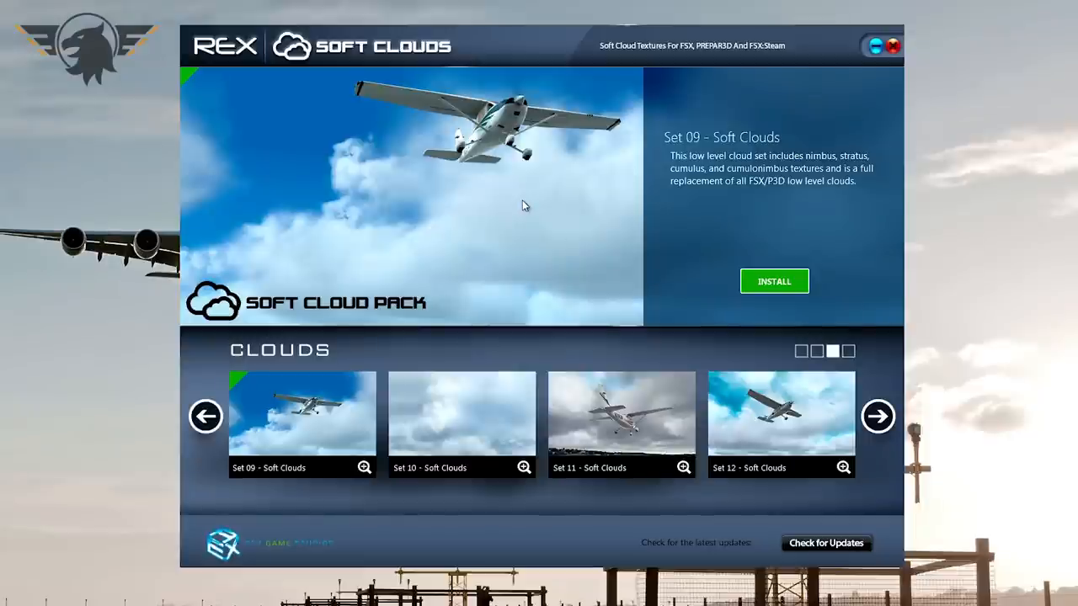
pyautogui.moveTo(694, 322)
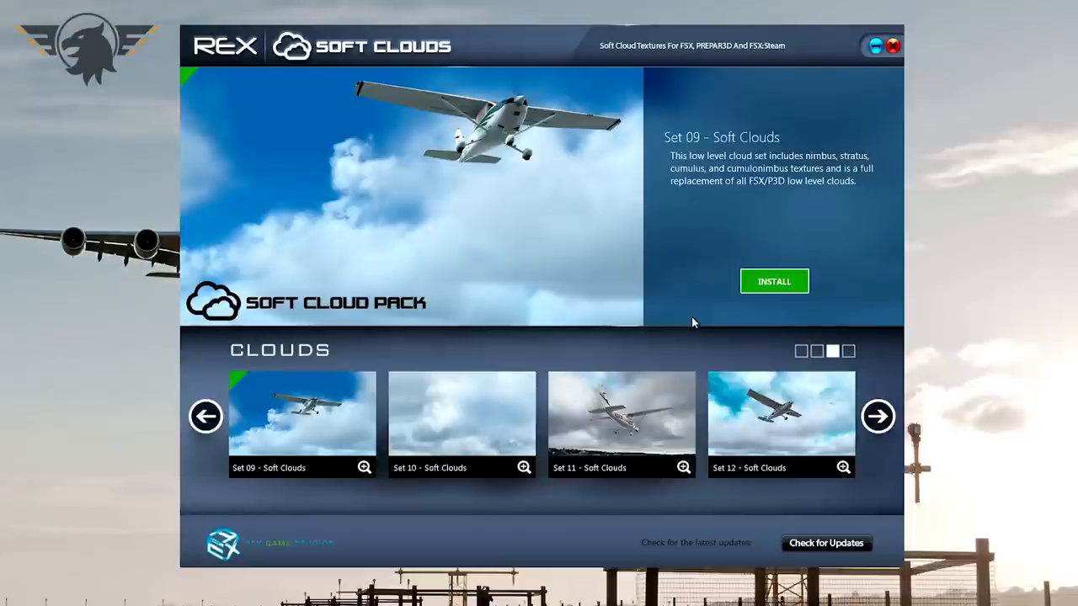
pyautogui.moveTo(834, 410)
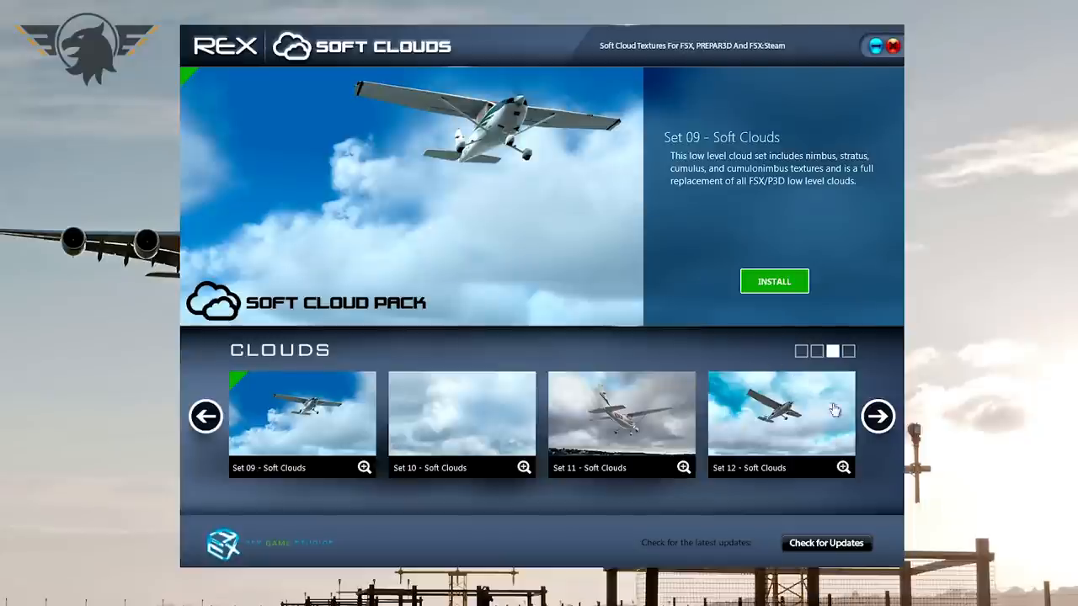
pyautogui.moveTo(895, 393)
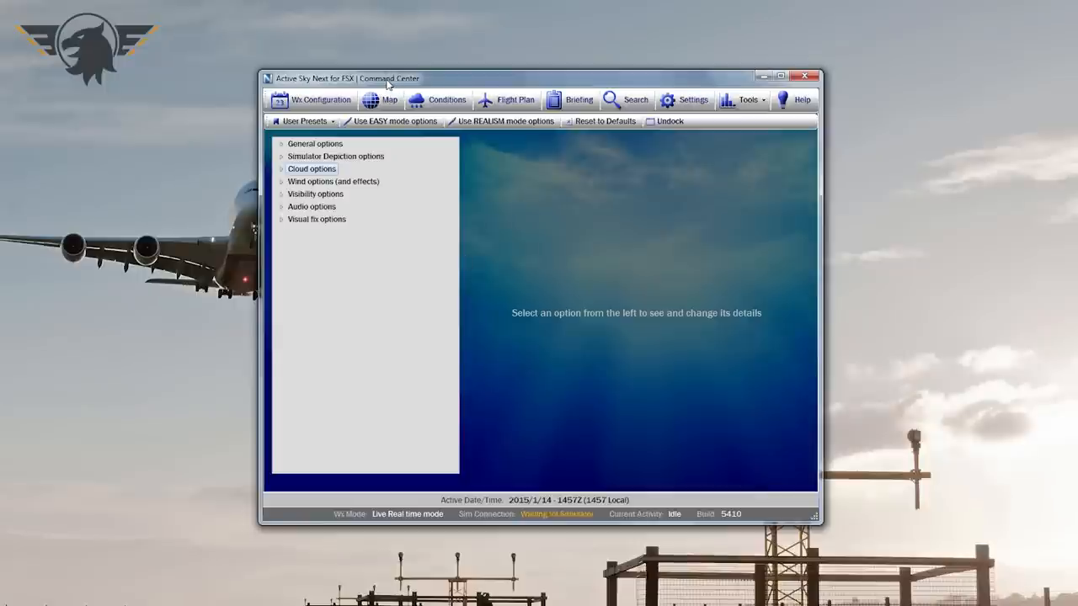
pyautogui.moveTo(729, 522)
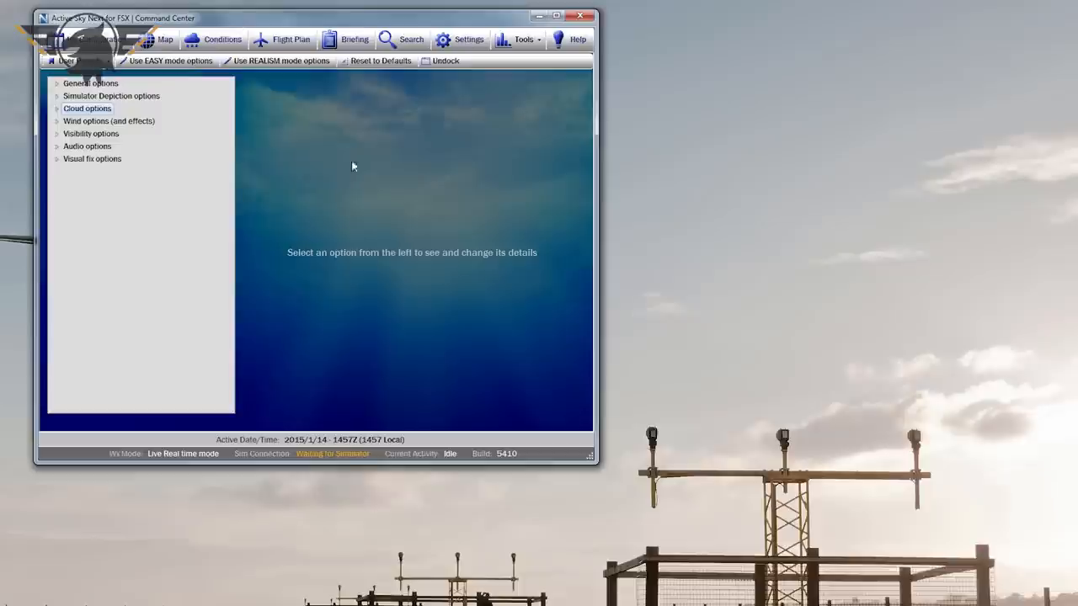
pyautogui.moveTo(226, 26)
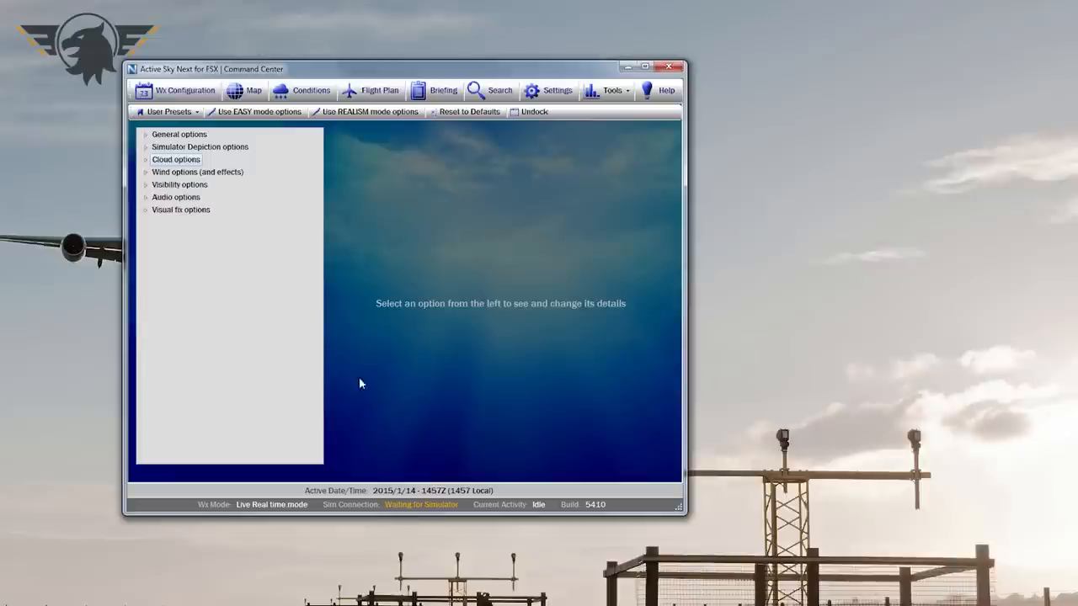
pyautogui.moveTo(366, 146)
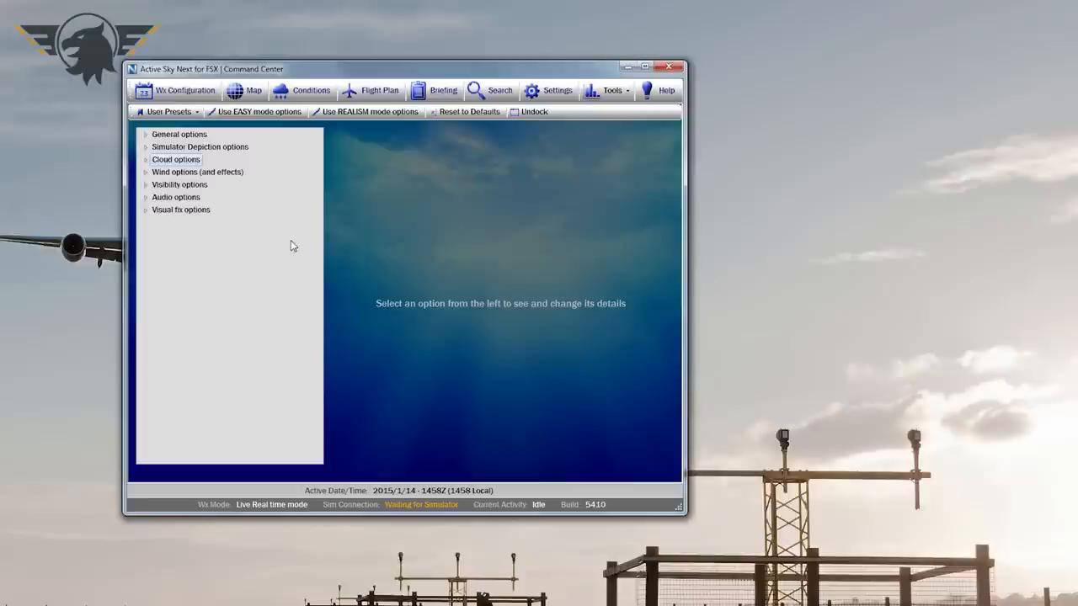
pyautogui.moveTo(273, 207)
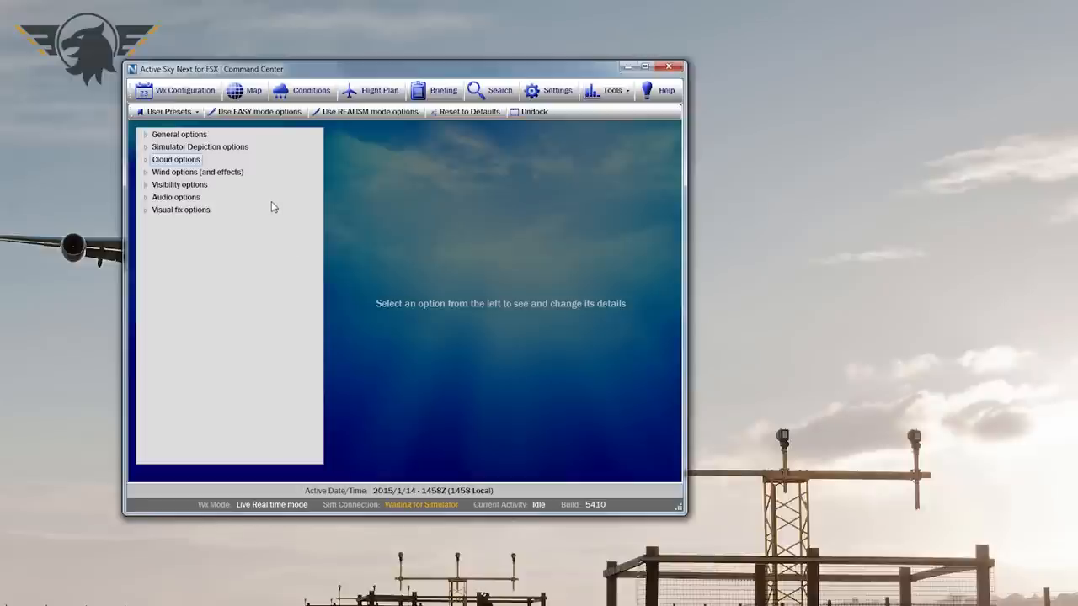
pyautogui.moveTo(274, 207)
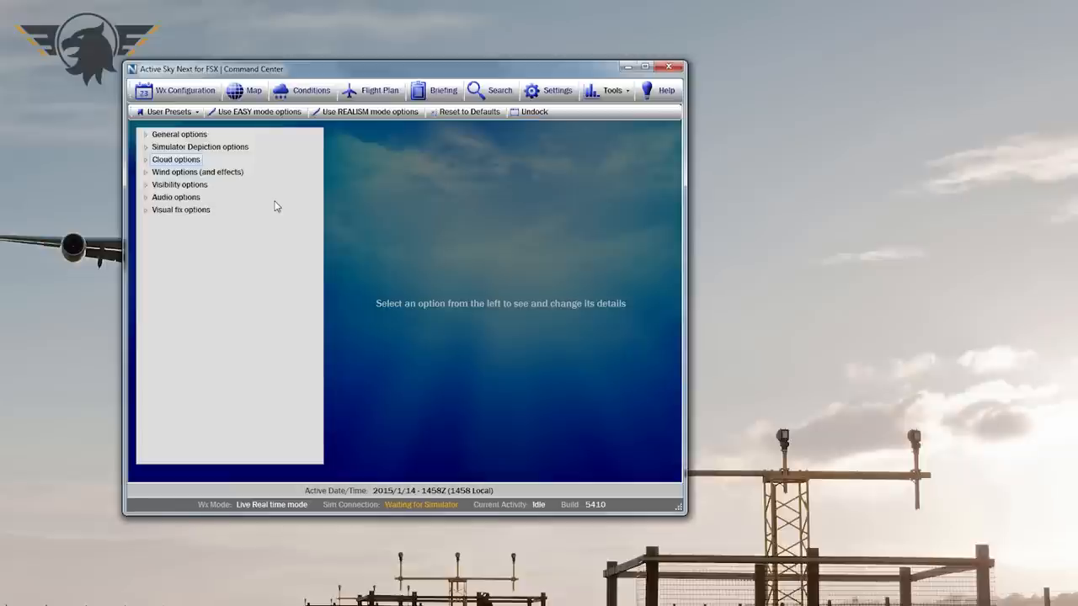
pyautogui.moveTo(419, 205)
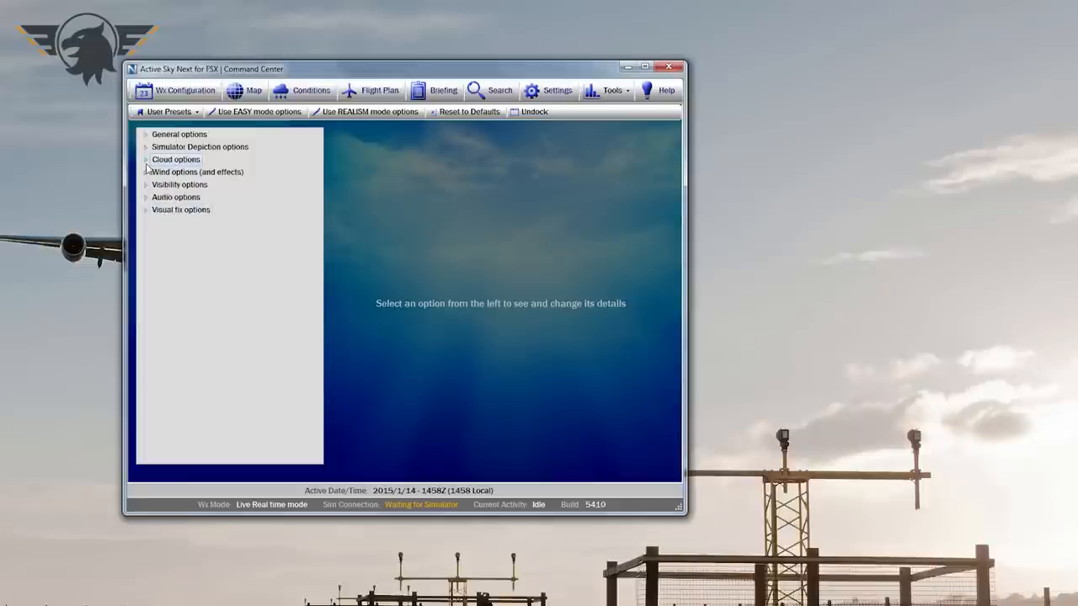
# Step: Expand the Cloud options category in the Command Center settings tree
pyautogui.click(145, 159)
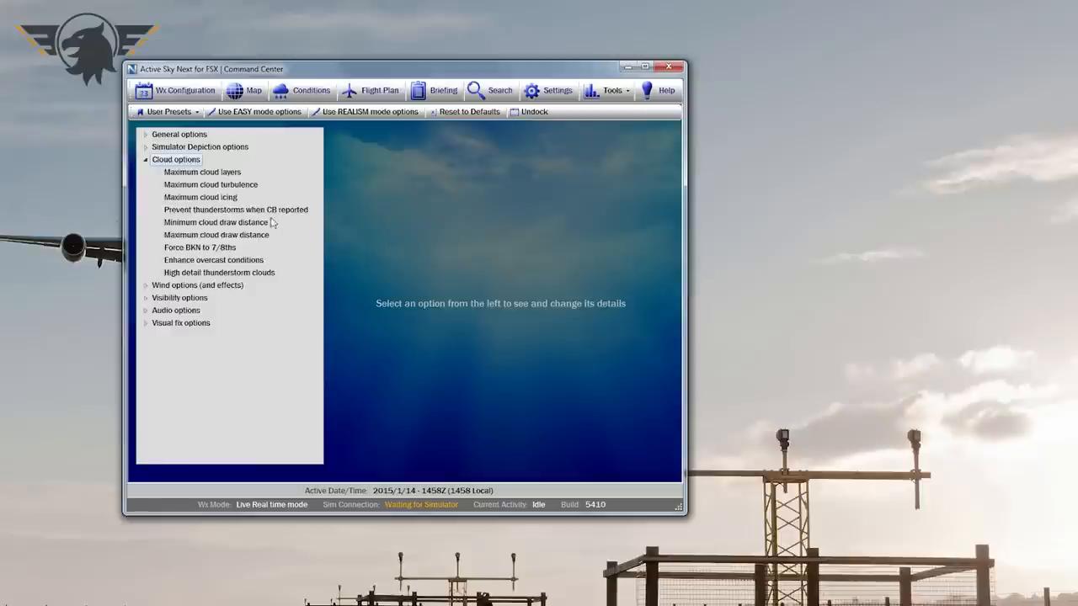
pyautogui.moveTo(217, 183)
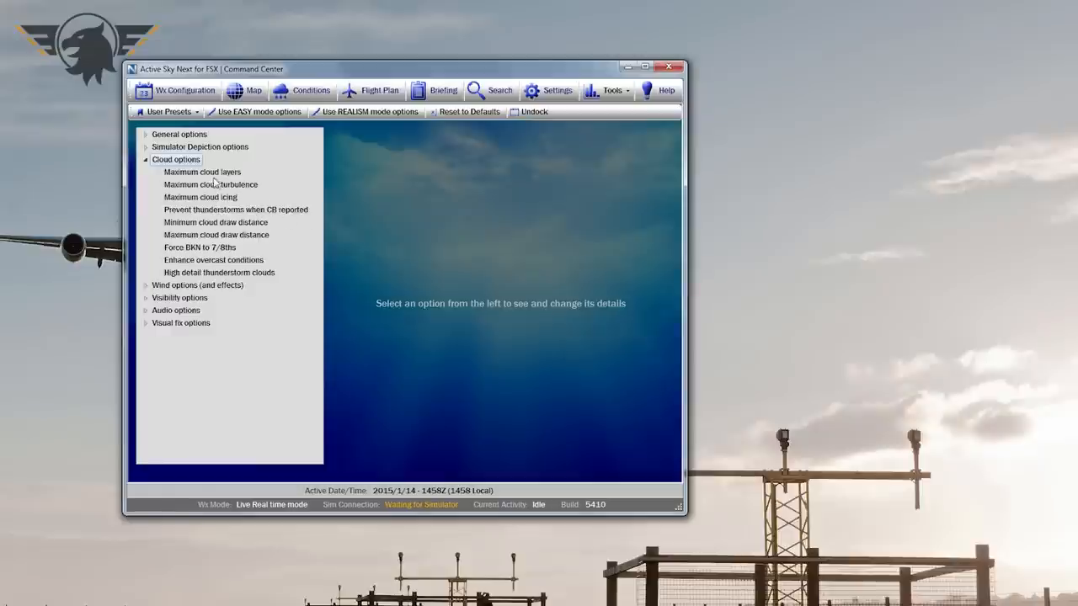
# Step: Review maximum cloud layers, cloud icing, CB thunderstorm prevention and minimum draw distance (120)
pyautogui.click(201, 172)
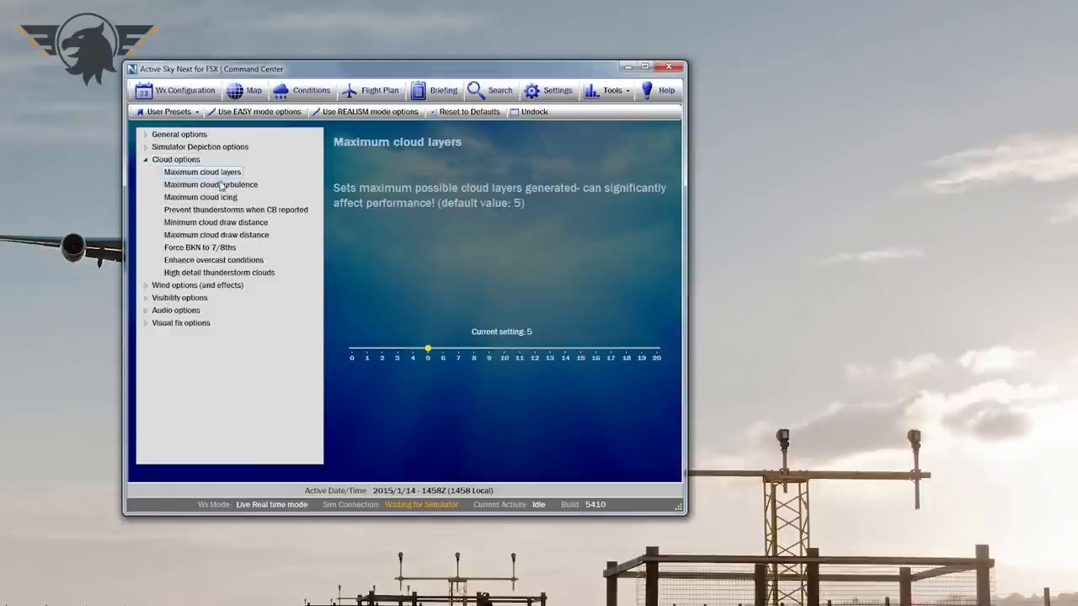
pyautogui.click(201, 196)
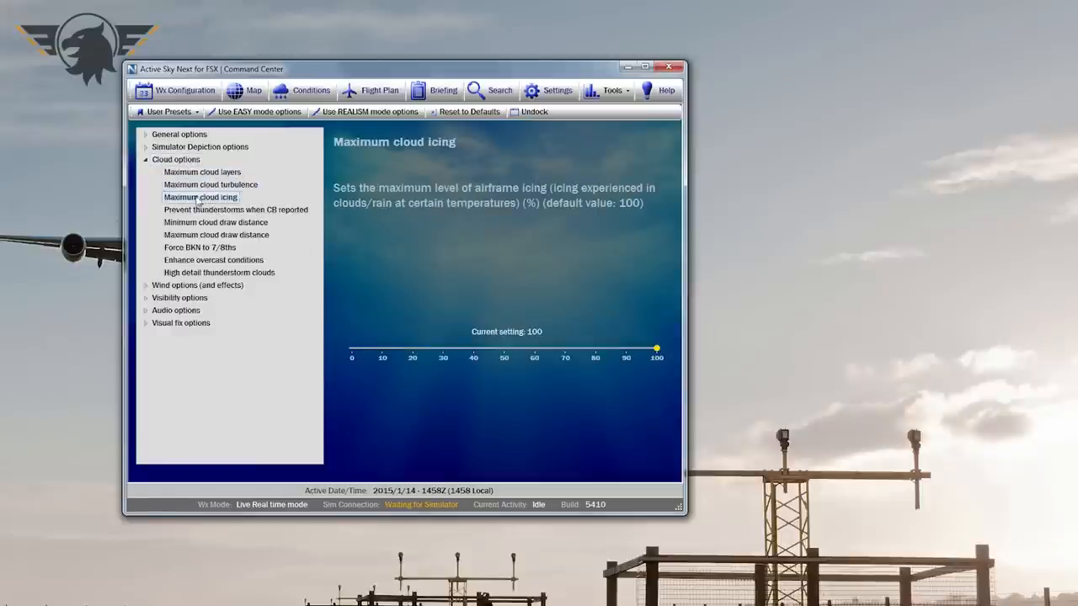
pyautogui.click(236, 209)
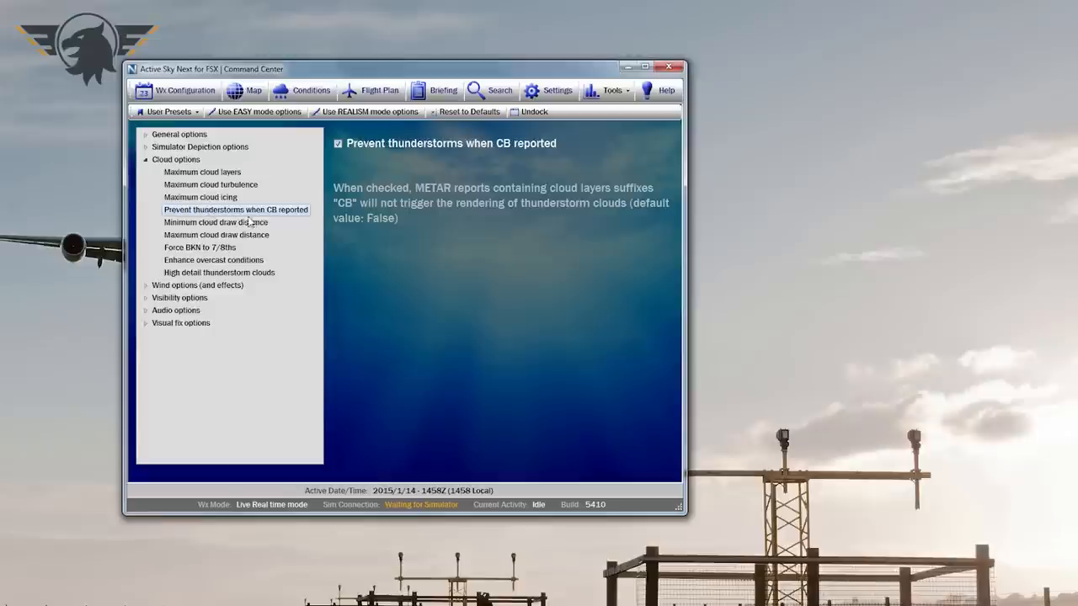
pyautogui.moveTo(409, 155)
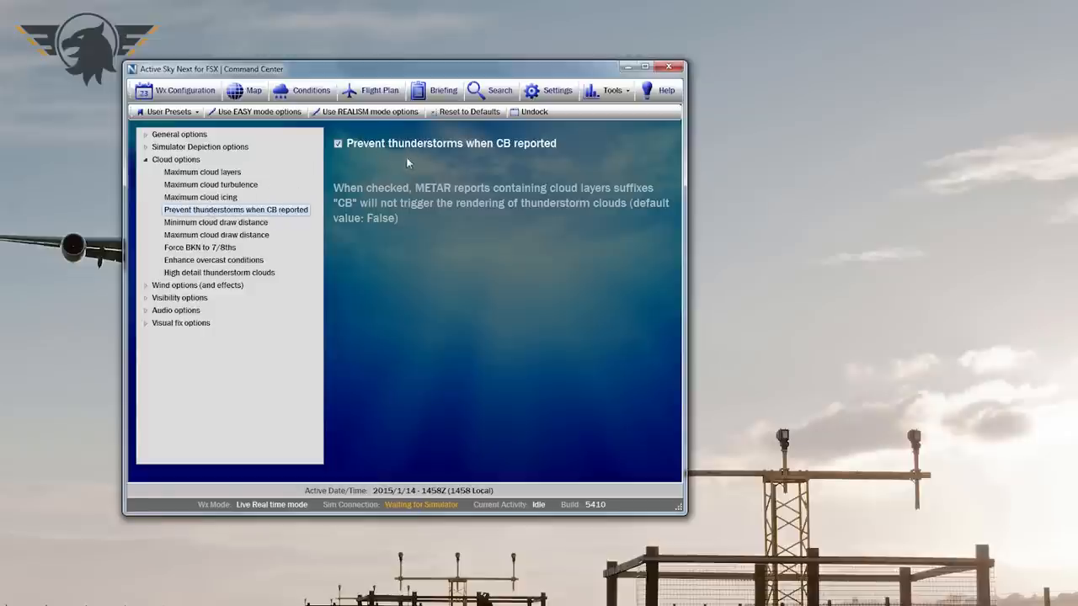
pyautogui.moveTo(377, 228)
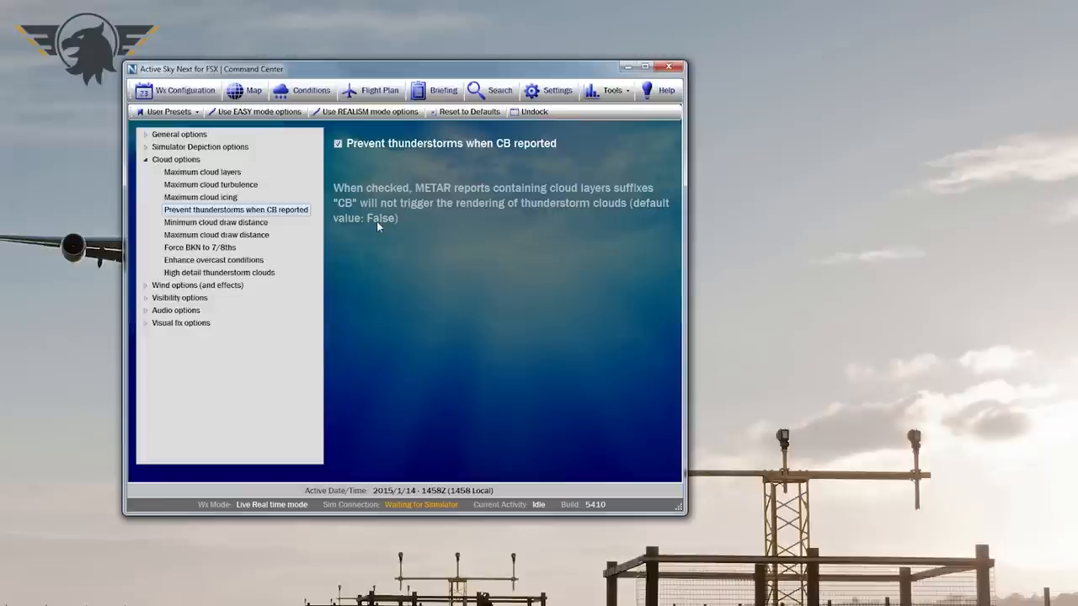
pyautogui.click(216, 221)
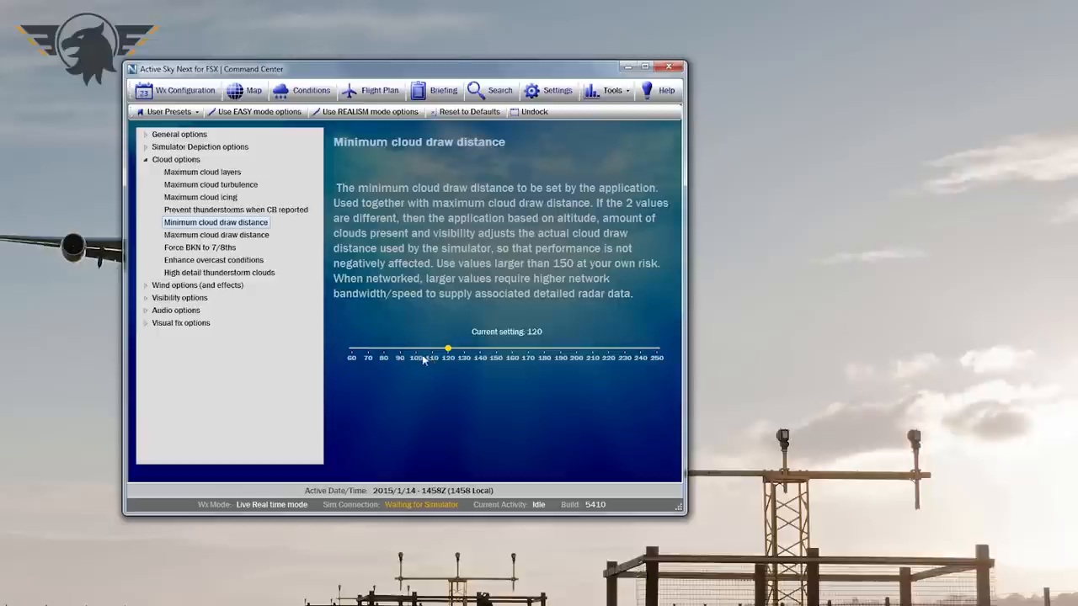
pyautogui.moveTo(445, 318)
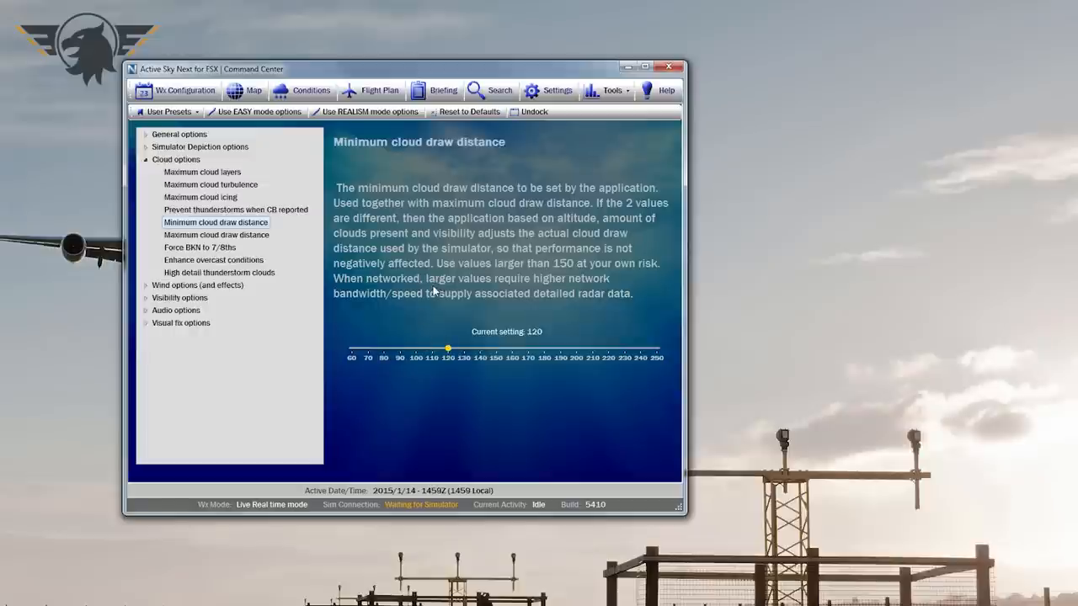
pyautogui.moveTo(431, 292)
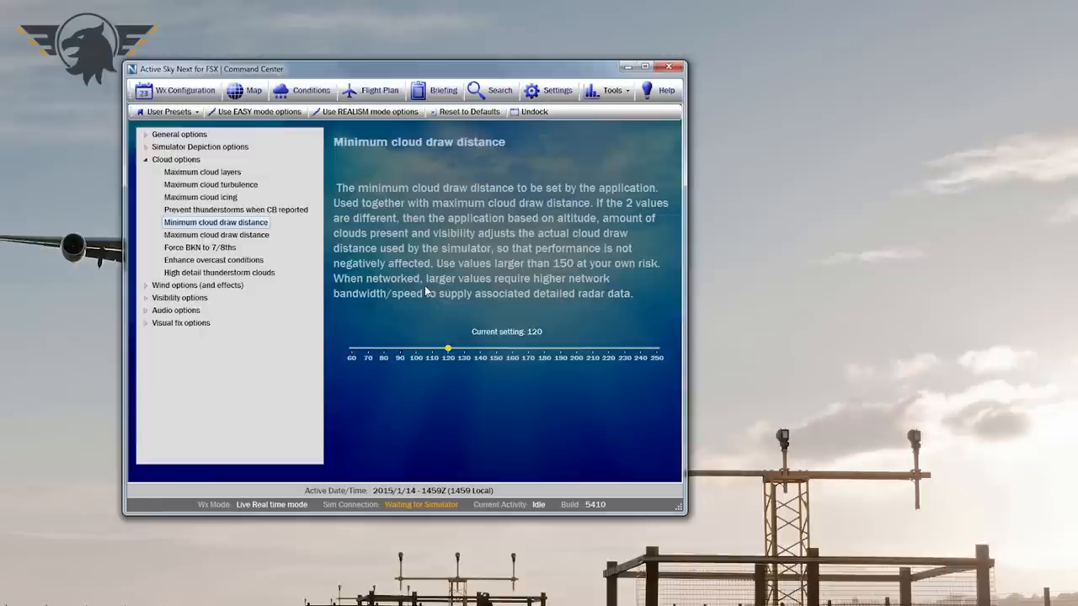
pyautogui.moveTo(431, 336)
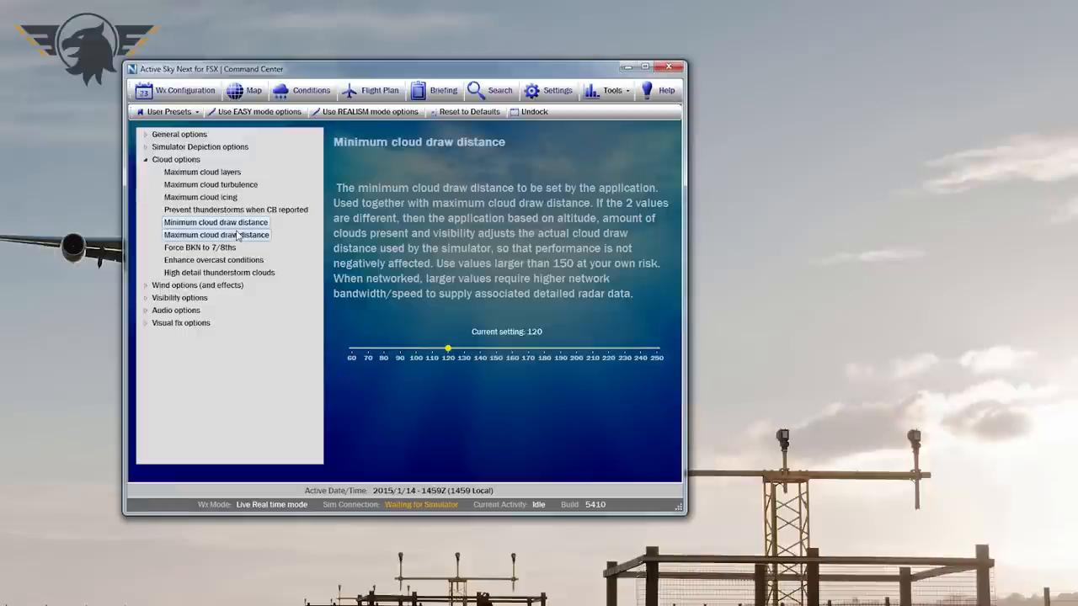
# Step: Leave minimum cloud draw distance at 120 and select maximum cloud draw distance
pyautogui.click(217, 235)
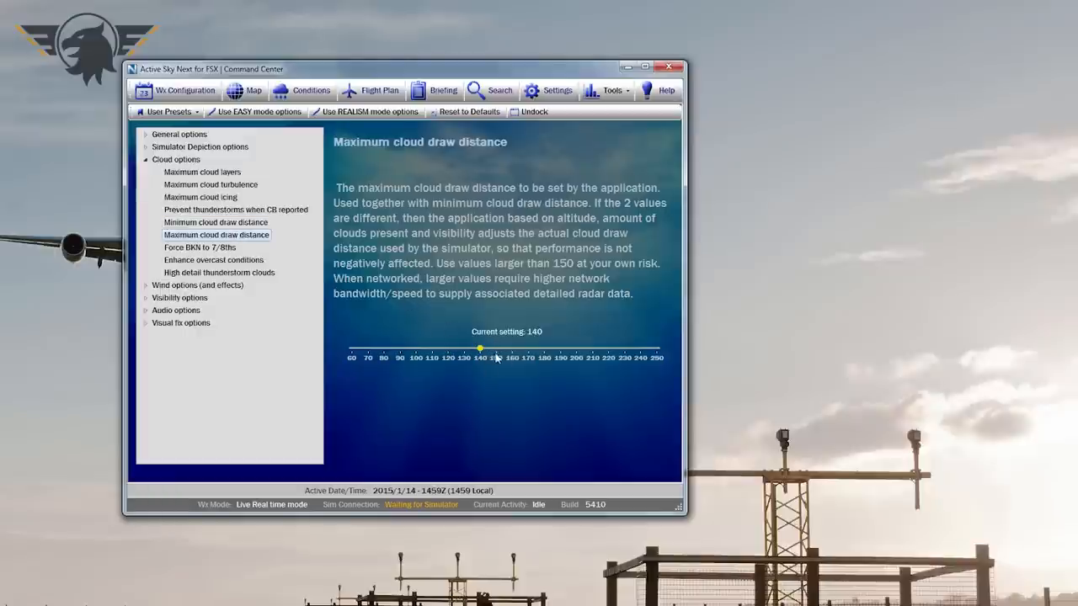
pyautogui.moveTo(556, 354)
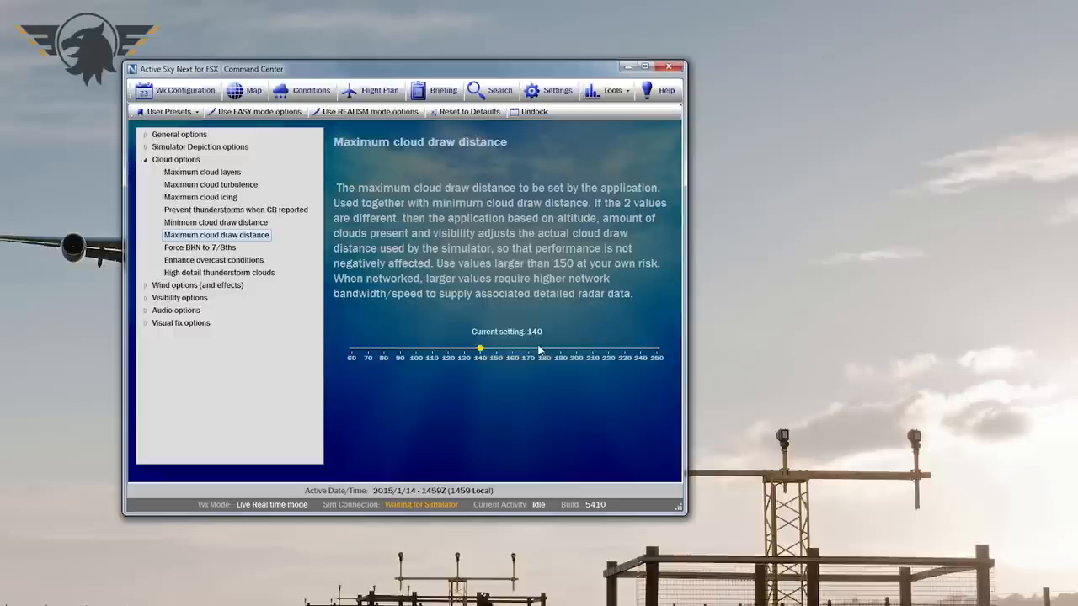
pyautogui.moveTo(451, 265)
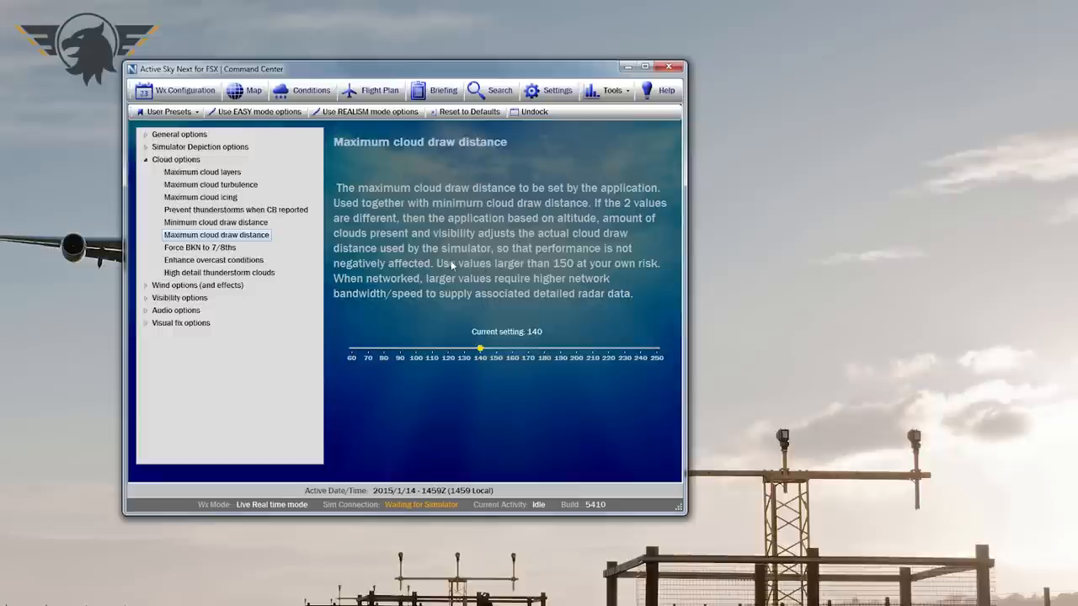
pyautogui.moveTo(412, 298)
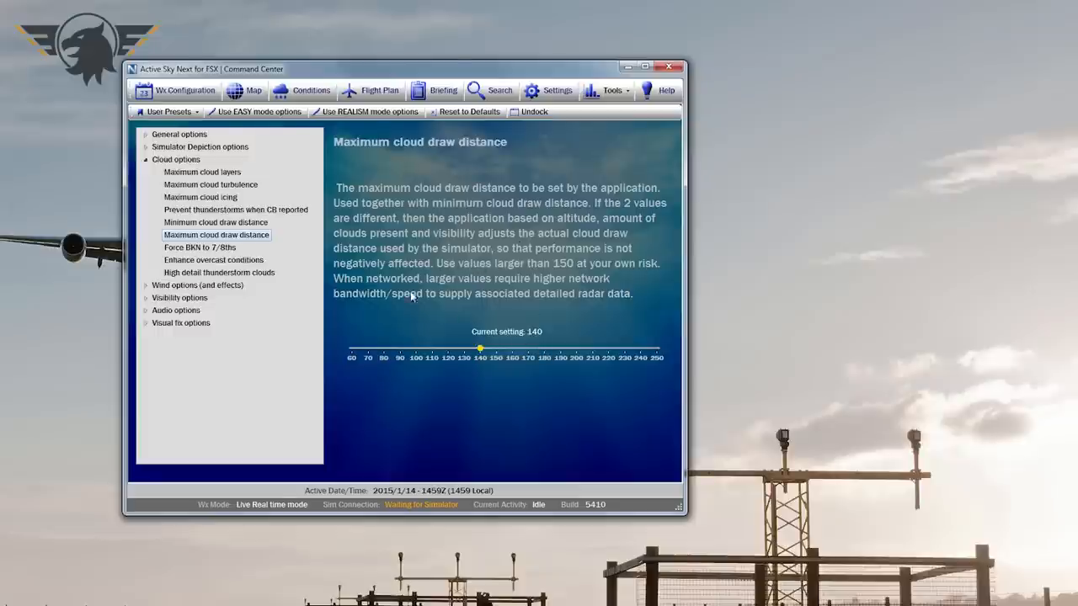
pyautogui.moveTo(639, 351)
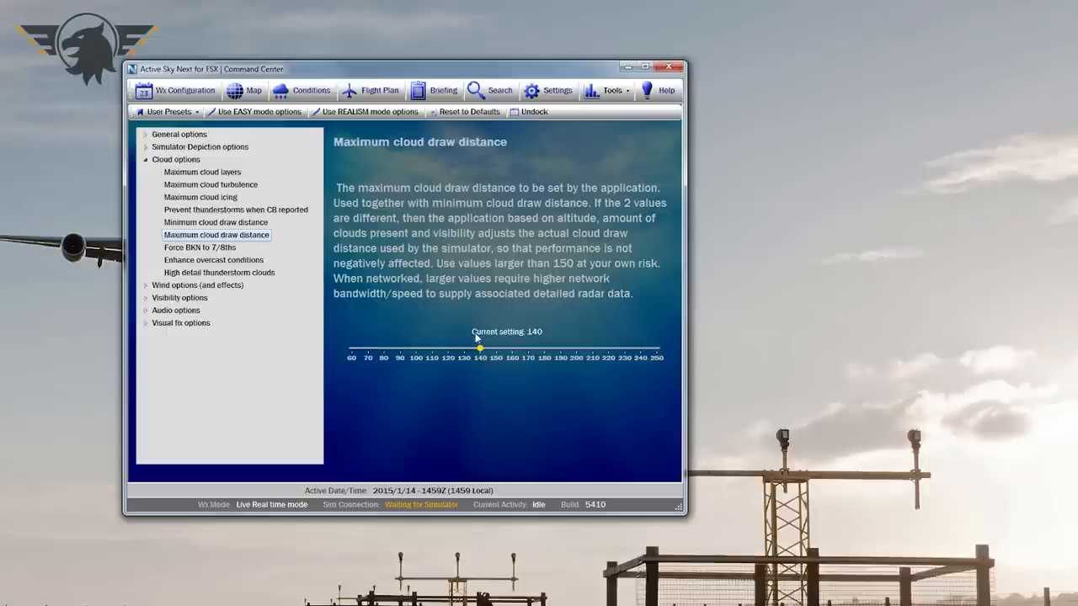
pyautogui.moveTo(455, 335)
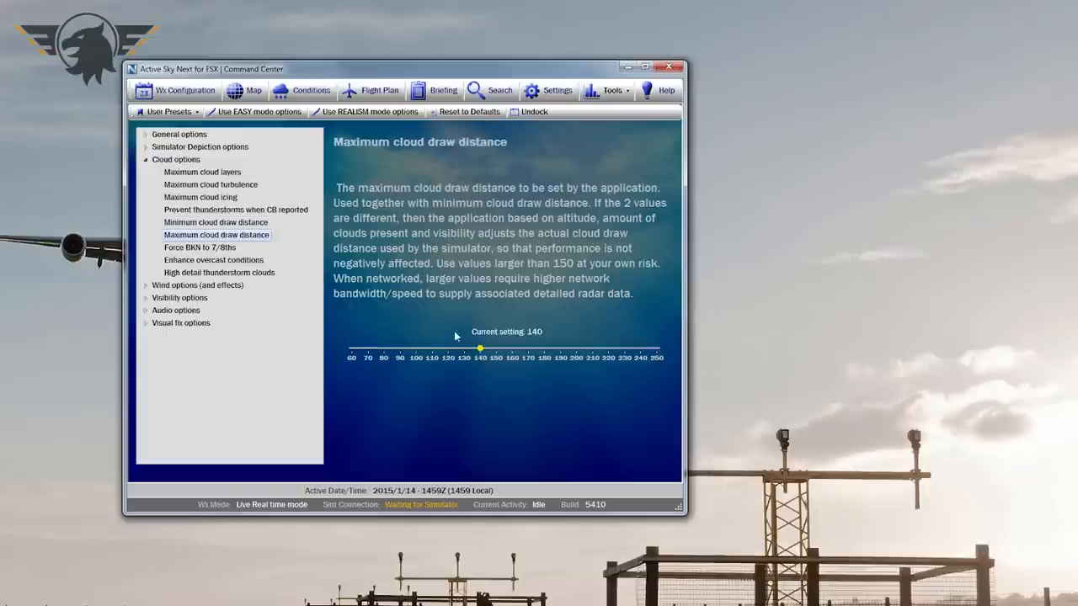
# Step: Leave maximum cloud draw distance at 140 and select Enhance overcast conditions
pyautogui.click(213, 259)
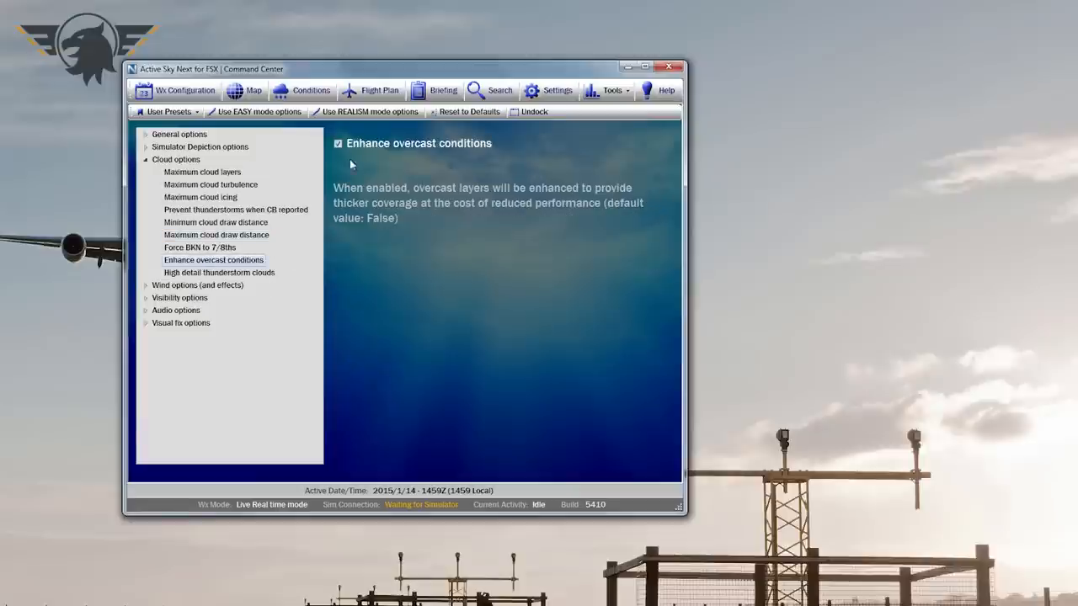
pyautogui.moveTo(350, 128)
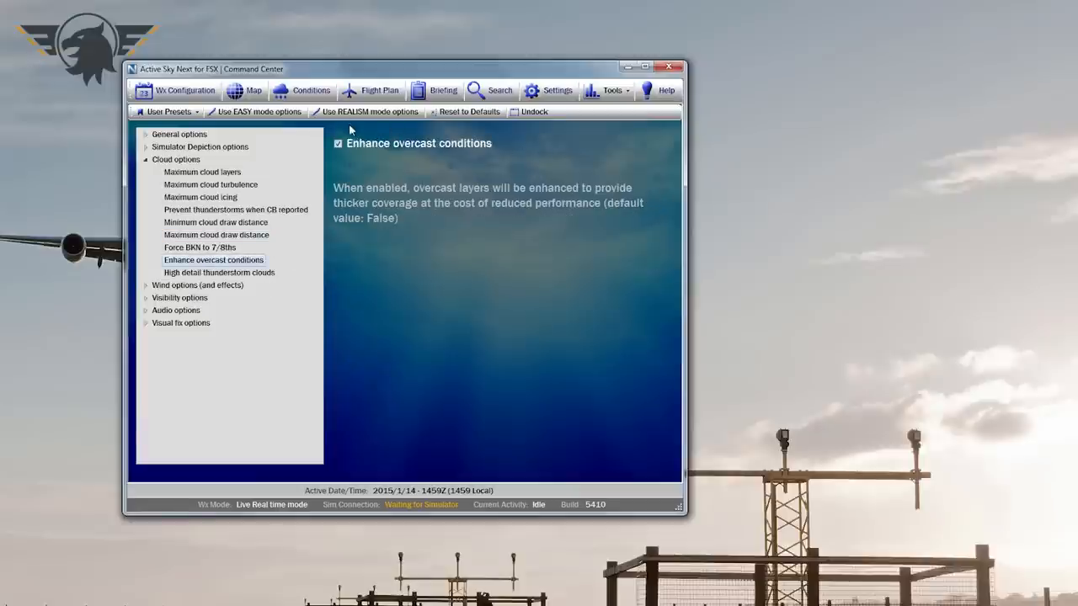
pyautogui.moveTo(389, 245)
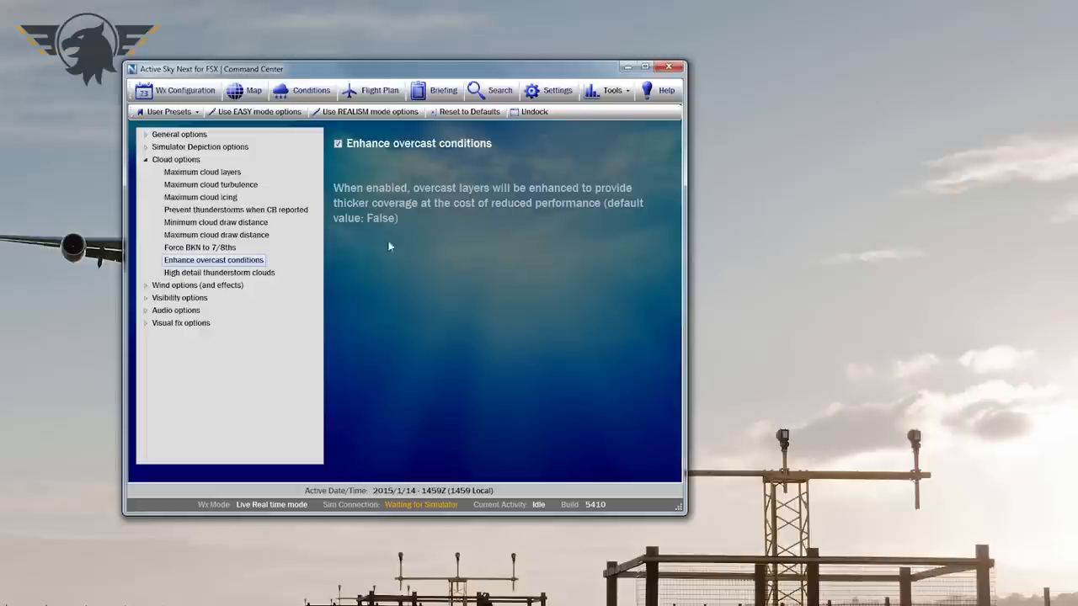
# Step: Review High detail thunderstorm clouds and CB thunderstorm prevention, then expand Visual fix options
pyautogui.click(219, 272)
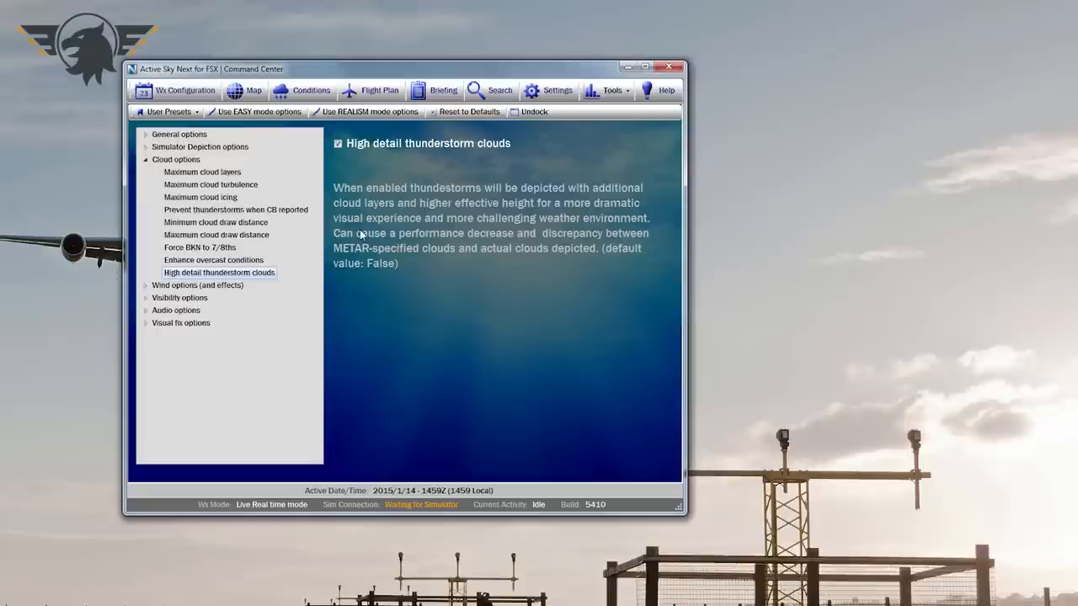
pyautogui.moveTo(505, 285)
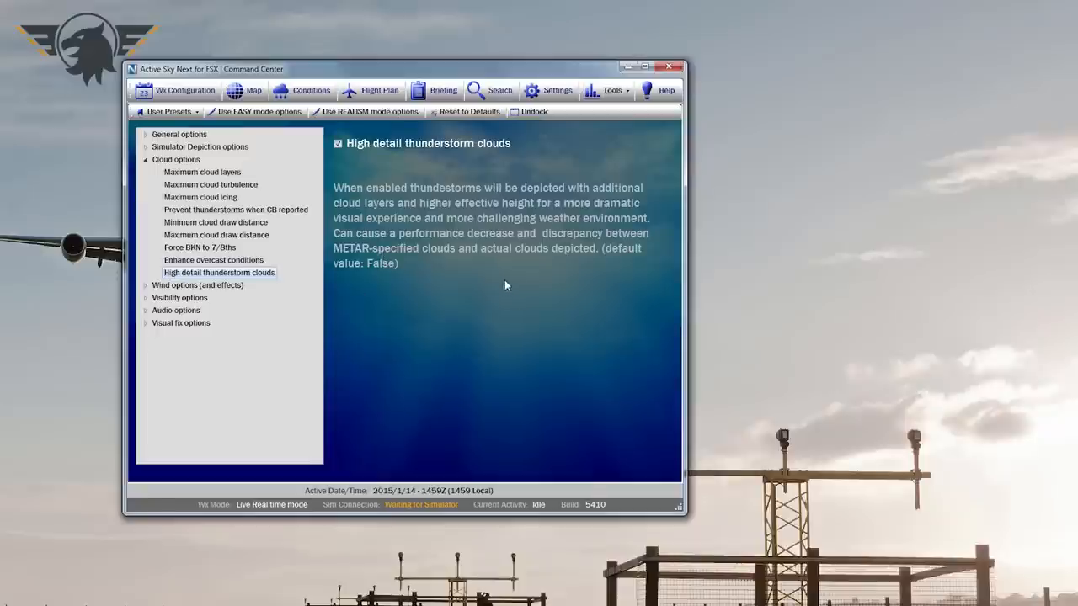
pyautogui.click(236, 210)
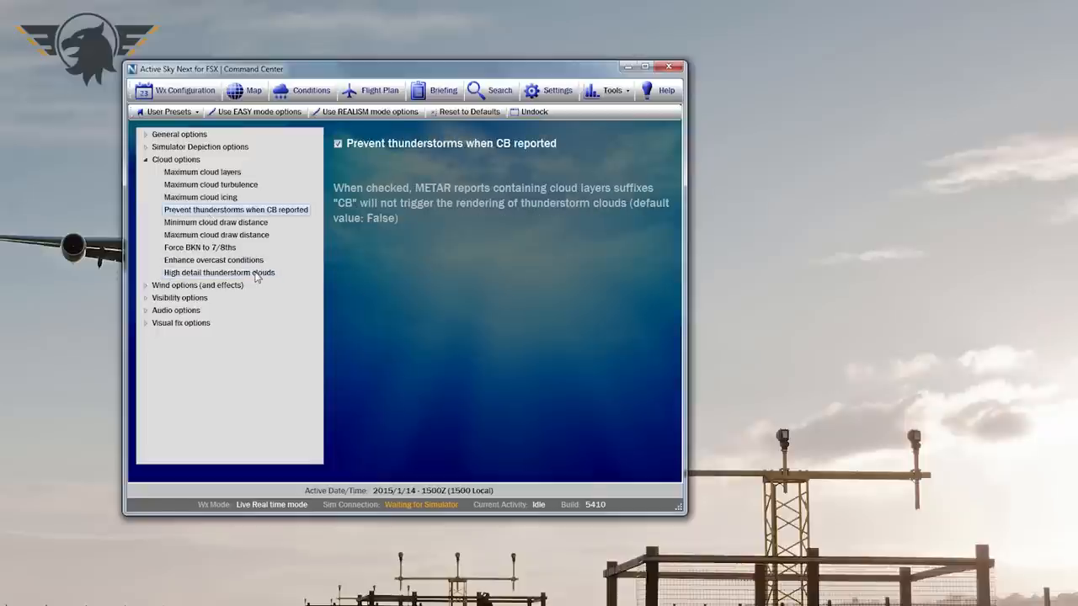
pyautogui.click(180, 323)
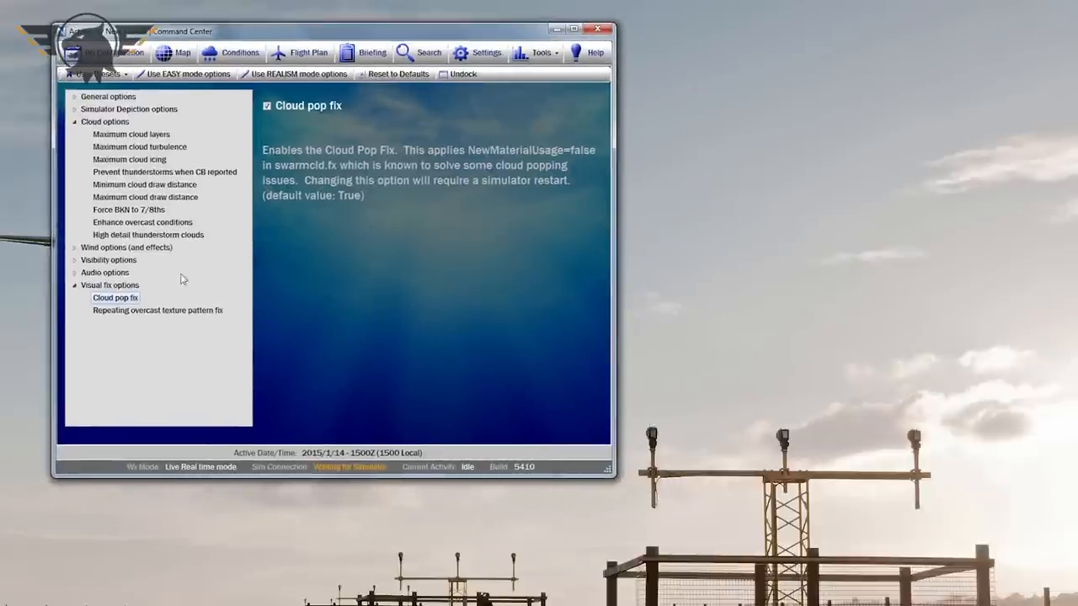
pyautogui.moveTo(142, 317)
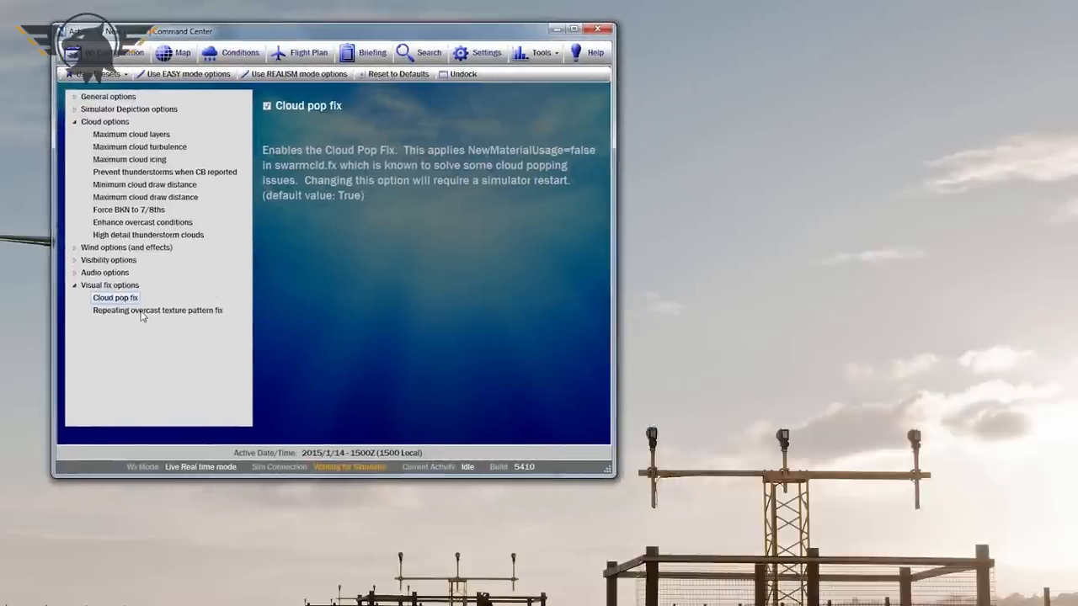
# Step: Toggle the repeating overcast texture pattern fix off and back on, acknowledging the restart notice
pyautogui.click(157, 310)
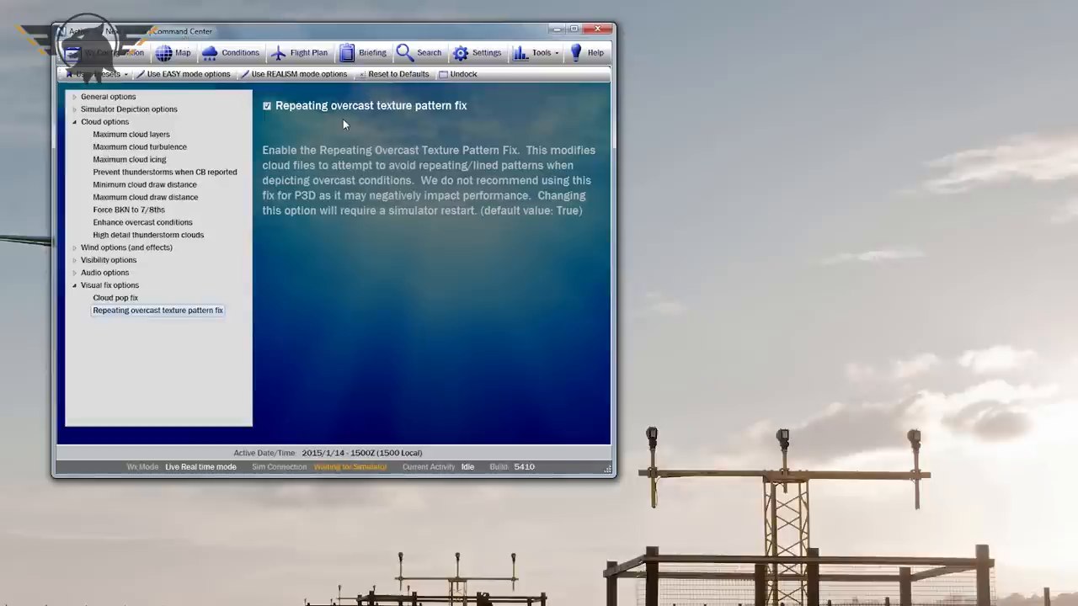
pyautogui.moveTo(352, 129)
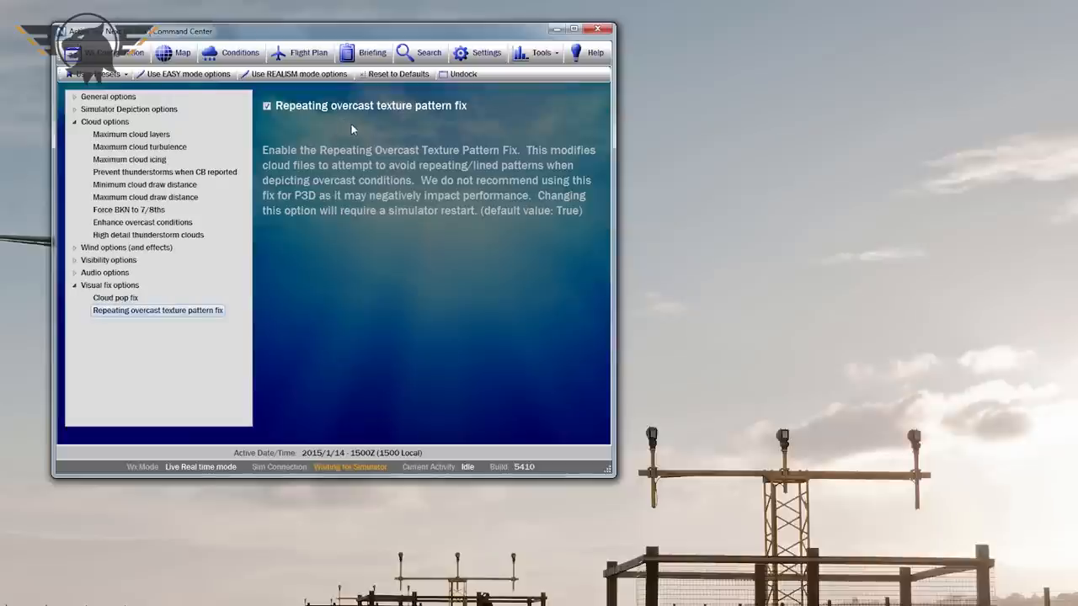
pyautogui.moveTo(402, 174)
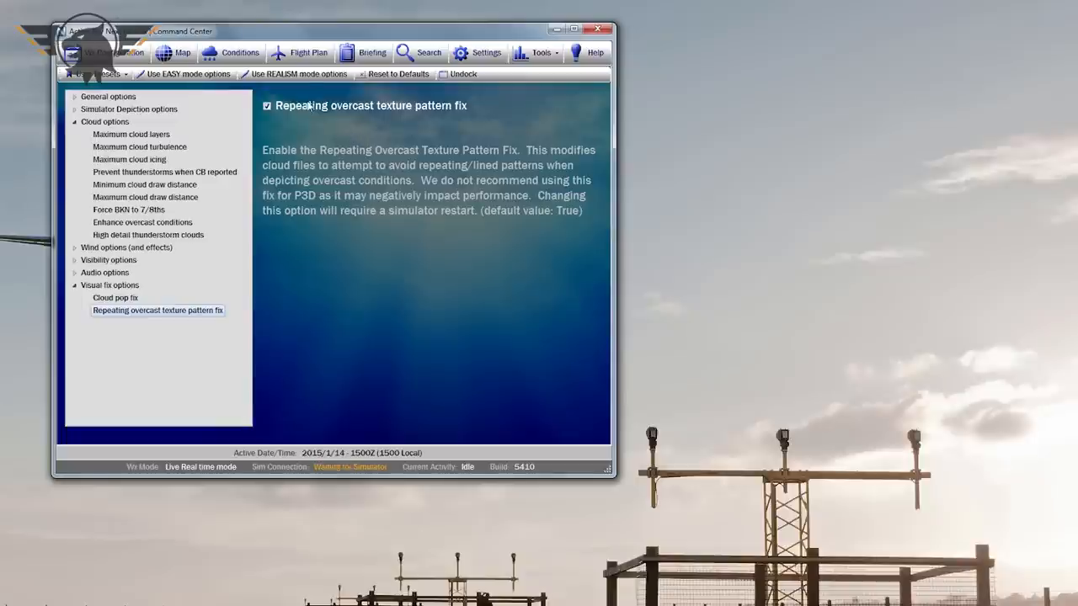
pyautogui.moveTo(297, 118)
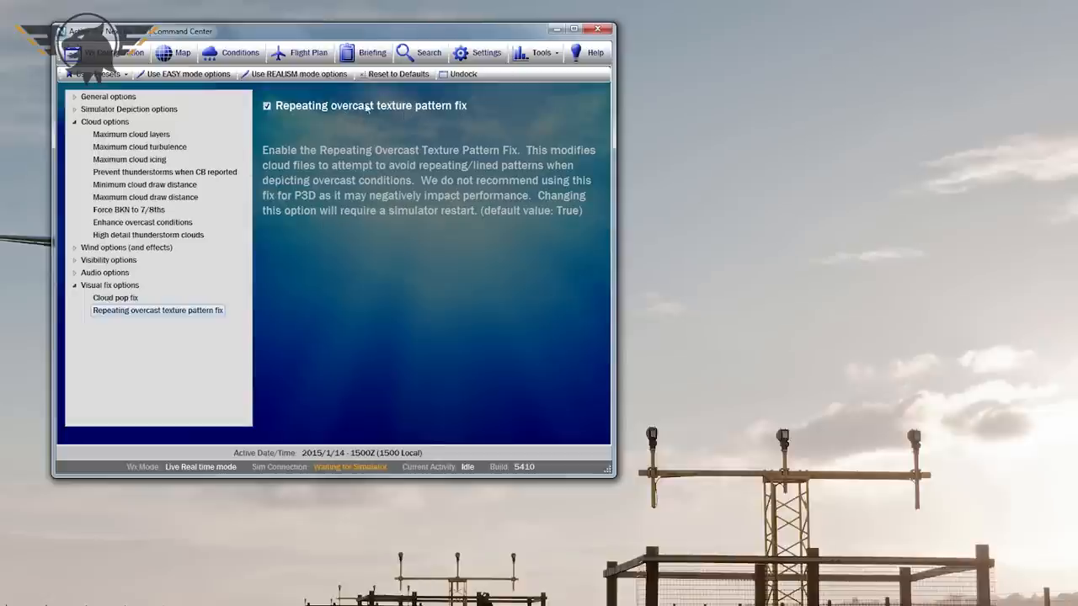
pyautogui.moveTo(344, 140)
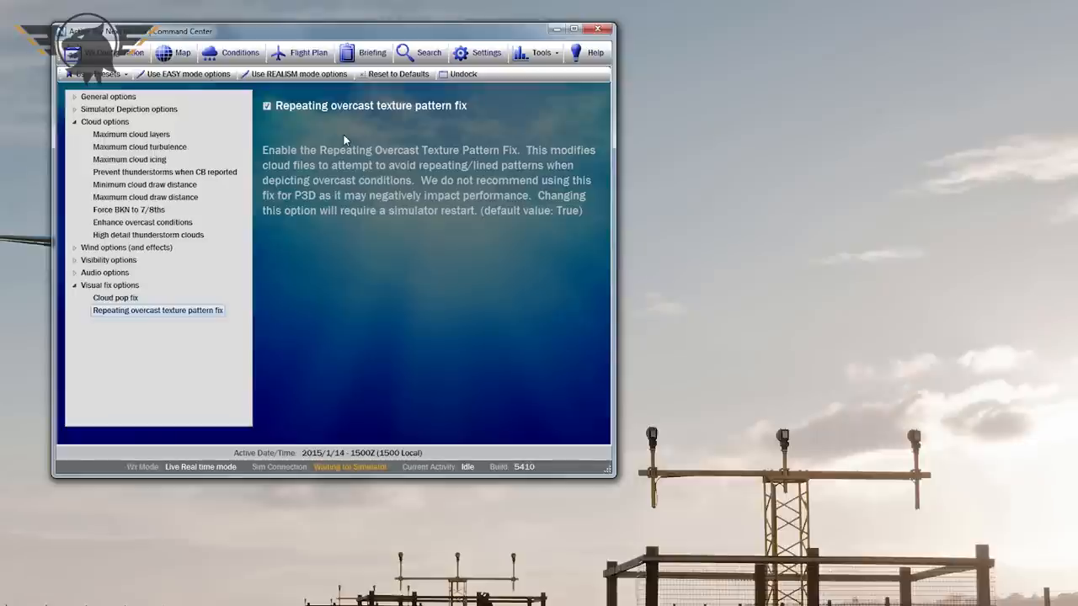
pyautogui.moveTo(411, 102)
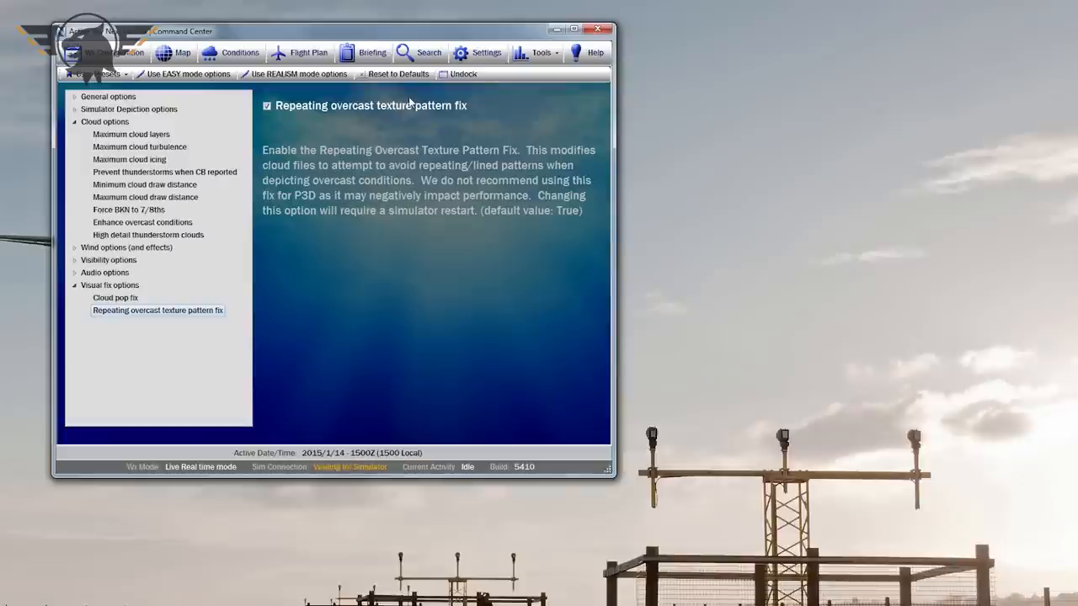
pyautogui.moveTo(365, 184)
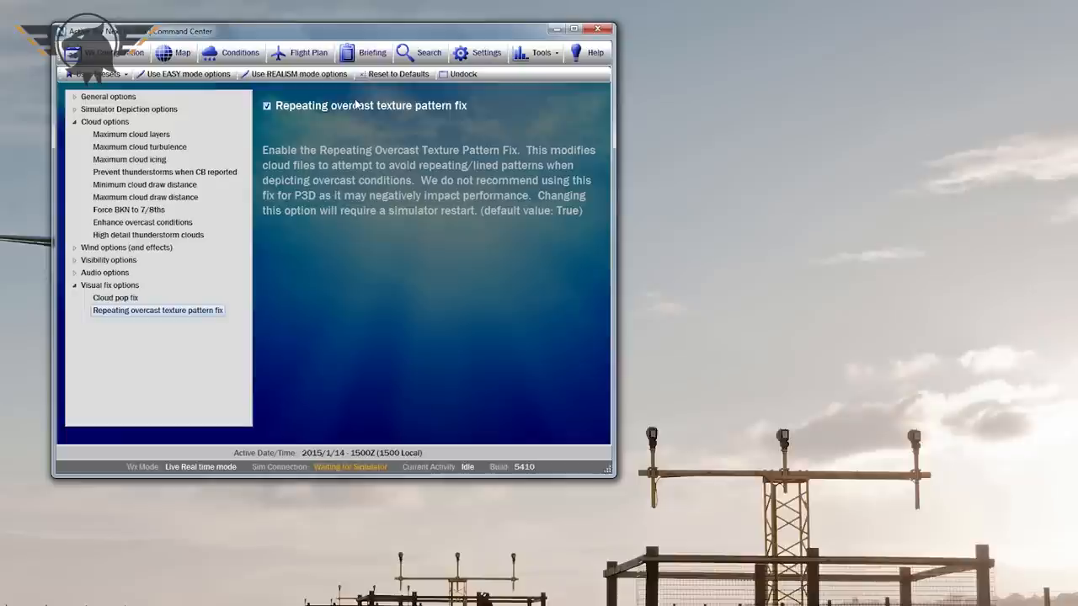
pyautogui.moveTo(461, 104)
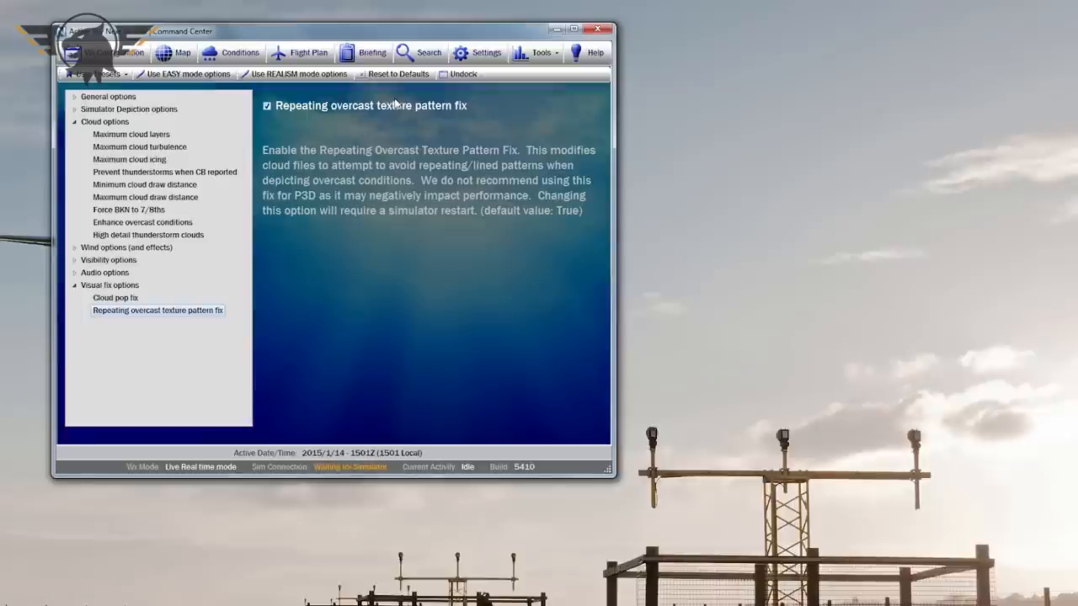
pyautogui.moveTo(276, 129)
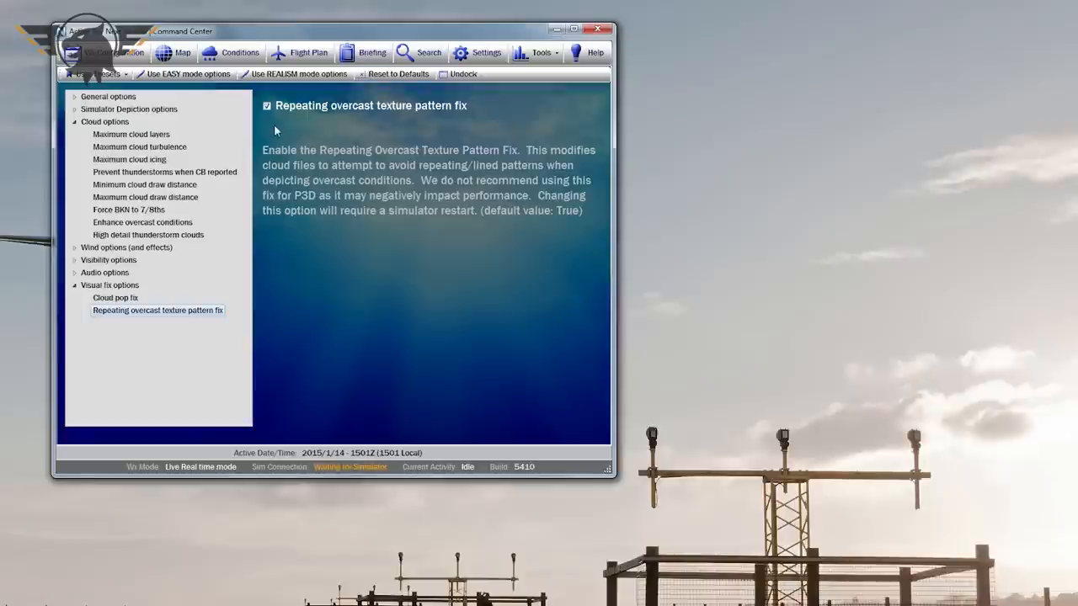
pyautogui.click(266, 105)
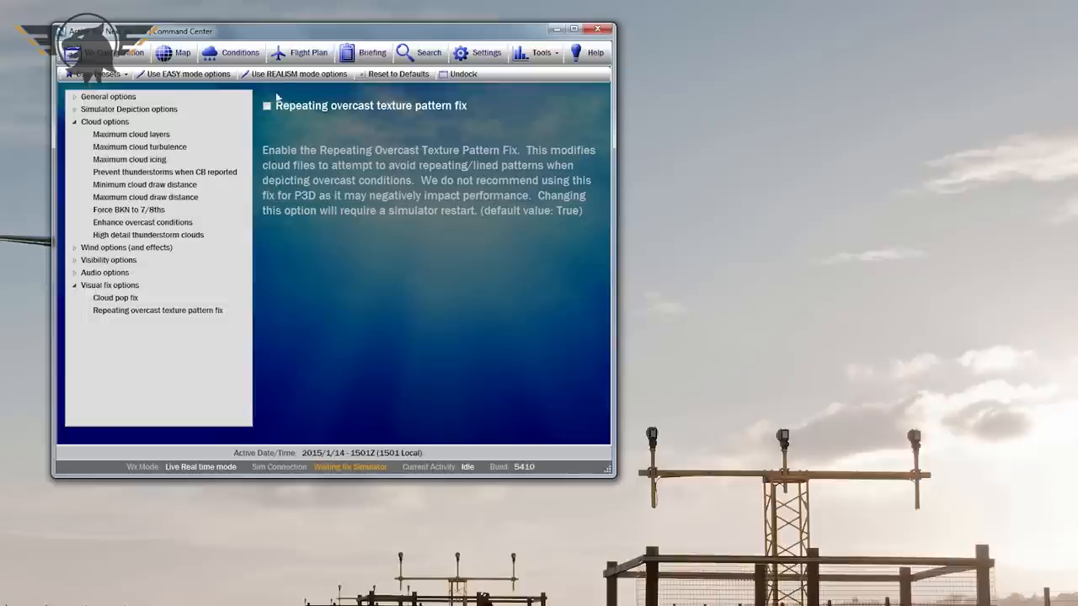
pyautogui.click(267, 105)
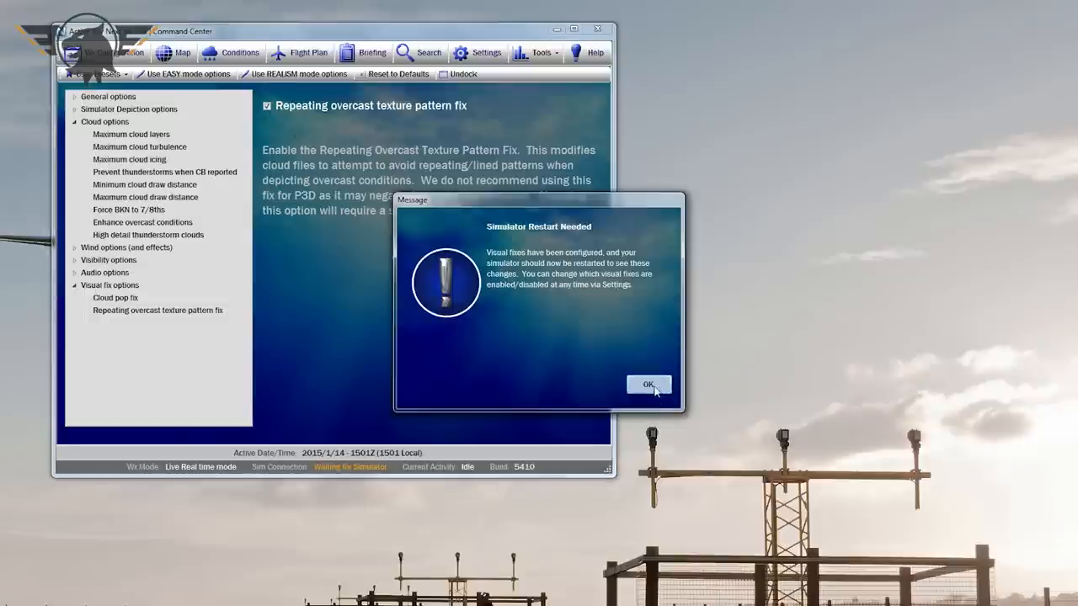
pyautogui.click(648, 385)
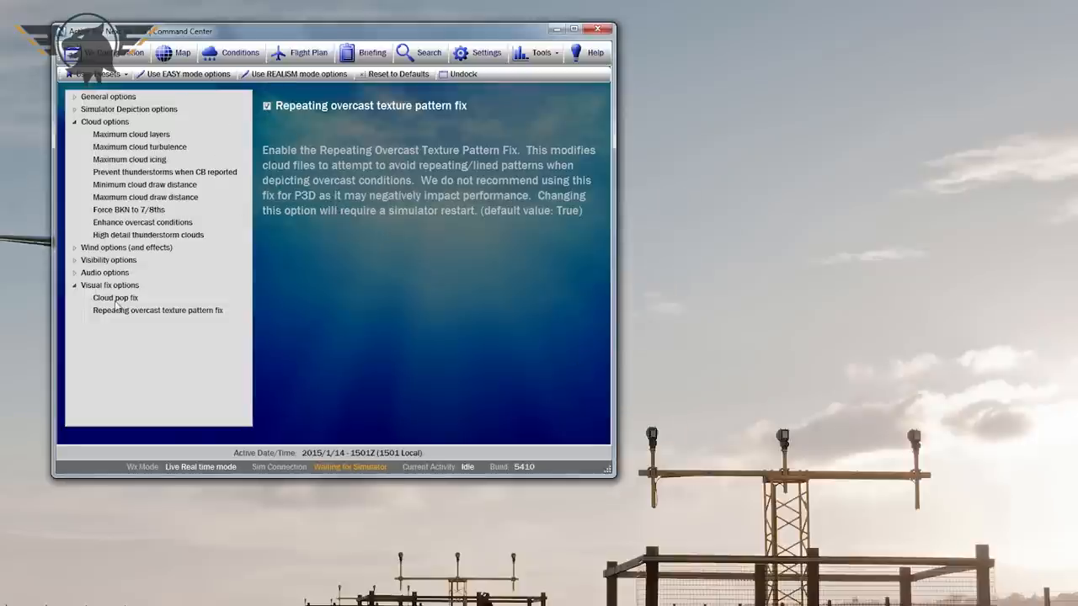
pyautogui.click(115, 298)
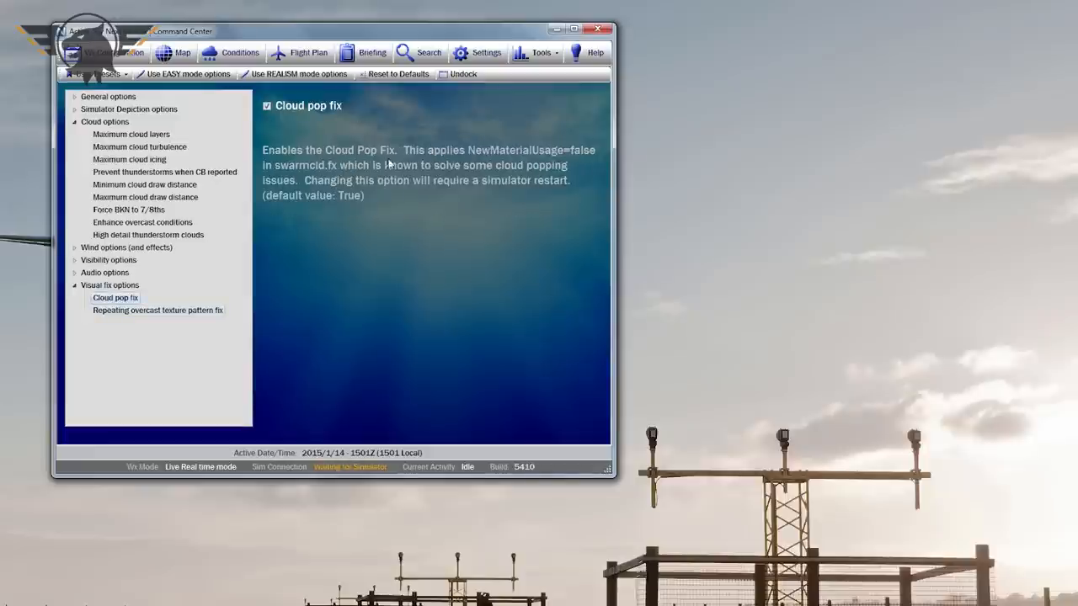
pyautogui.click(157, 310)
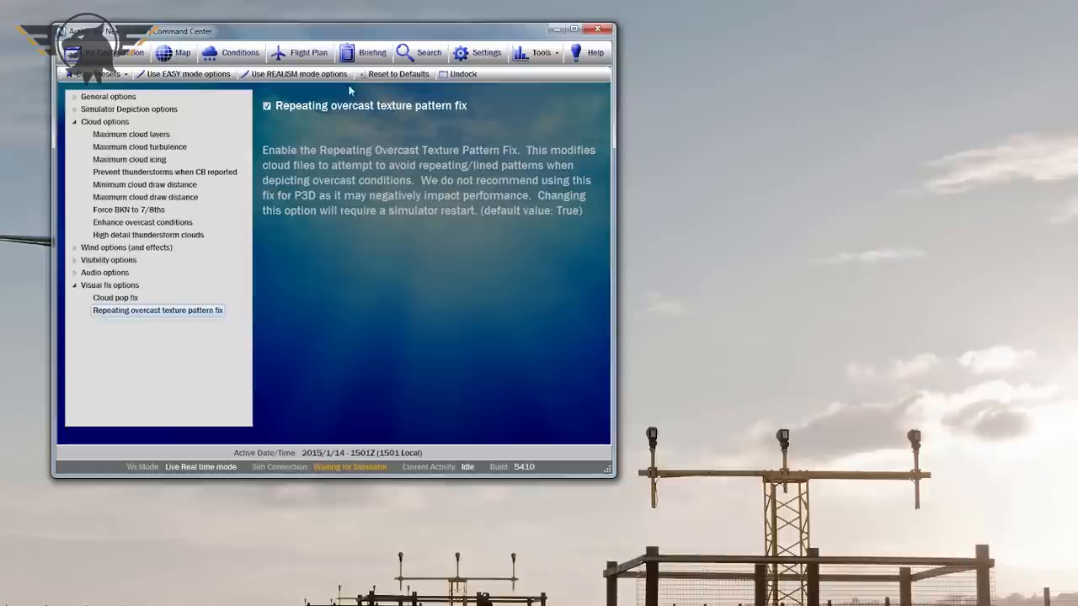
pyautogui.moveTo(312, 96)
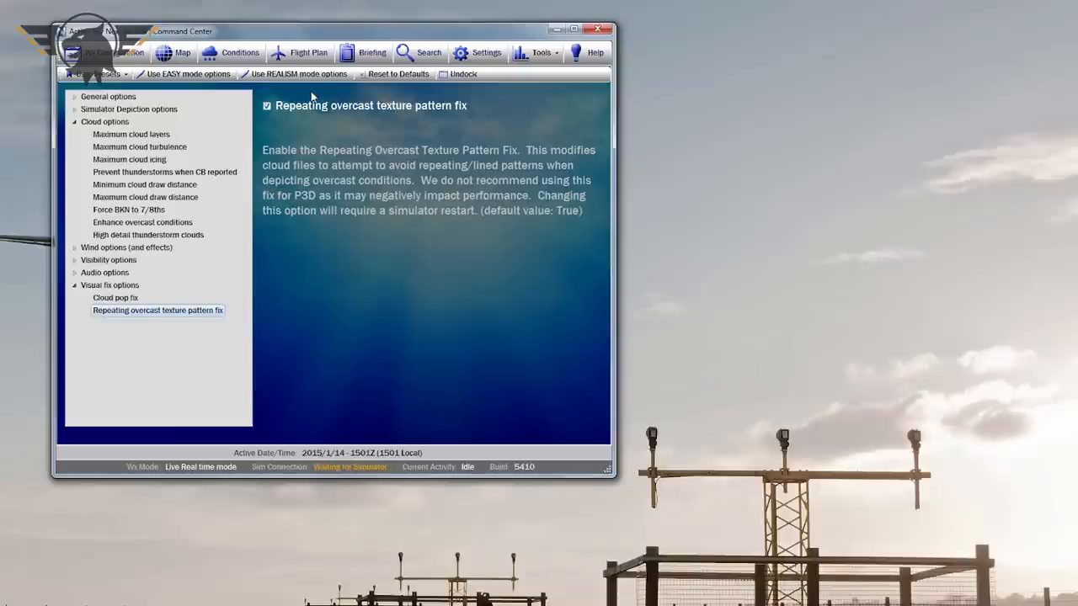
pyautogui.moveTo(312, 111)
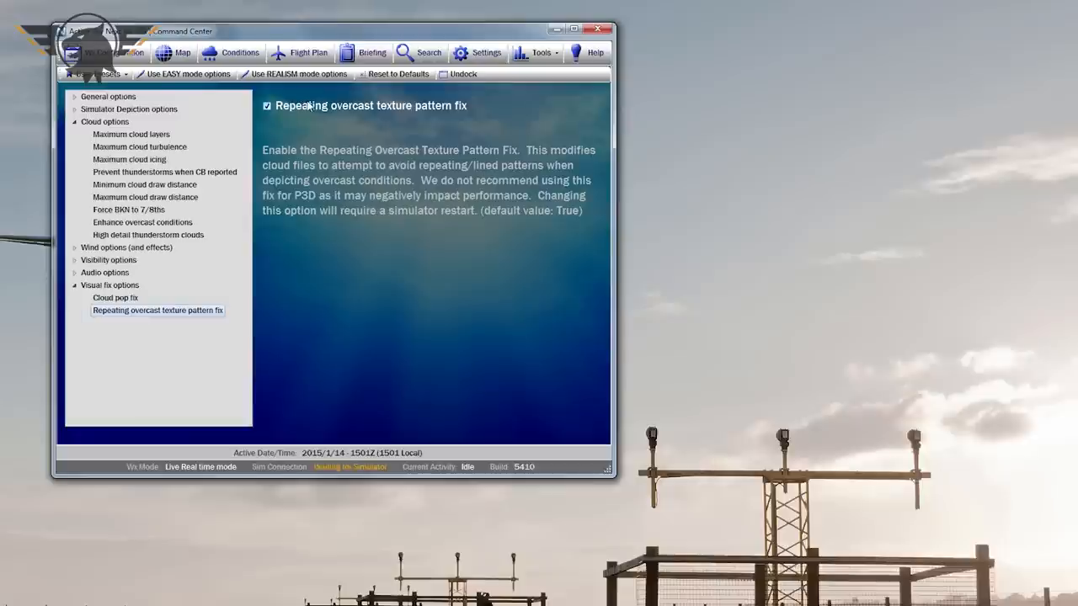
pyautogui.moveTo(309, 108)
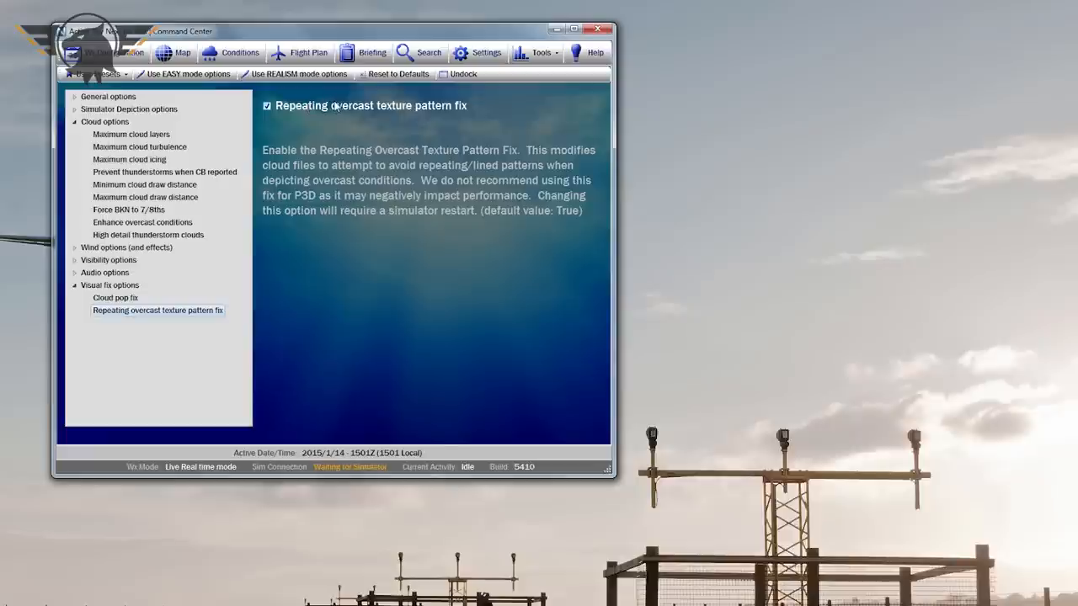
pyautogui.moveTo(361, 112)
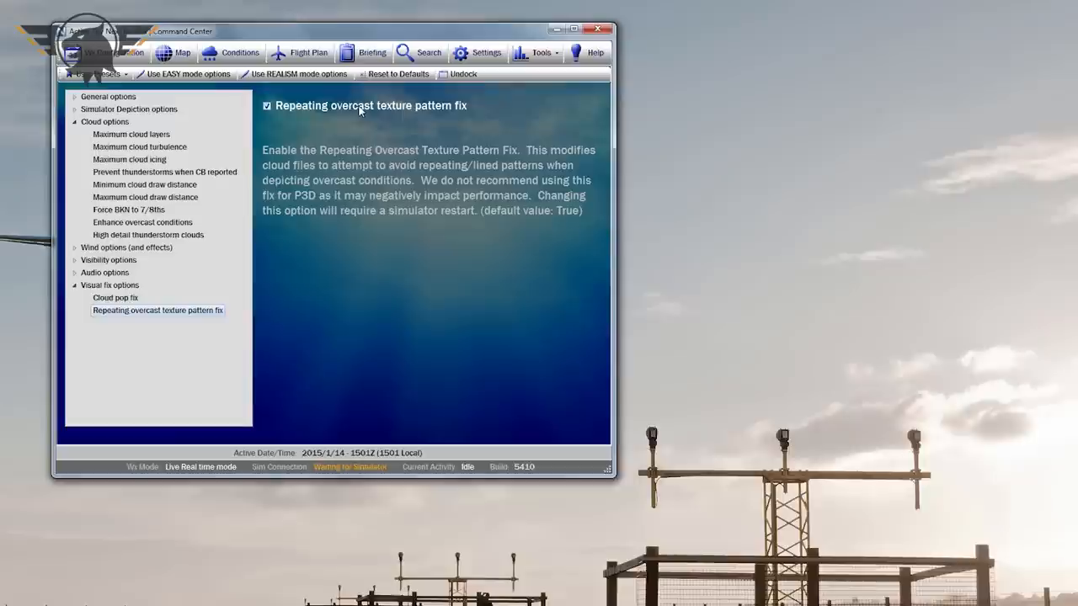
pyautogui.moveTo(308, 141)
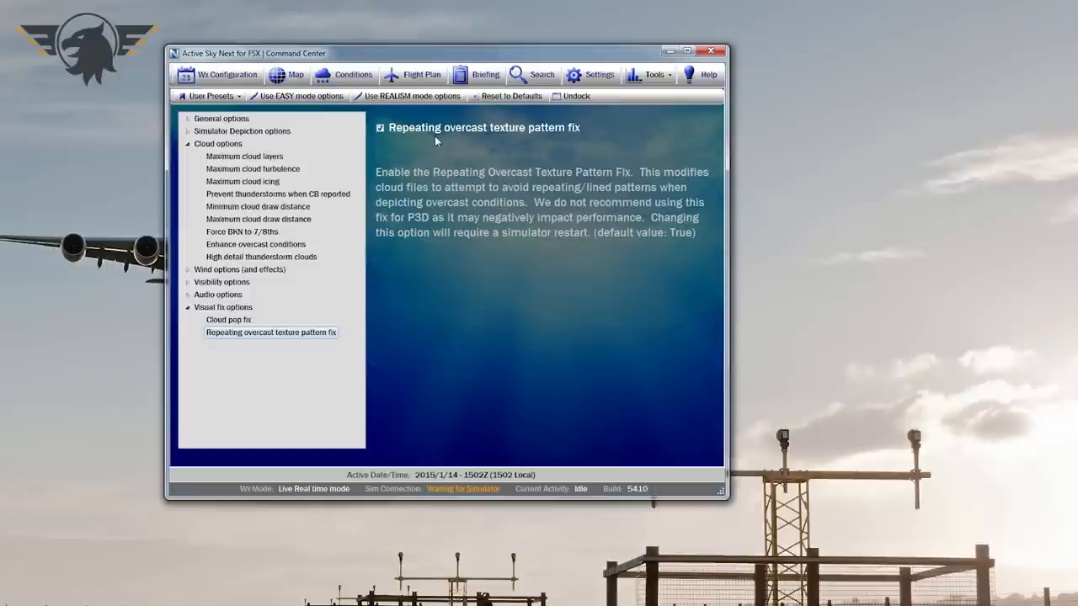
pyautogui.moveTo(448, 141)
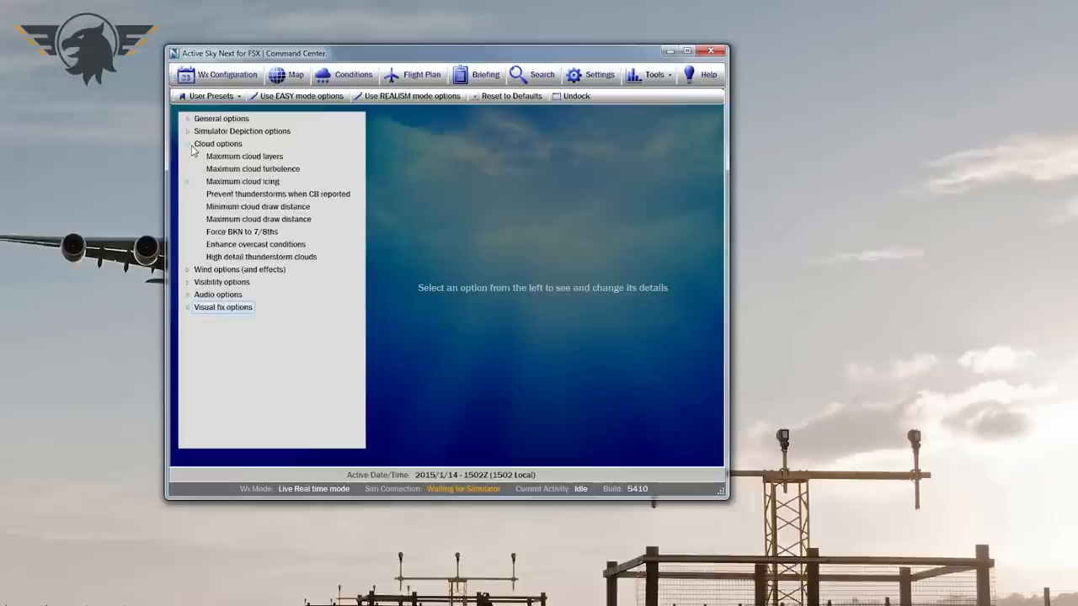
# Step: Review thunderstorm and draw distance settings, confirm wake turbulence strength 0, then expand Visibility options
pyautogui.click(261, 256)
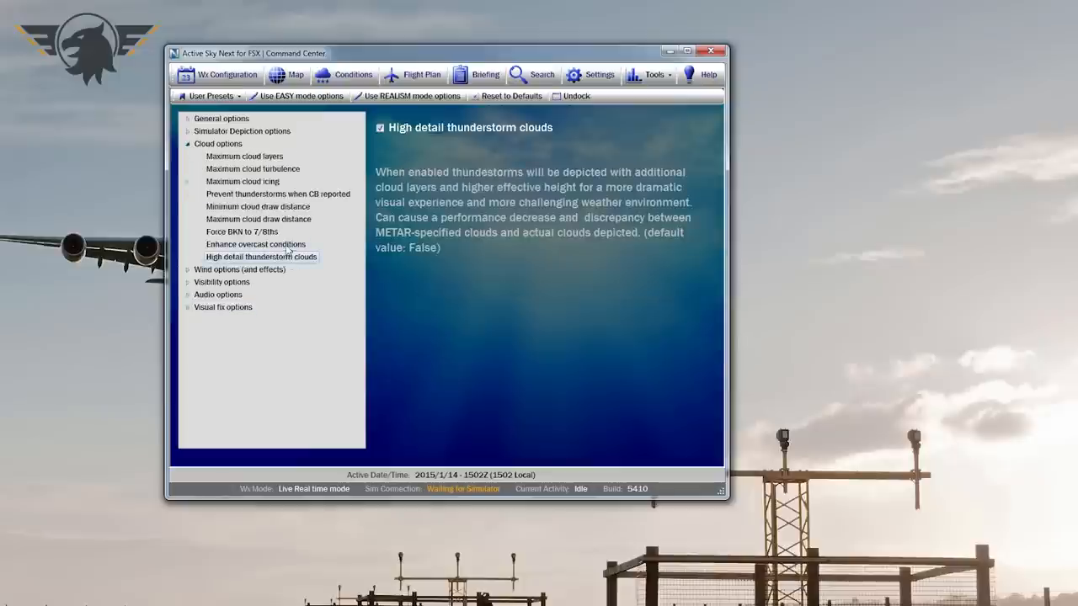
pyautogui.click(257, 206)
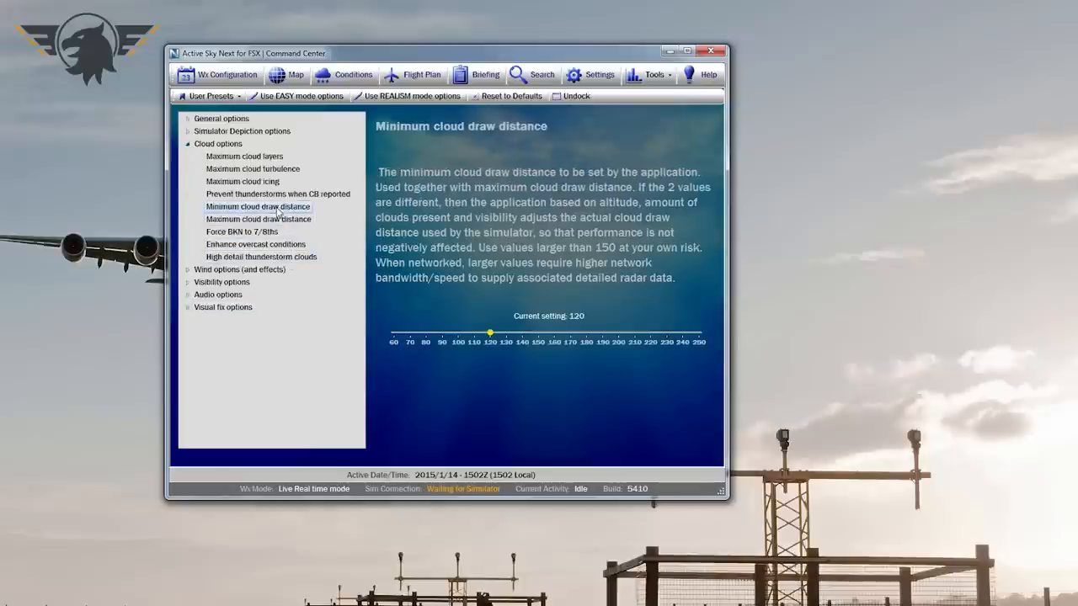
pyautogui.click(188, 156)
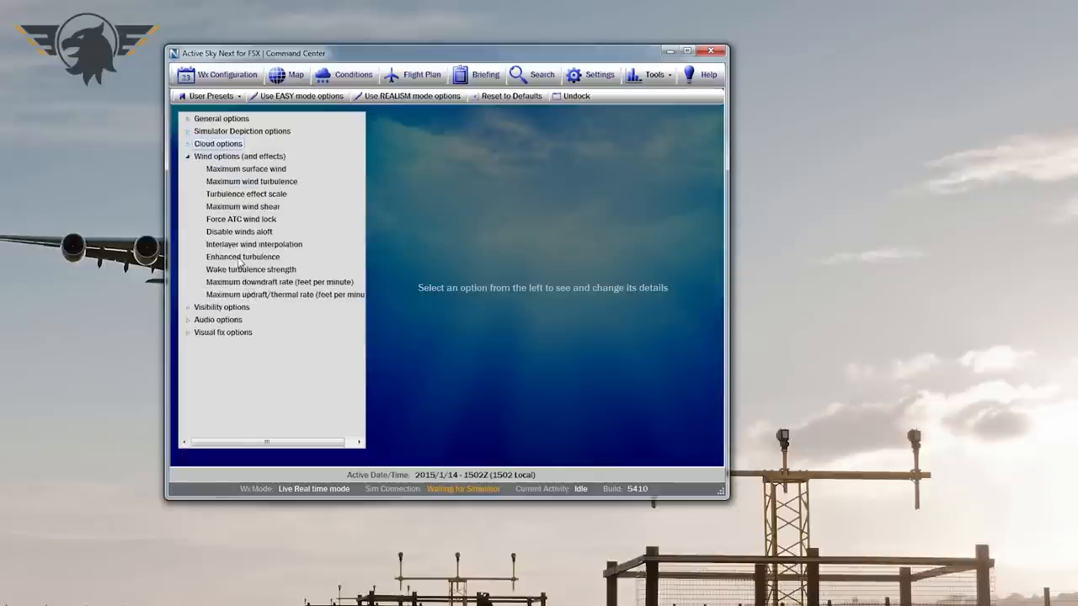
pyautogui.click(250, 269)
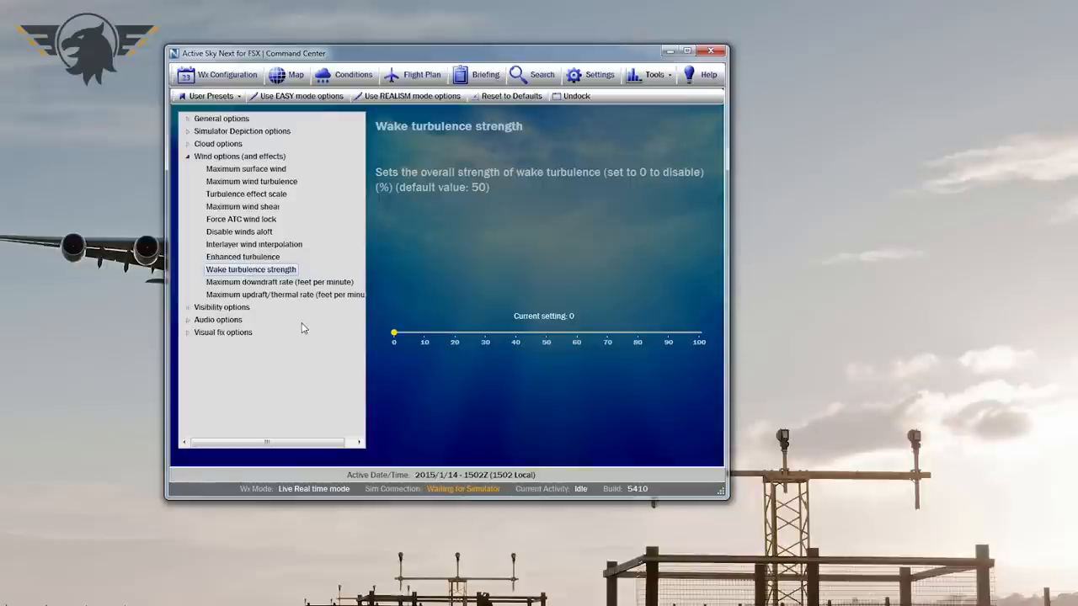
pyautogui.click(240, 157)
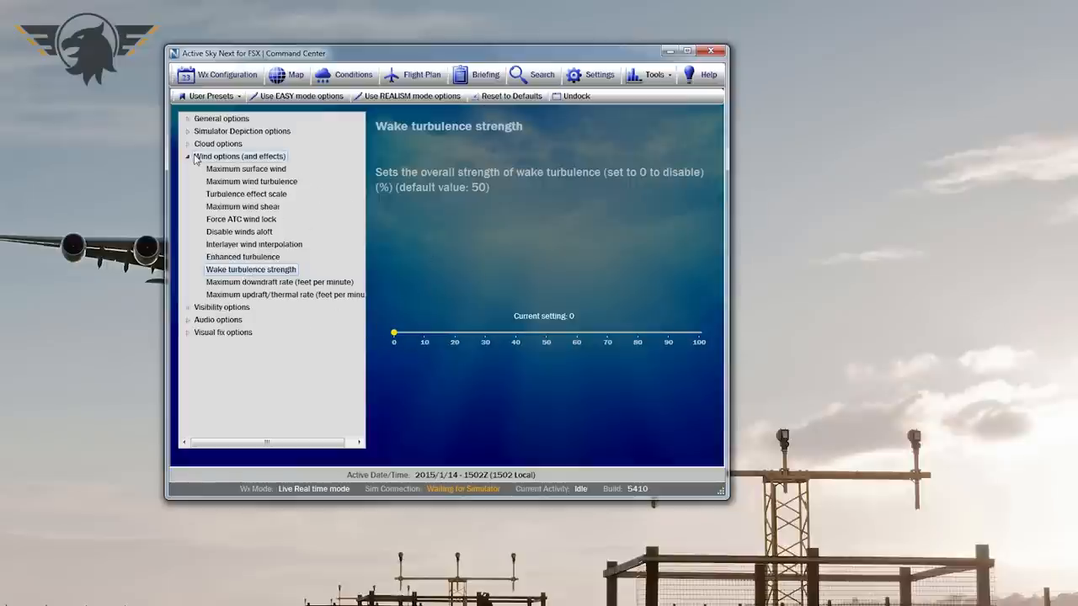
pyautogui.click(221, 169)
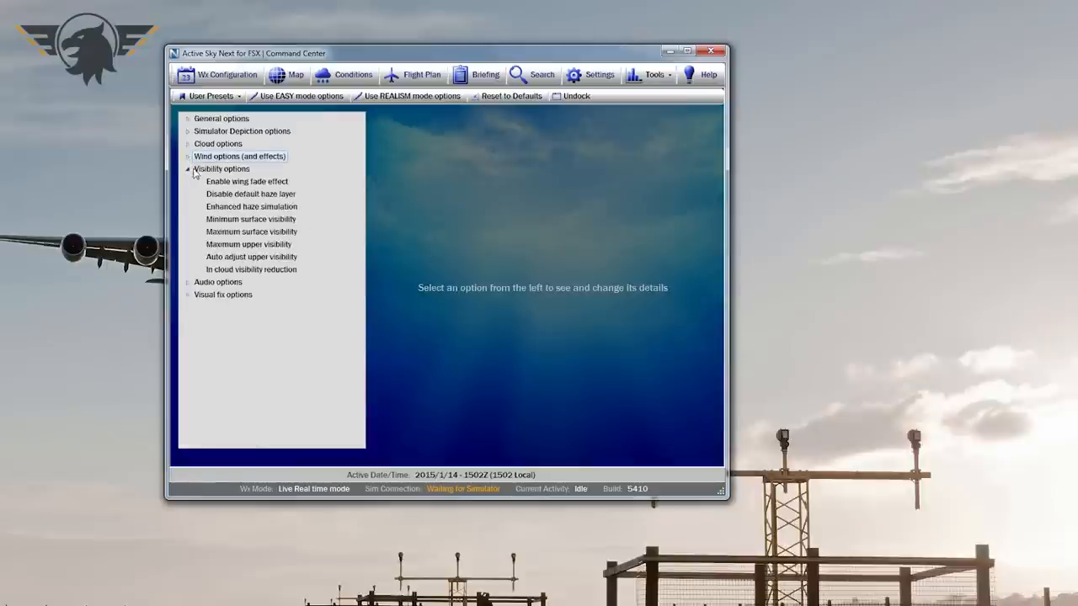
# Step: Inspect the wing fade, enhanced haze and maximum upper visibility (63) settings, then collapse categories
pyautogui.click(246, 181)
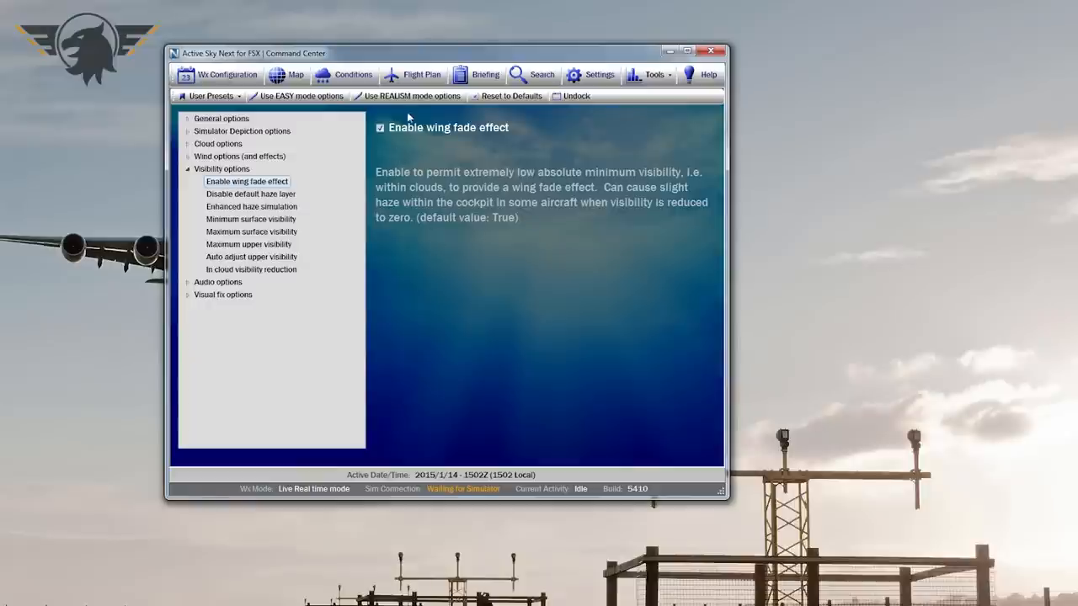
pyautogui.moveTo(521, 148)
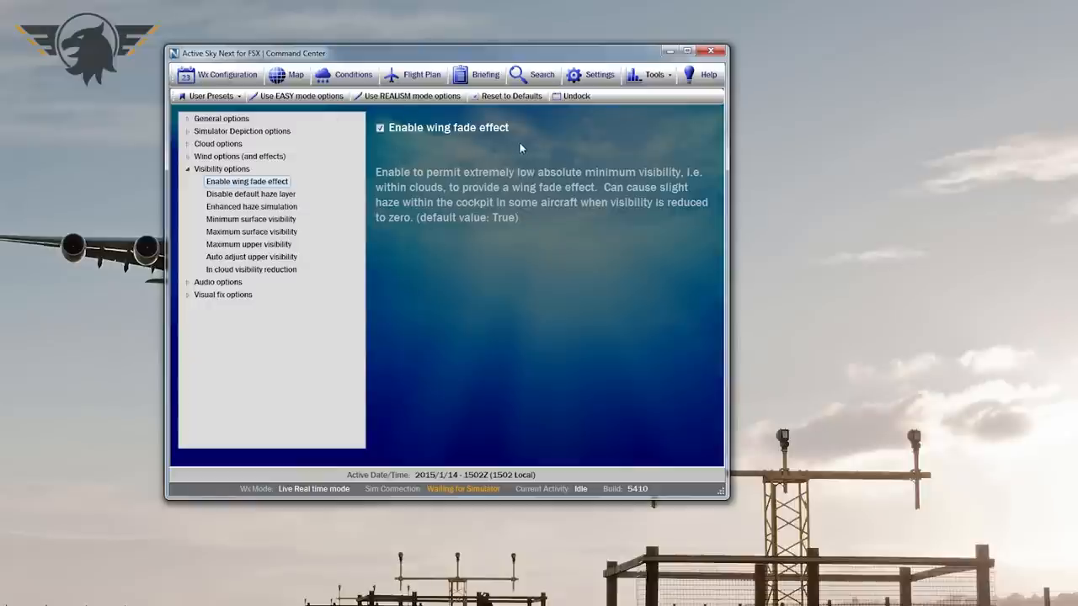
pyautogui.moveTo(473, 148)
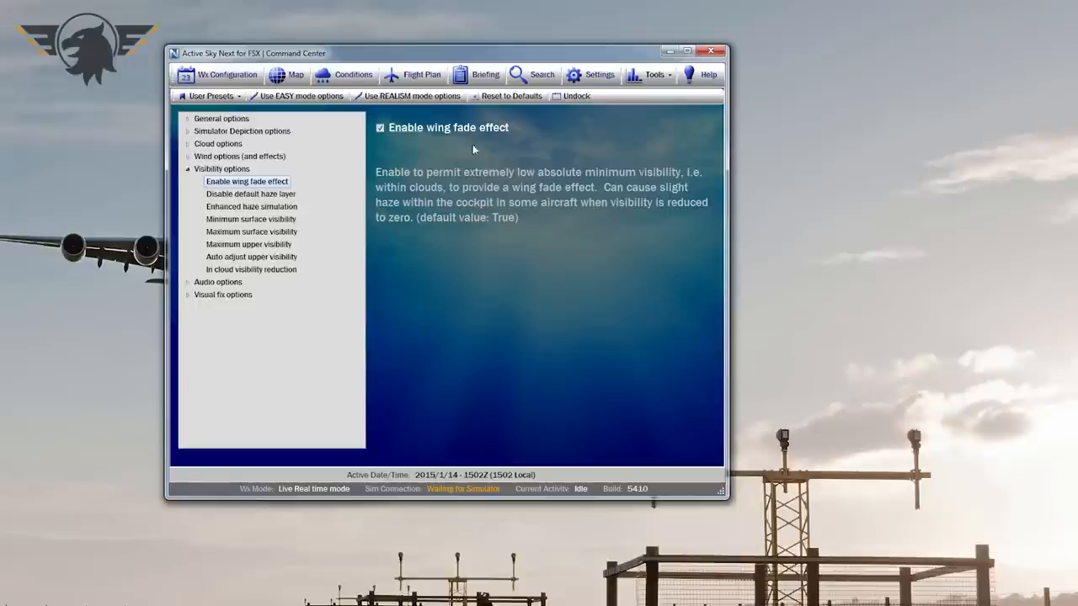
pyautogui.moveTo(389, 170)
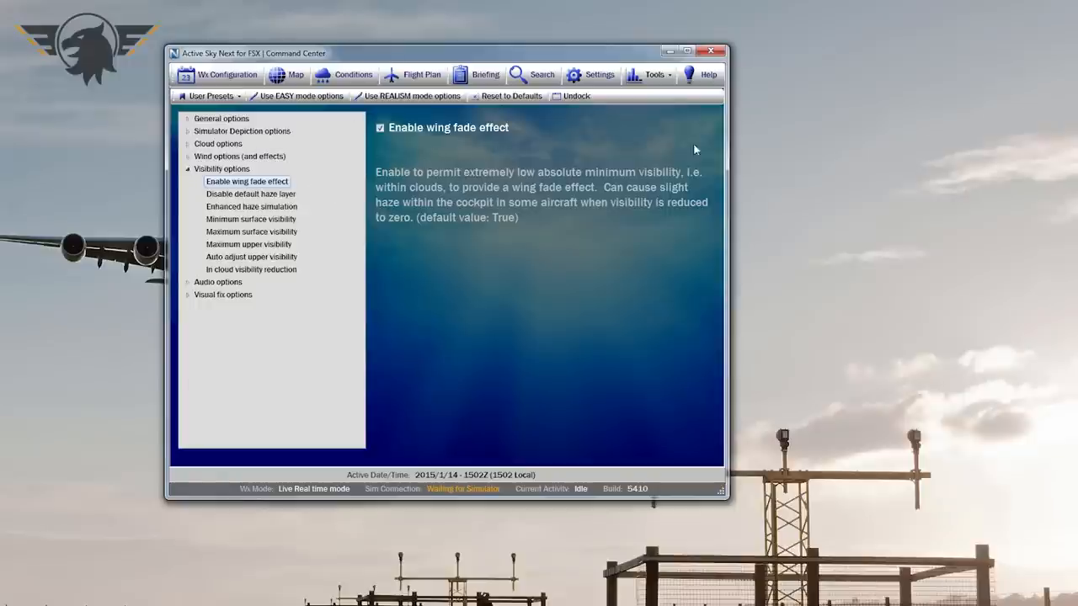
pyautogui.moveTo(447, 109)
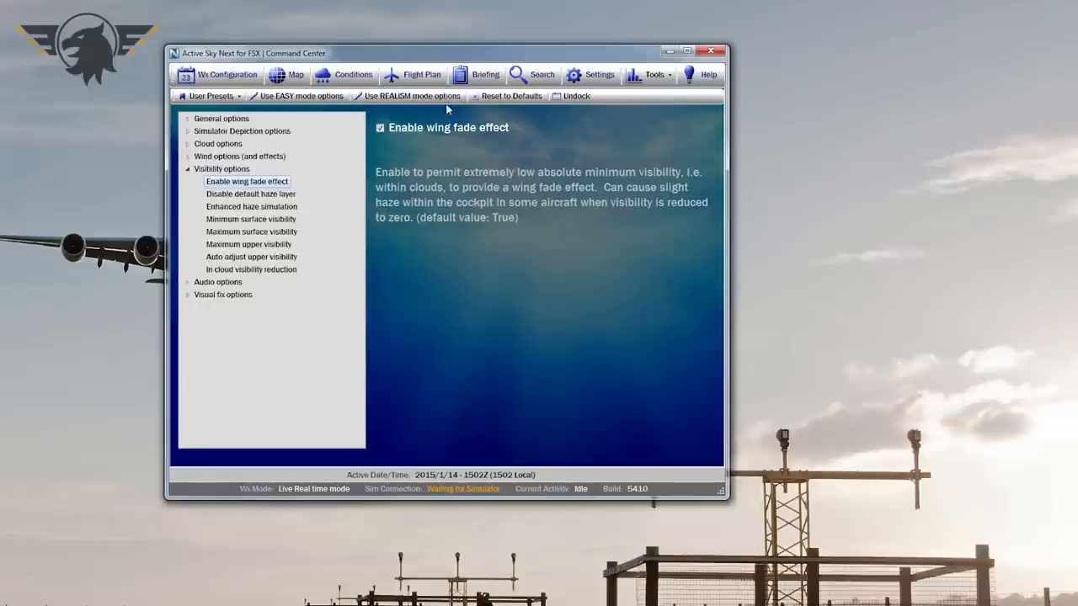
pyautogui.moveTo(512, 95)
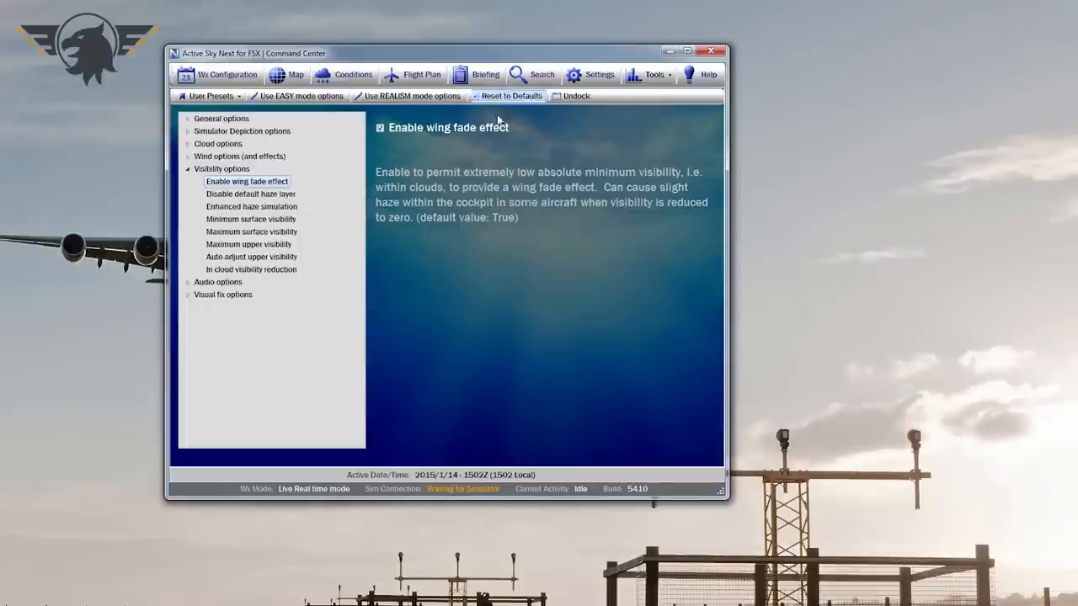
pyautogui.moveTo(370, 186)
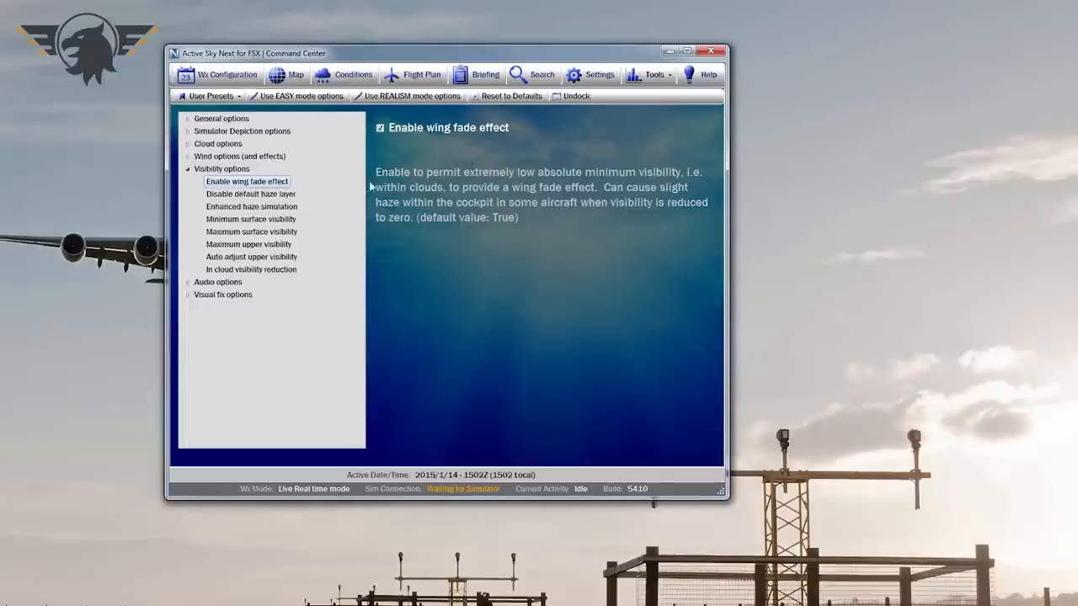
pyautogui.click(251, 206)
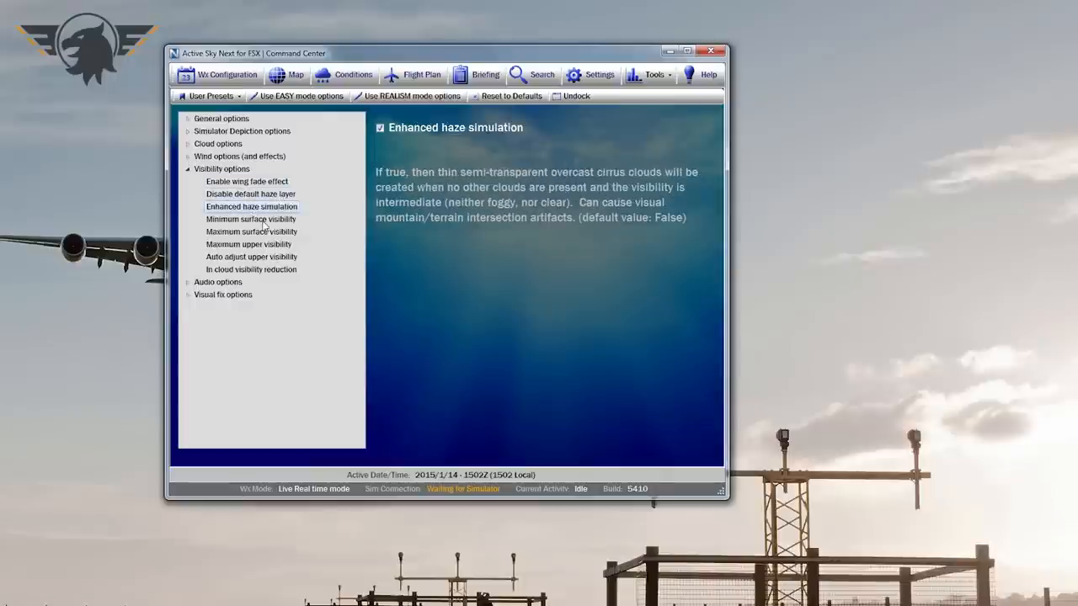
pyautogui.click(249, 244)
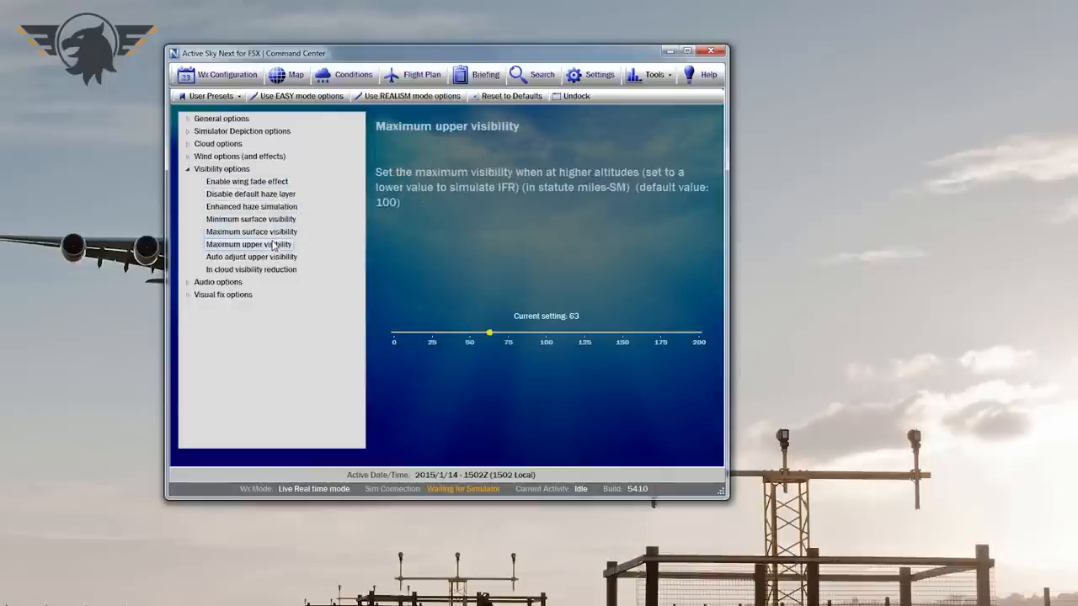
pyautogui.click(188, 169)
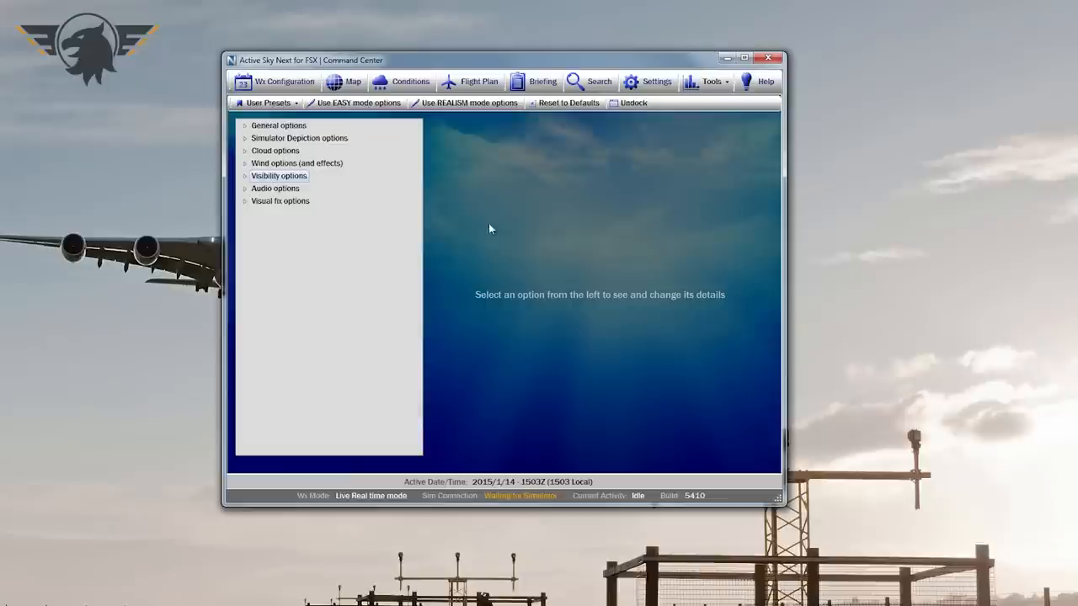
pyautogui.moveTo(147, 150)
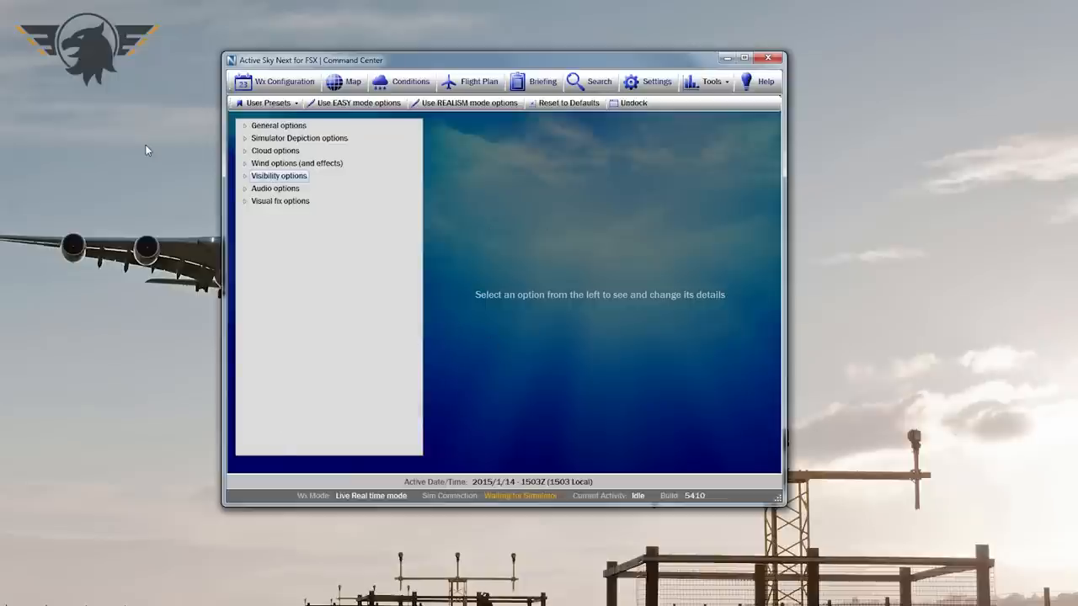
pyautogui.moveTo(225, 189)
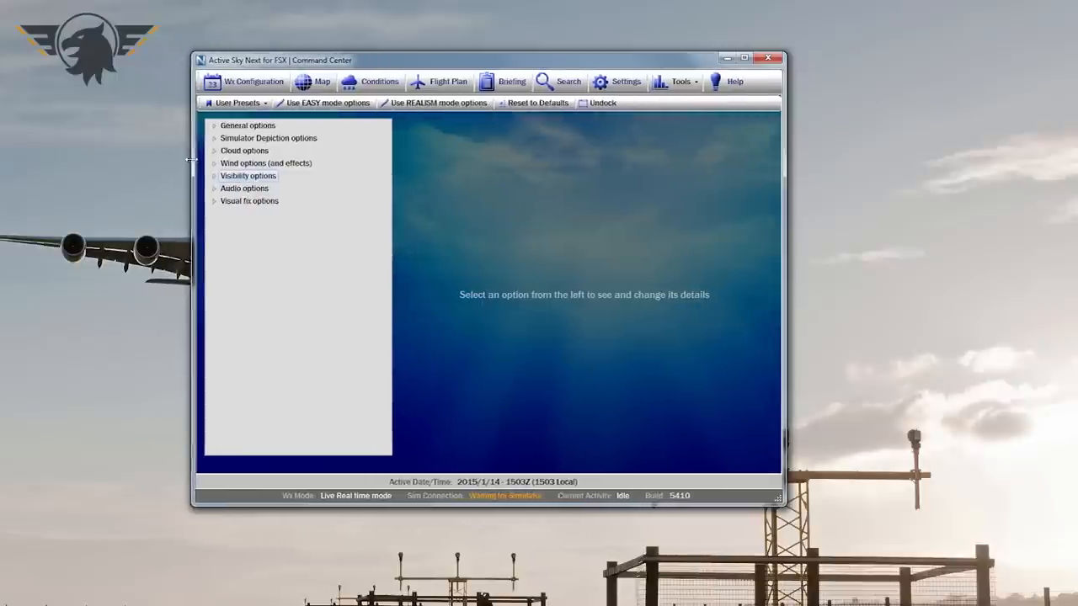
pyautogui.moveTo(278, 60); pyautogui.dragTo(291, 55)
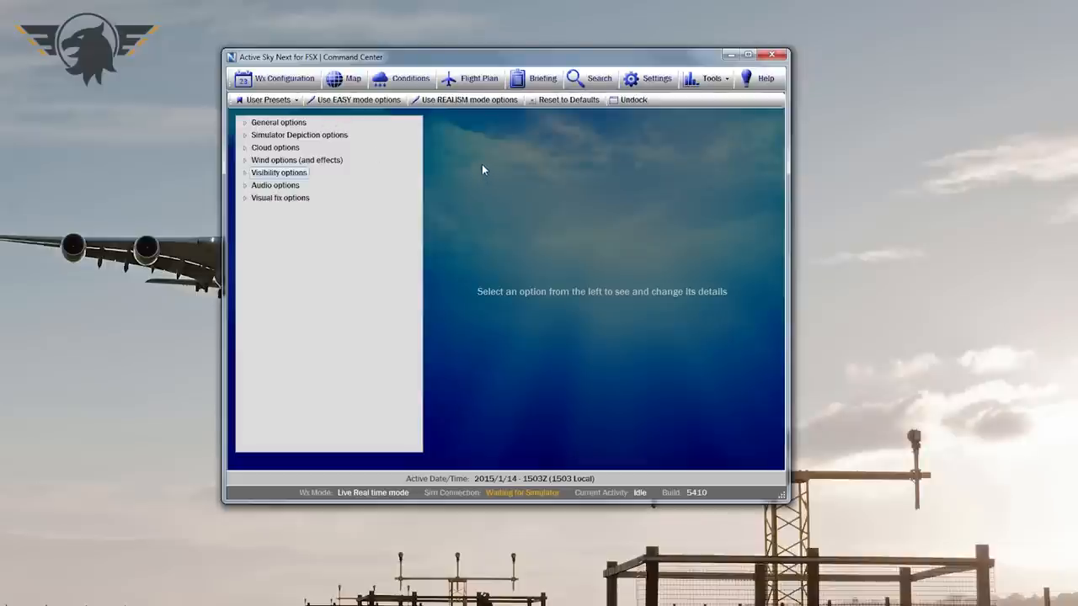
pyautogui.moveTo(314, 48)
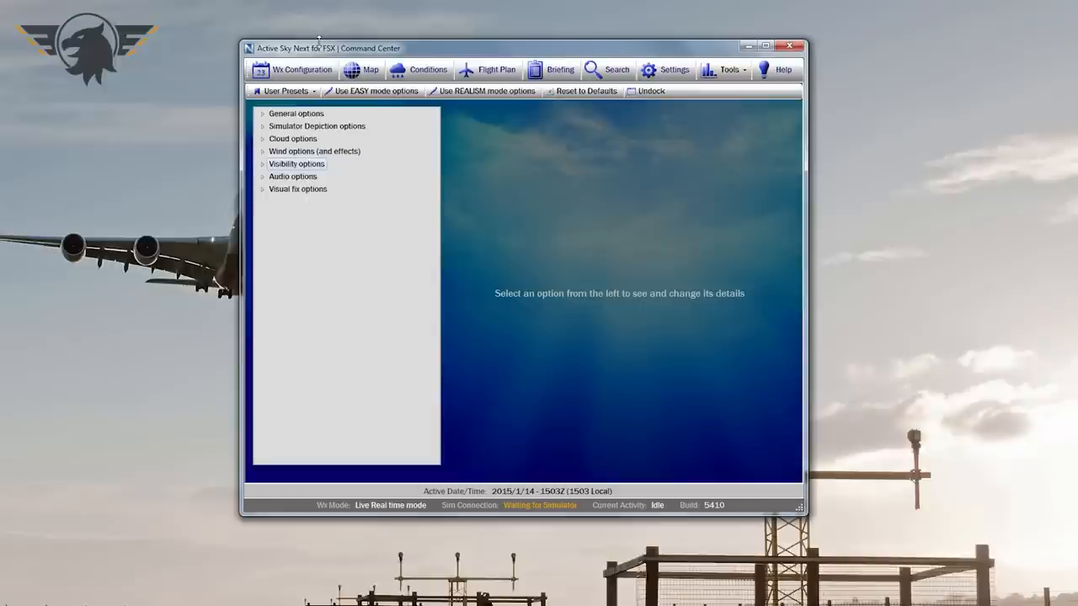
pyautogui.moveTo(316, 42)
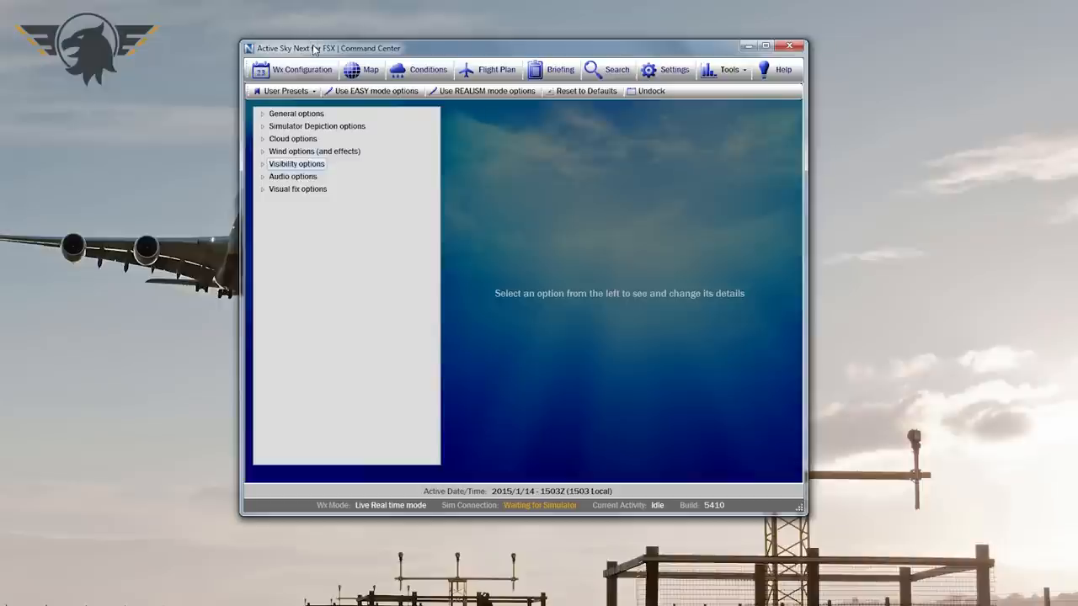
pyautogui.moveTo(314, 49)
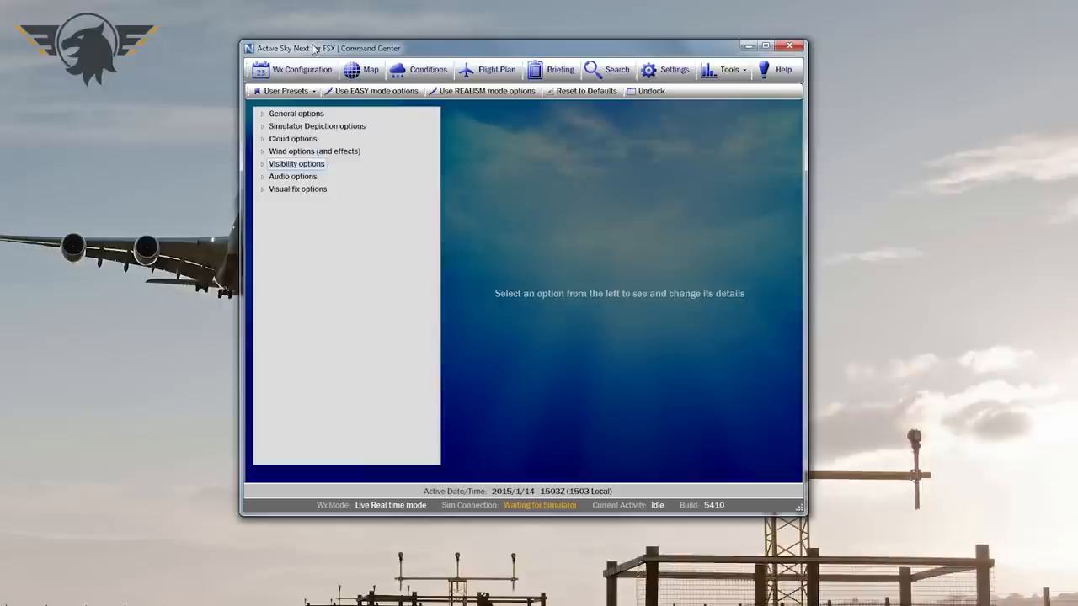